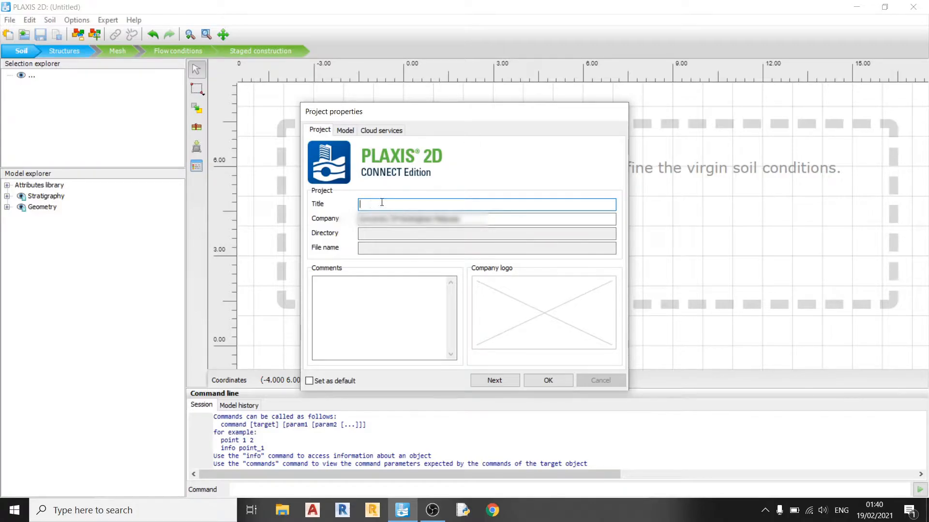
mouse_move(392, 204)
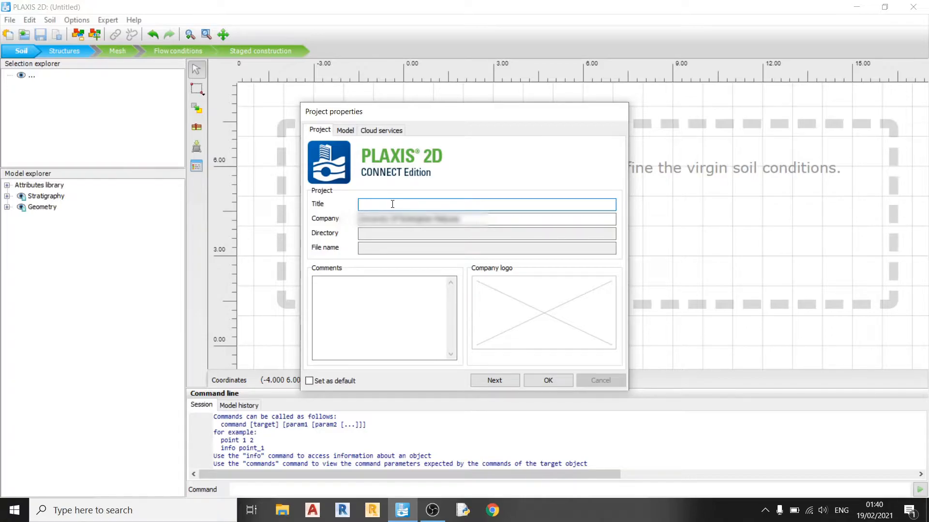
Enter the project title 'Geotextile Reinforced Earth Embankment'
type("Geotextile Reinforced E")
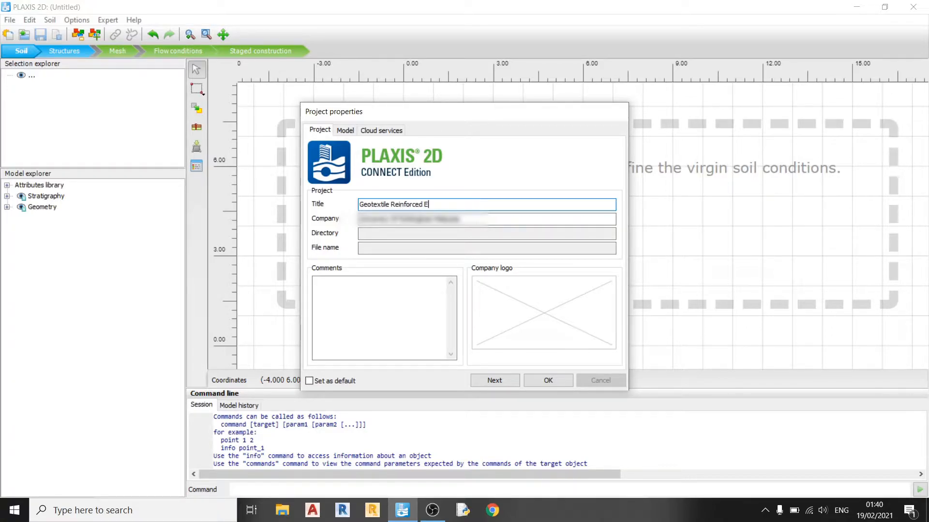
type("arth E")
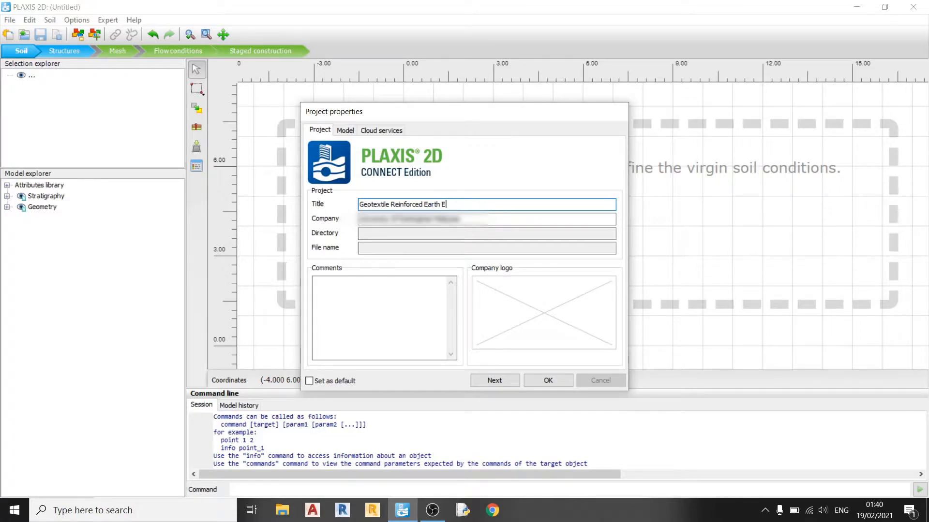
type("mbankment")
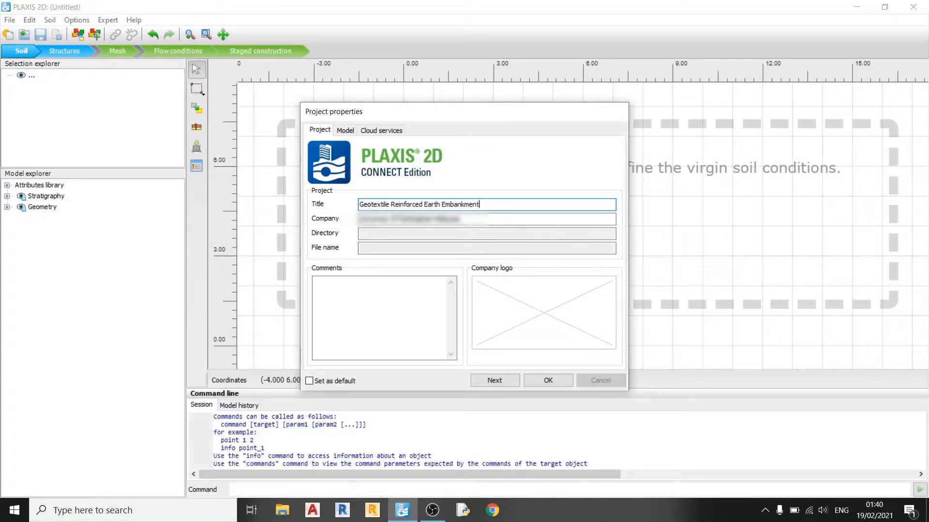
mouse_move(352, 131)
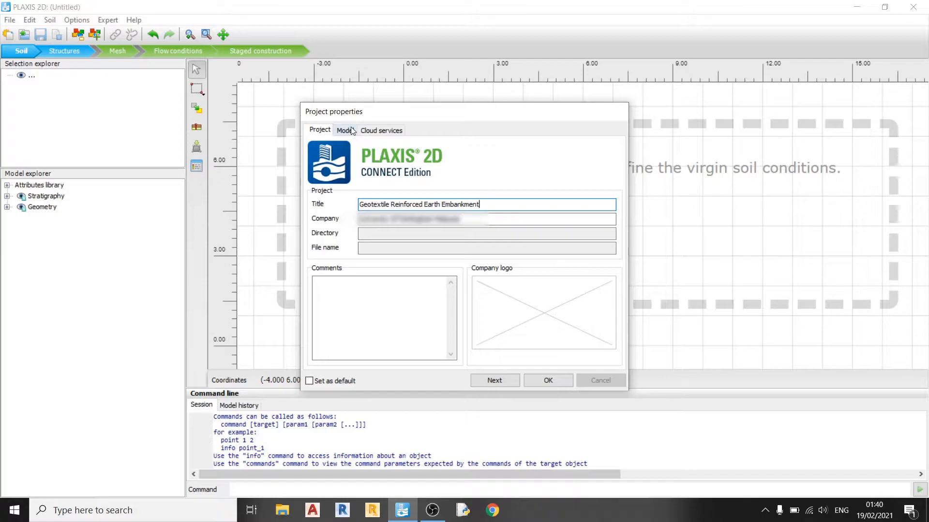
Keep the model as plane strain with 15-noded elements in the Model settings
left_click(346, 130)
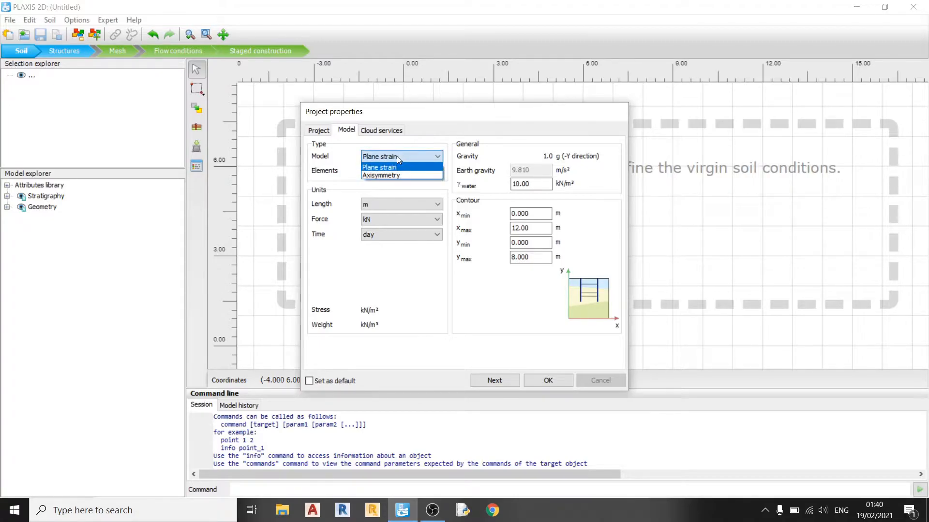
mouse_move(428, 174)
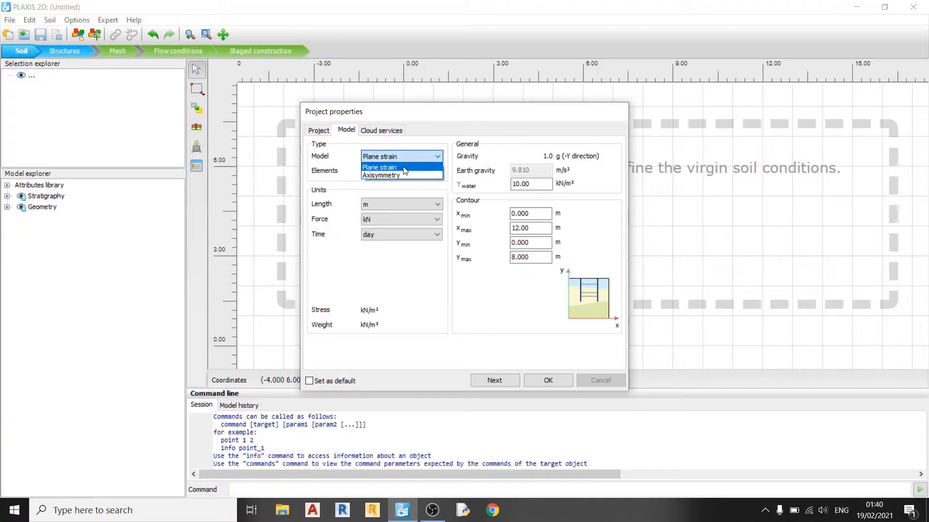
mouse_move(413, 170)
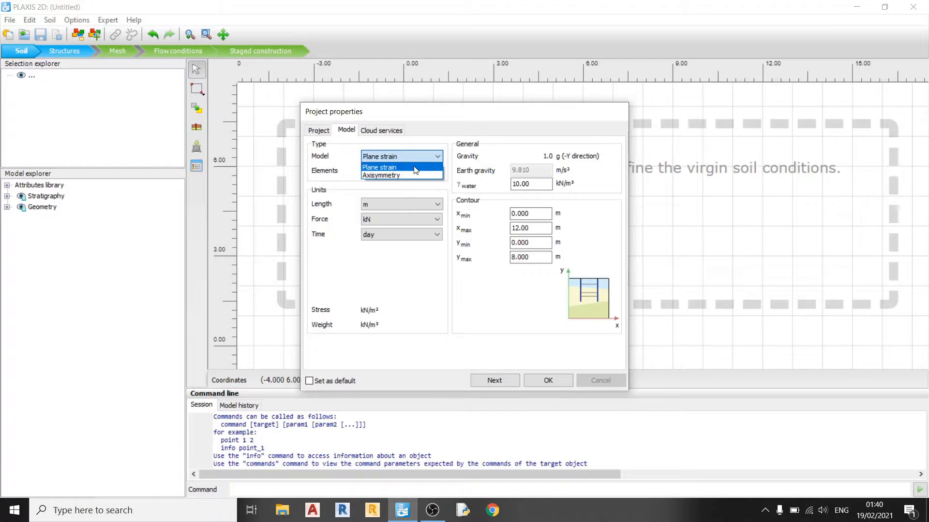
mouse_move(402, 176)
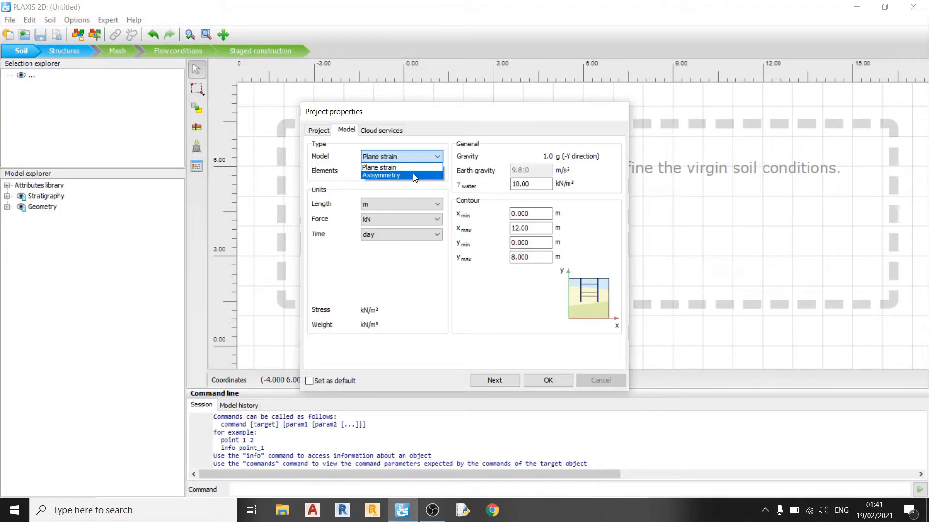
mouse_move(412, 178)
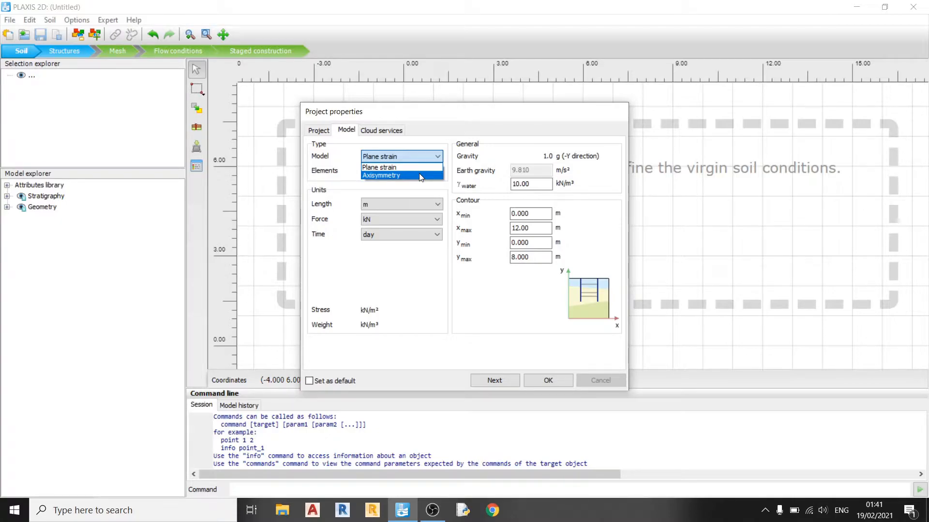
left_click(378, 155)
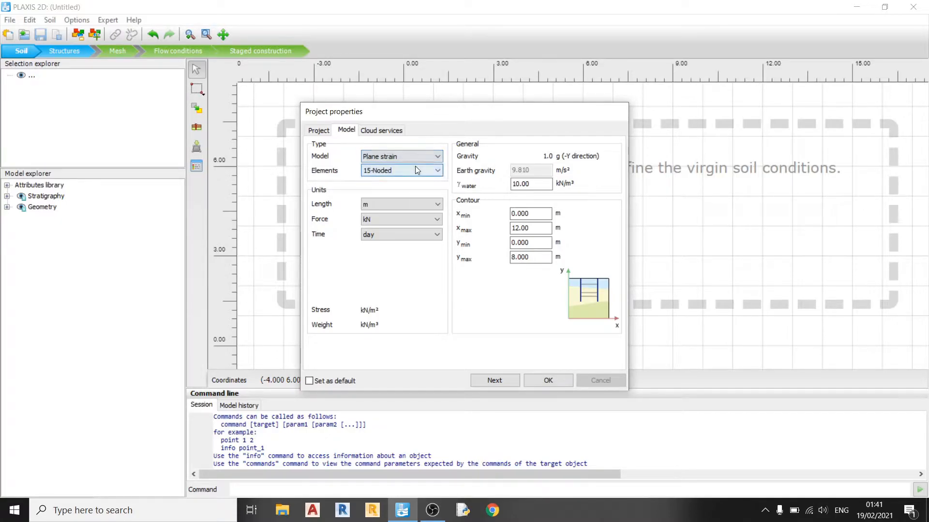
mouse_move(340, 184)
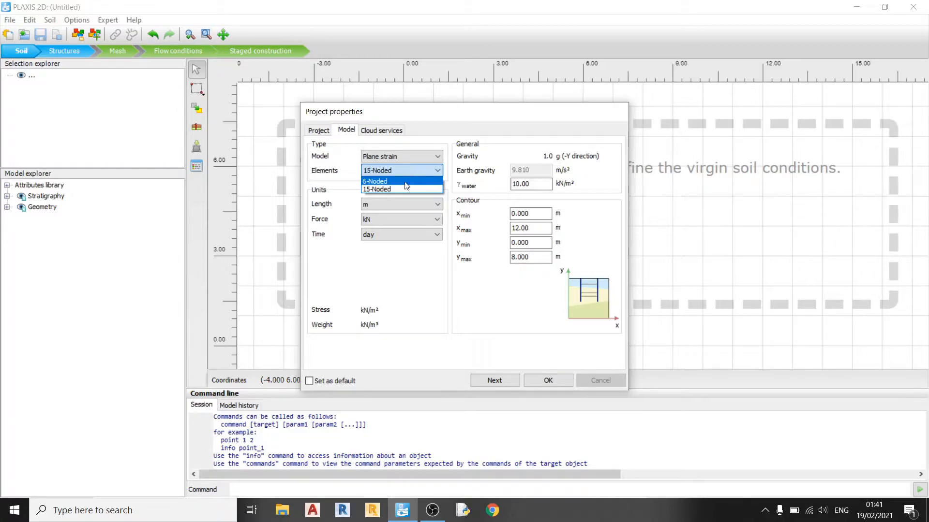
left_click(376, 189)
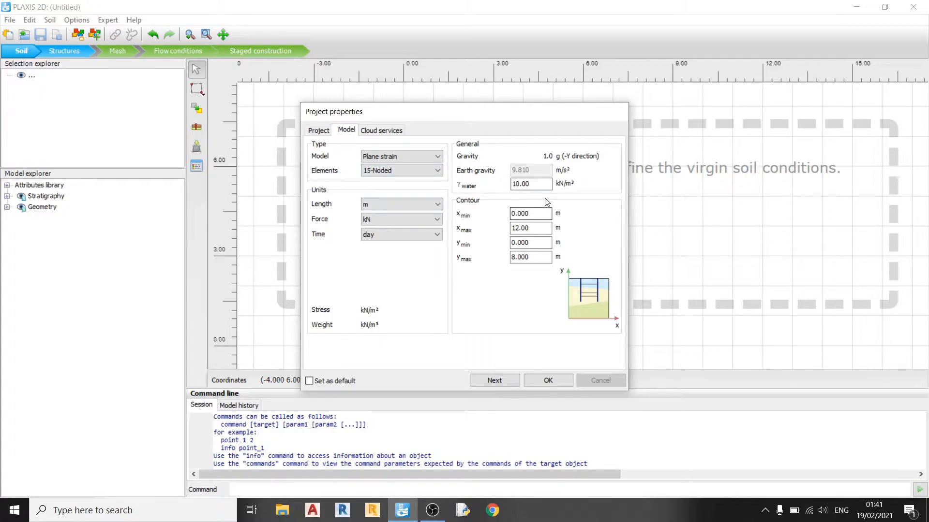
Set γwater to 9.81, contour xmax to 52.12 m and ymax to 1 m
left_click(530, 184)
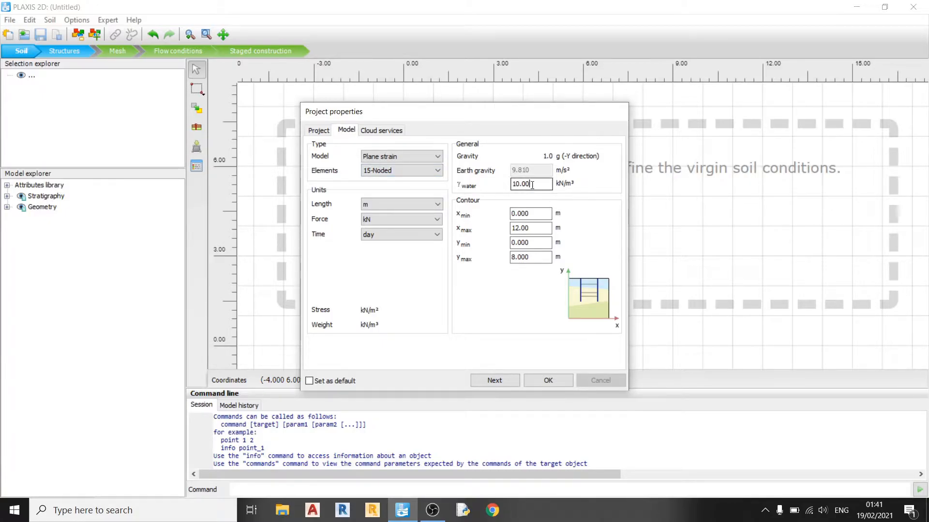
type("9.810")
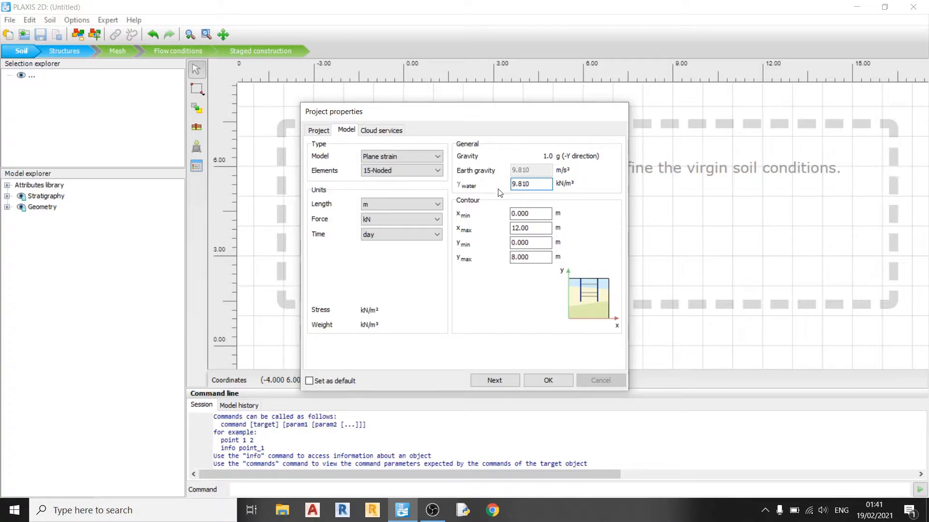
left_click(529, 214)
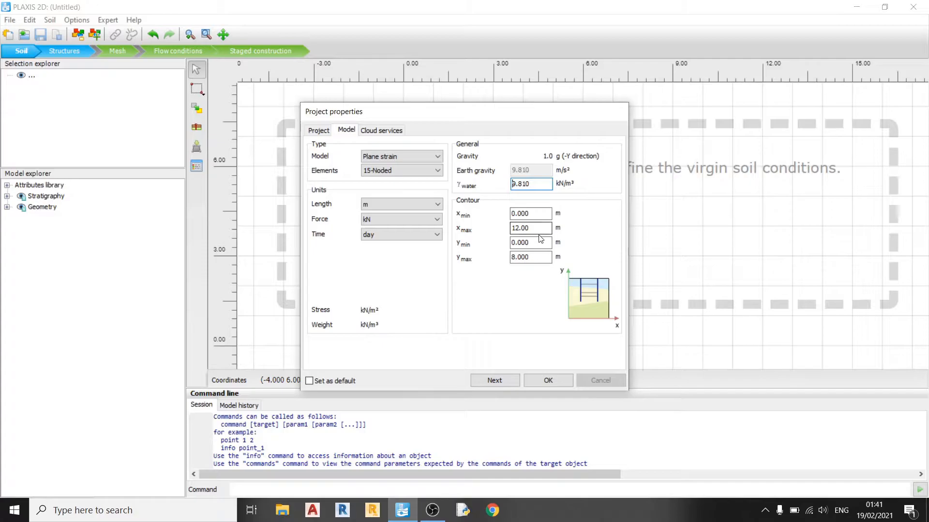
mouse_move(530, 228)
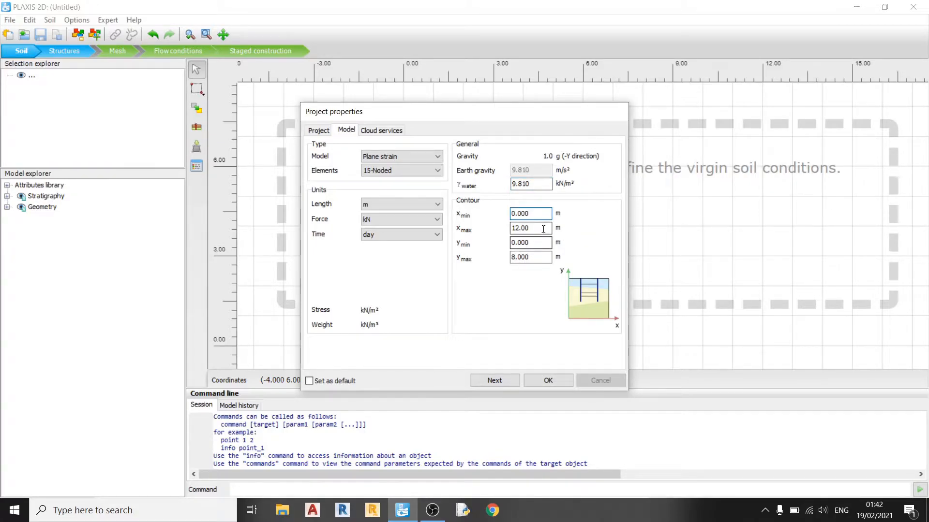
type("52.12")
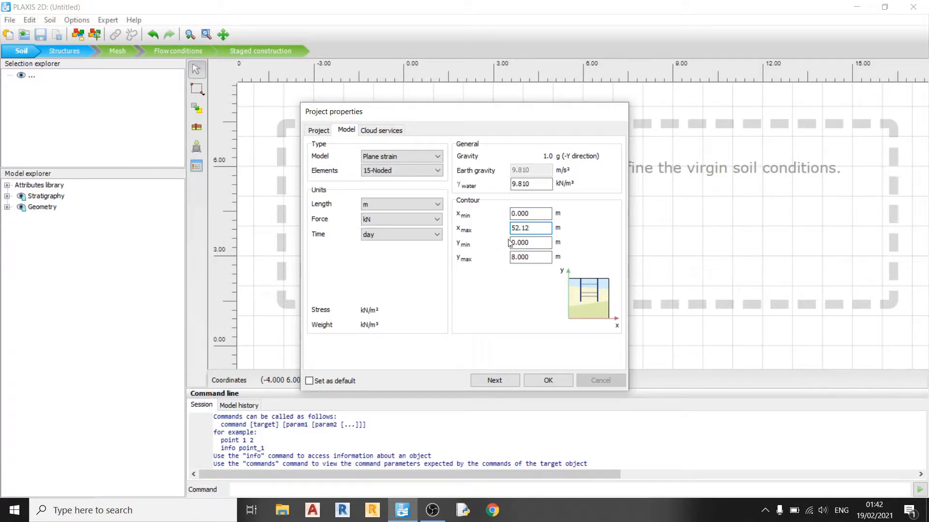
left_click(529, 257)
type("1.000")
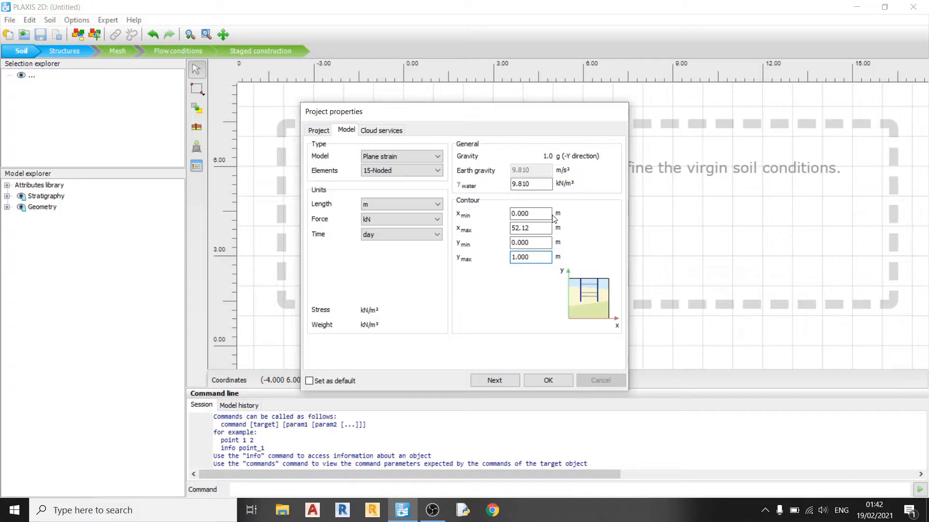
mouse_move(573, 217)
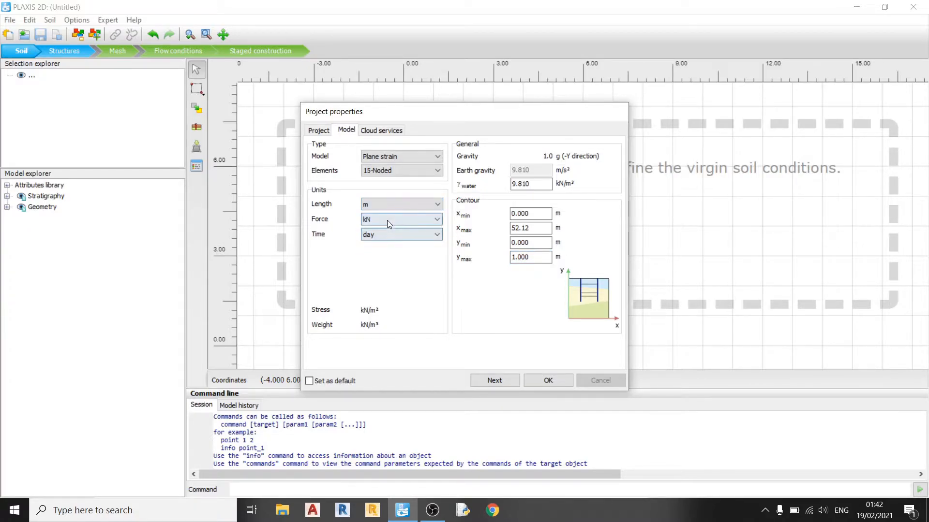
Keep time in days and confirm the project properties with OK
left_click(401, 219)
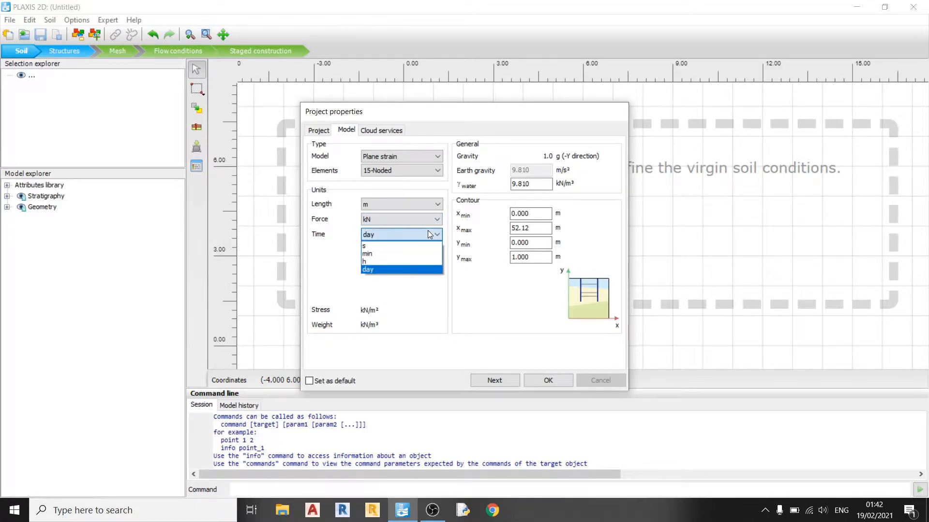
mouse_move(396, 273)
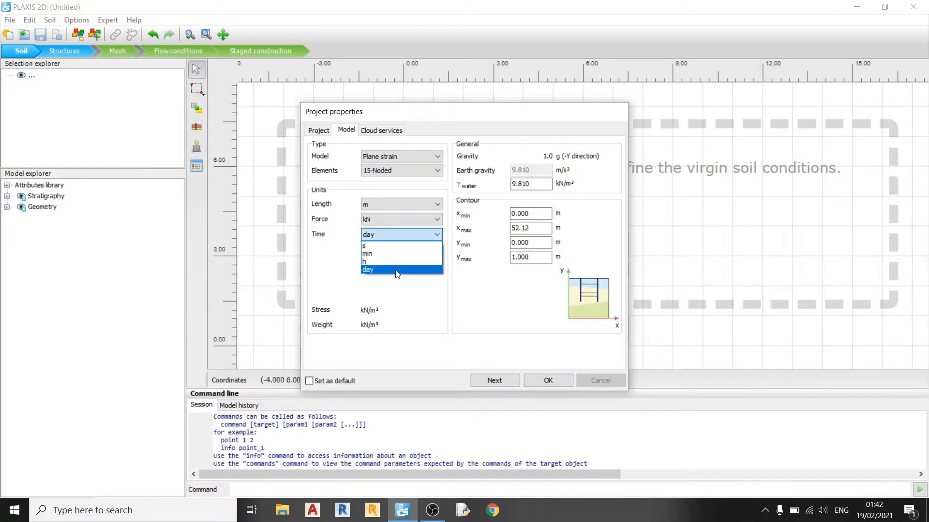
left_click(367, 270)
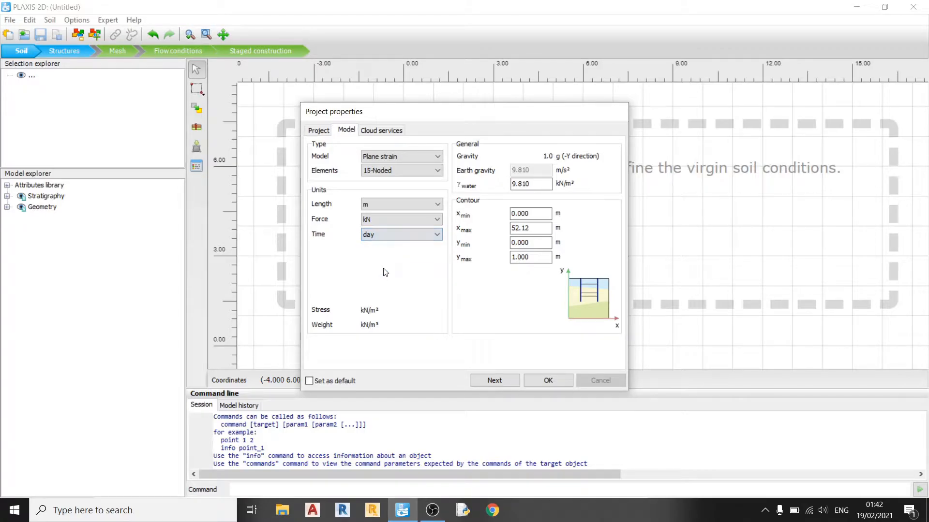
left_click(381, 131)
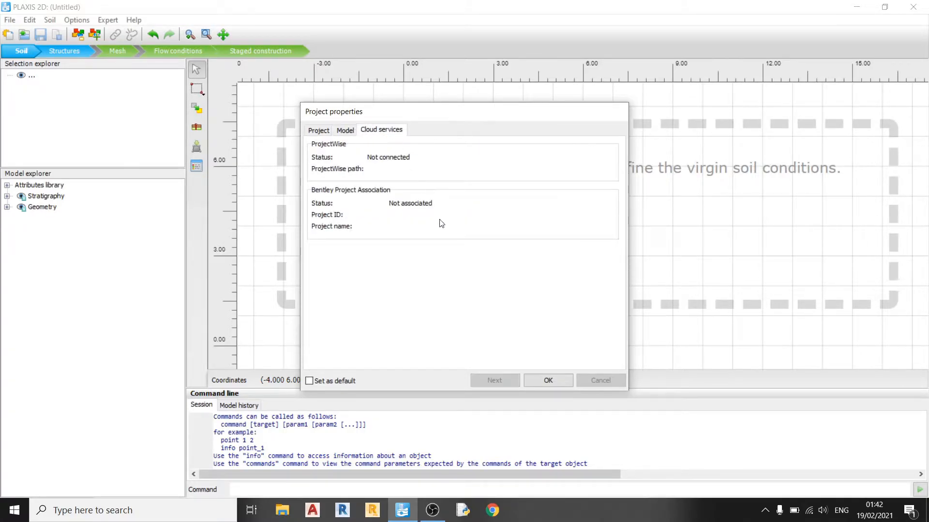
mouse_move(438, 303)
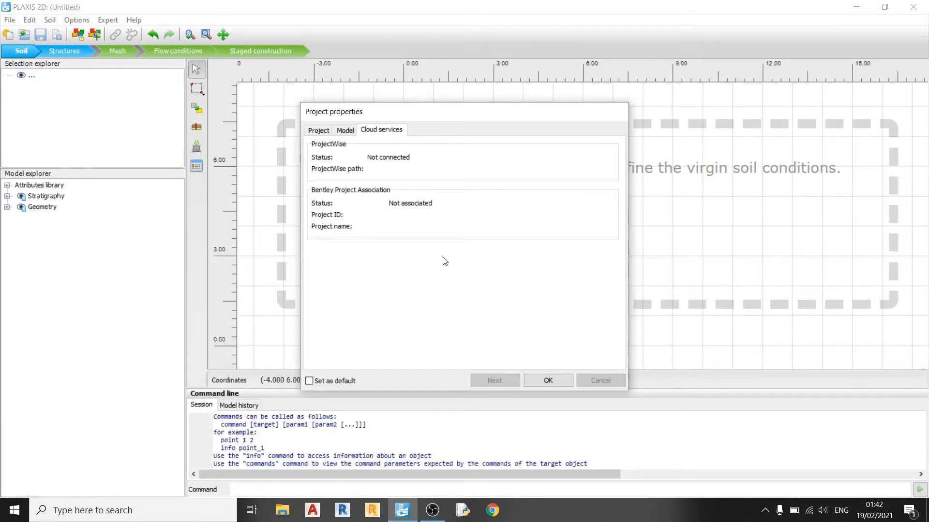
left_click(345, 131)
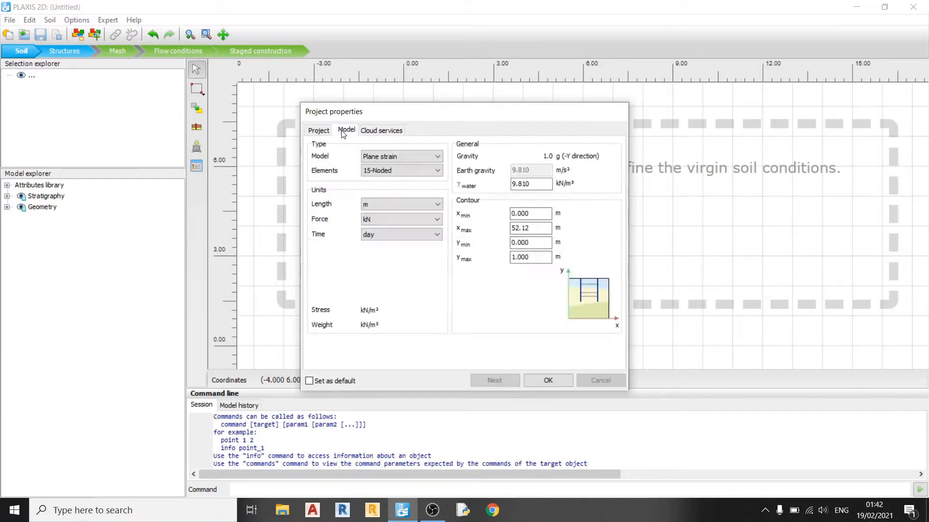
left_click(547, 380)
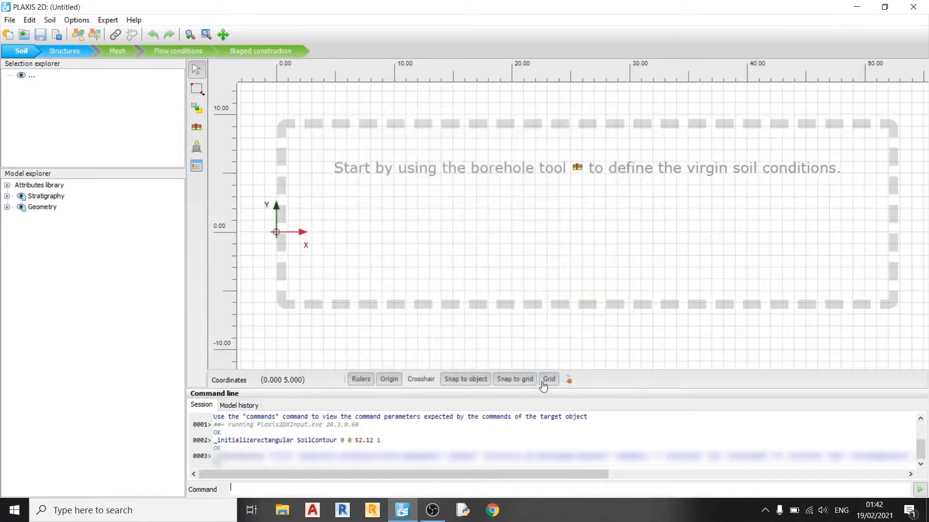
mouse_move(413, 282)
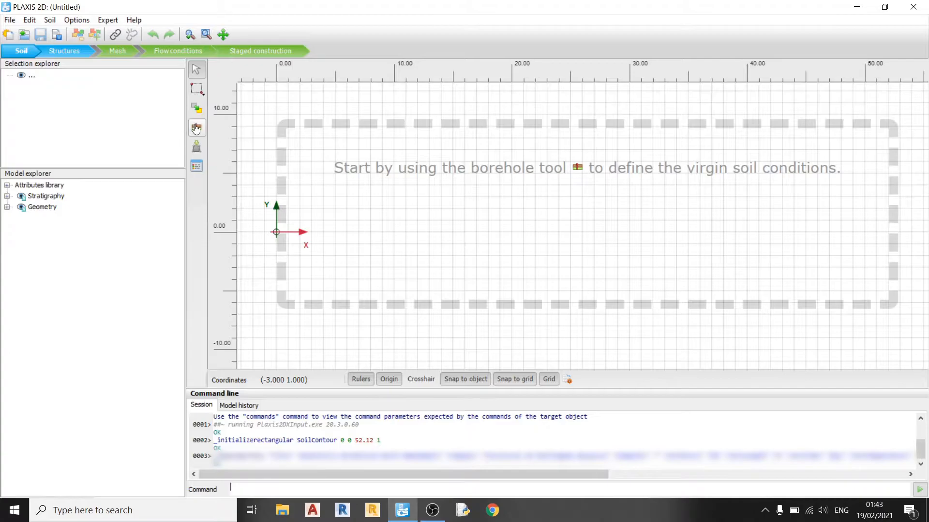
Place the first borehole at x = 0 and add two soil layers to it
left_click(196, 128)
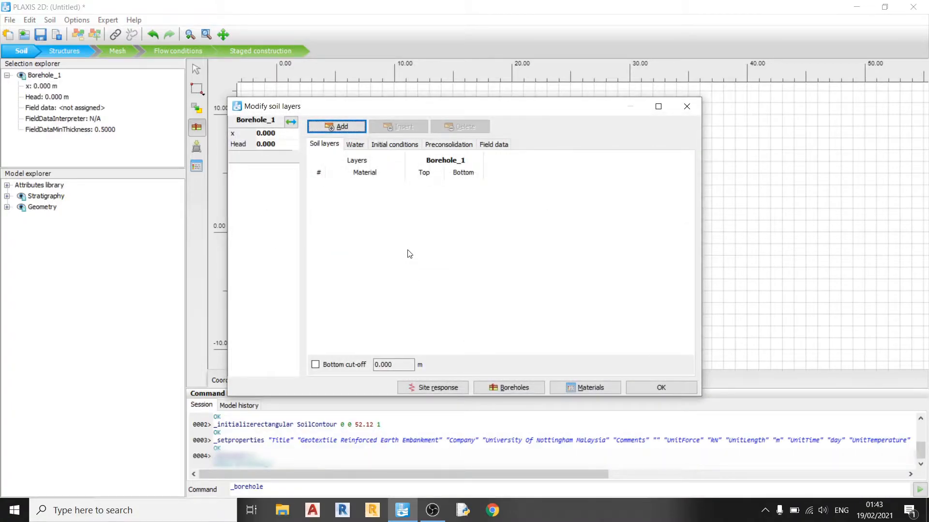
mouse_move(408, 250)
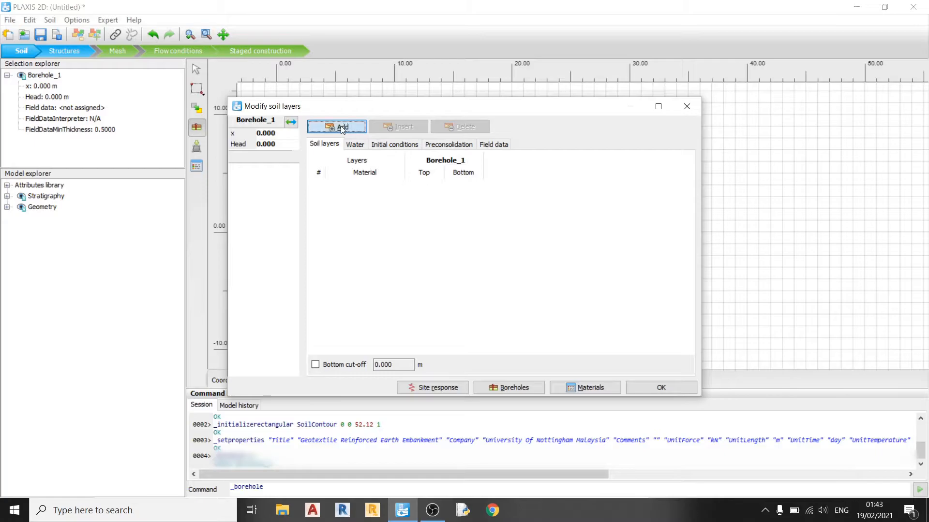
left_click(337, 126)
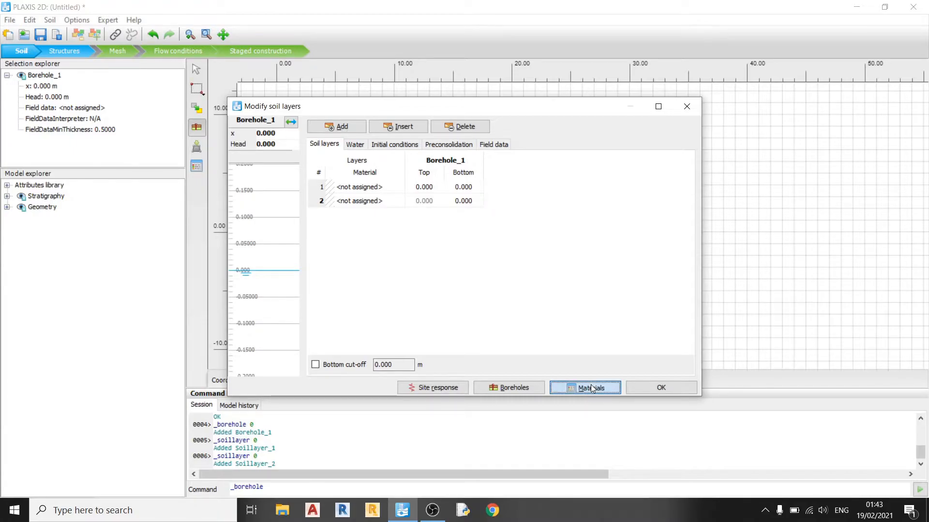
Add Embankment Fill, Granular Soil and Soft Clay (Phi 15) Mk iii from the global library
left_click(584, 388)
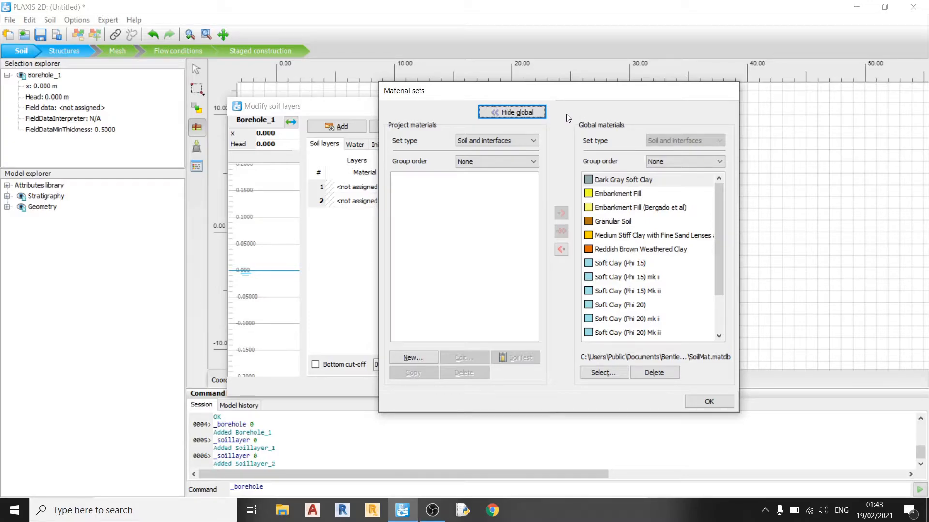
mouse_move(633, 204)
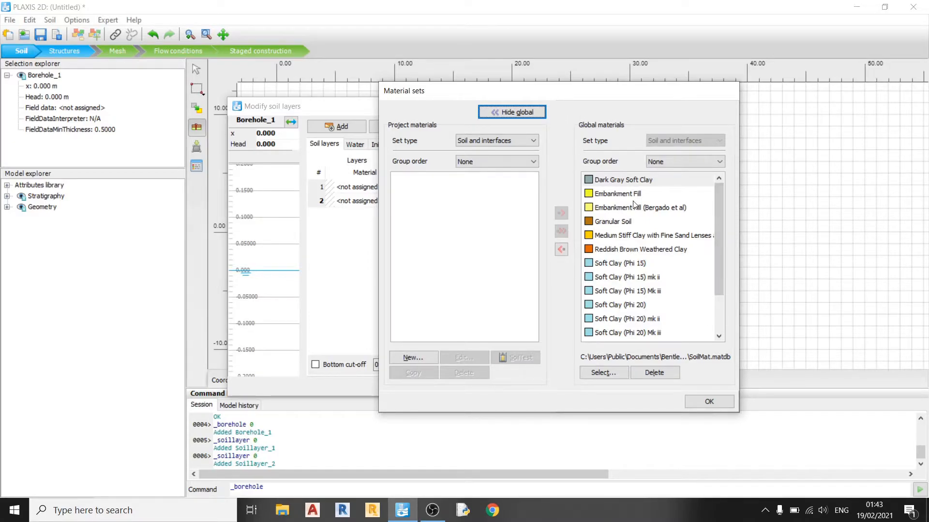
left_click(560, 248)
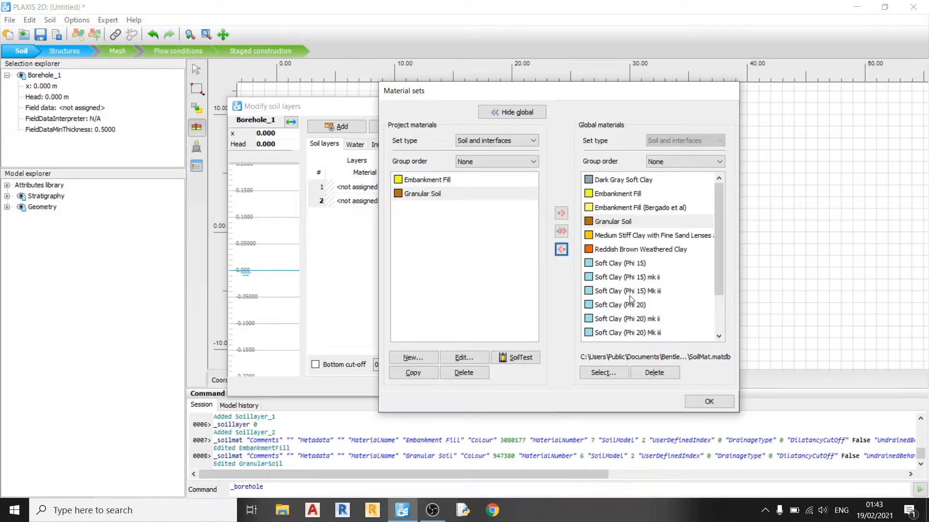
left_click(560, 250)
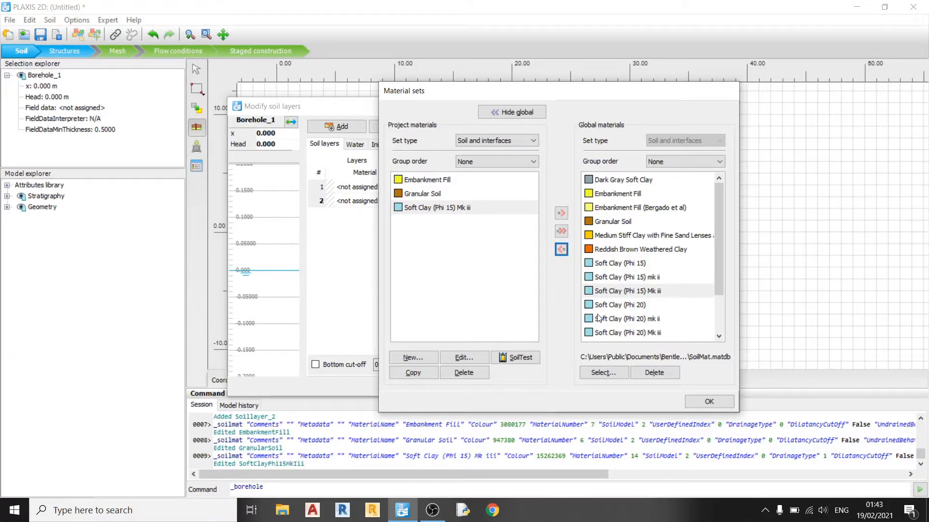
mouse_move(544, 207)
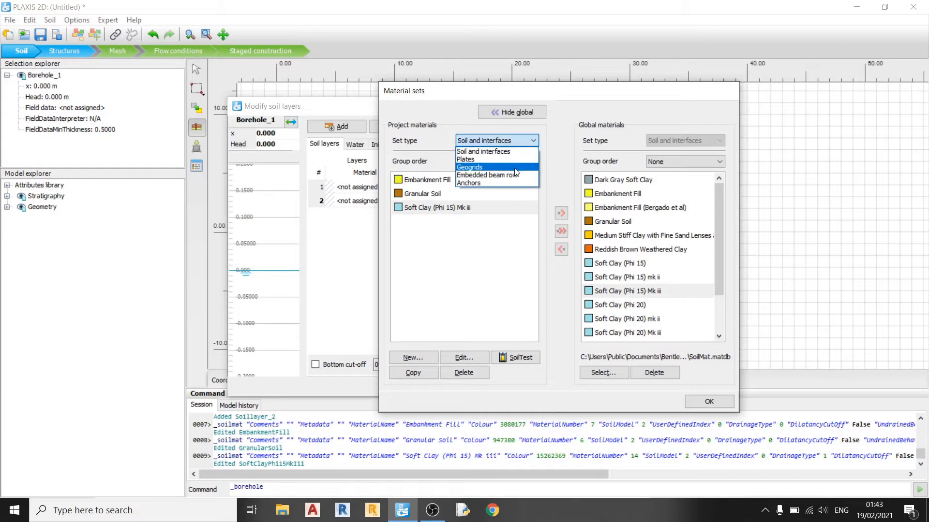
Add the PET 200S geogrid set, then return to the soil material sets
left_click(470, 167)
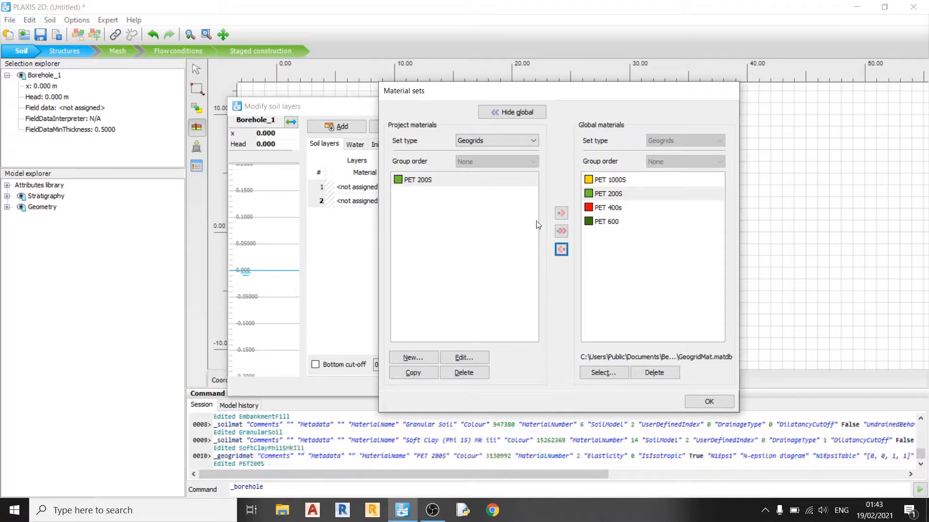
left_click(496, 140)
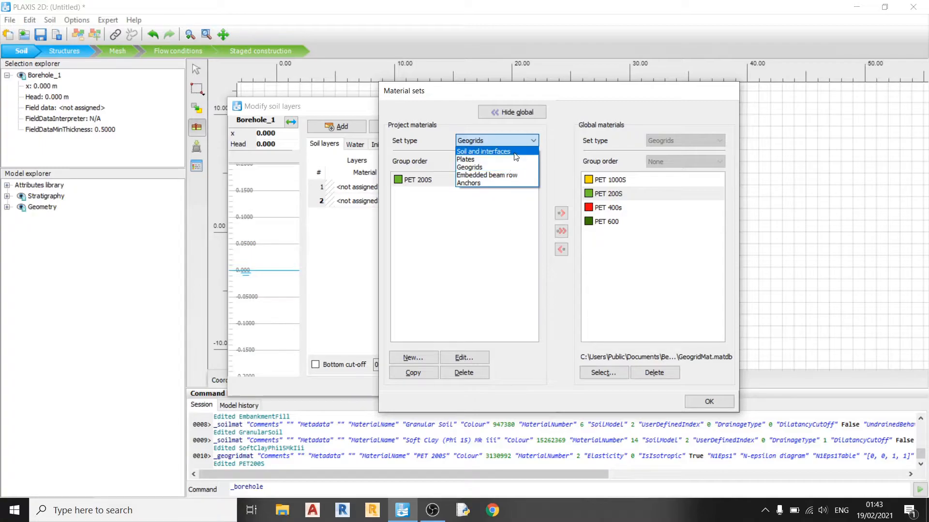
left_click(482, 151)
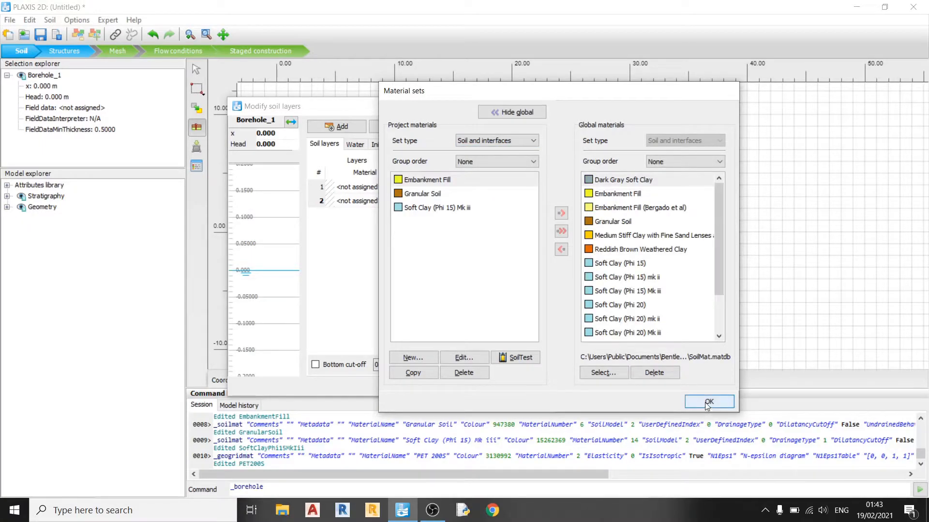
Assign Soft Clay (Phi 15) Mk iii to layer 1 and Granular Soil to layer 2
left_click(708, 402)
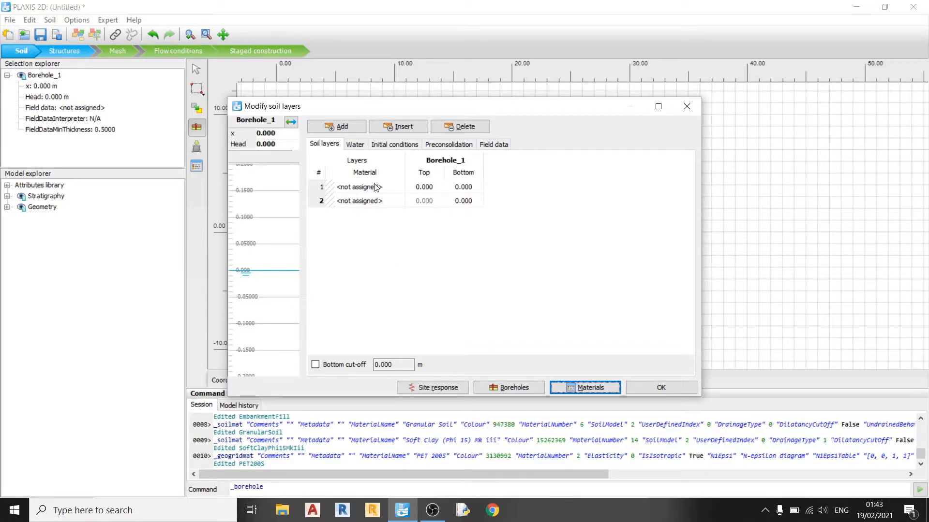
left_click(358, 187)
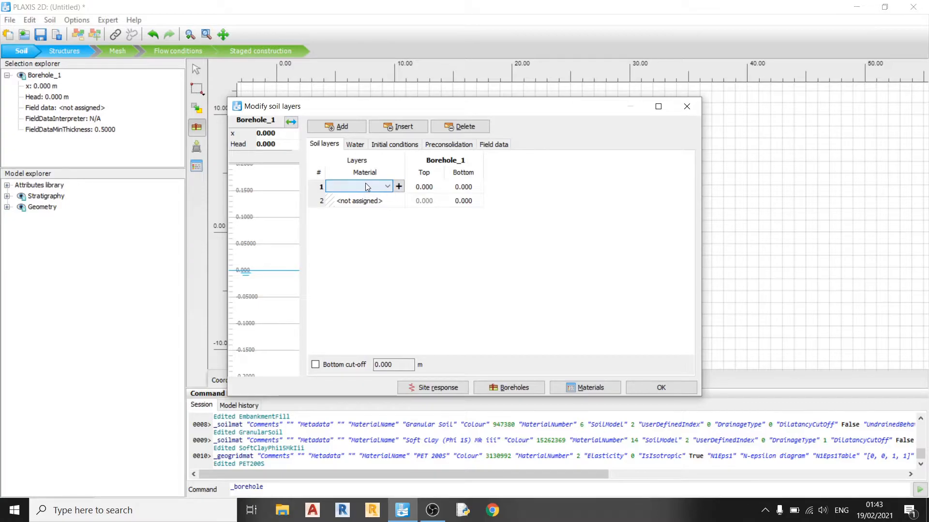
left_click(387, 187)
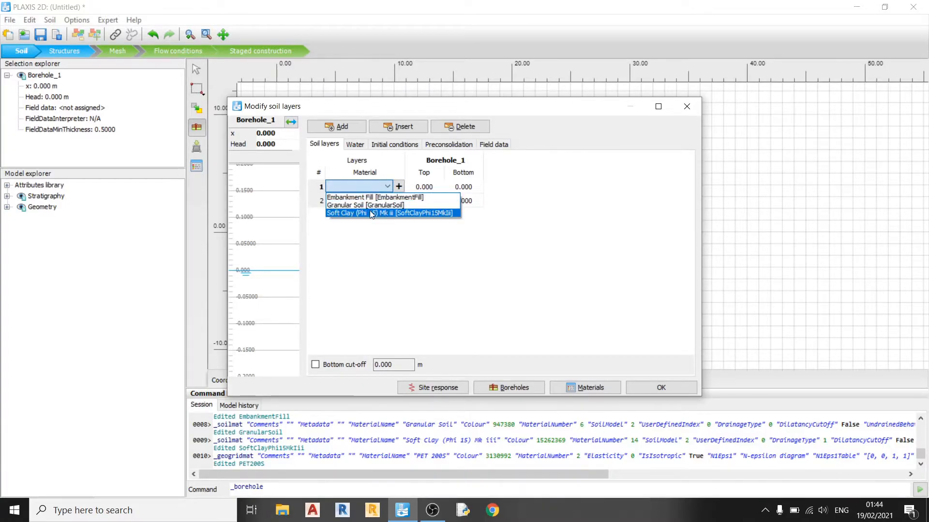
left_click(390, 212)
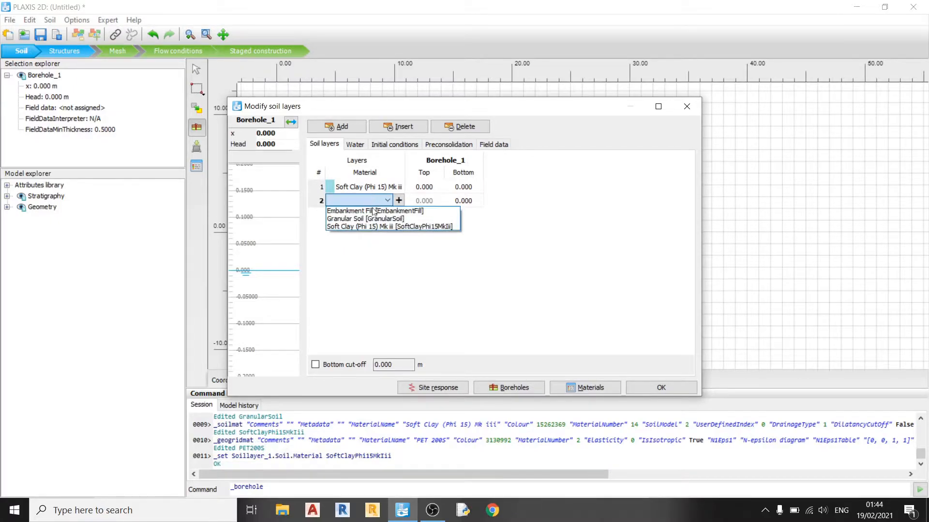
left_click(365, 219)
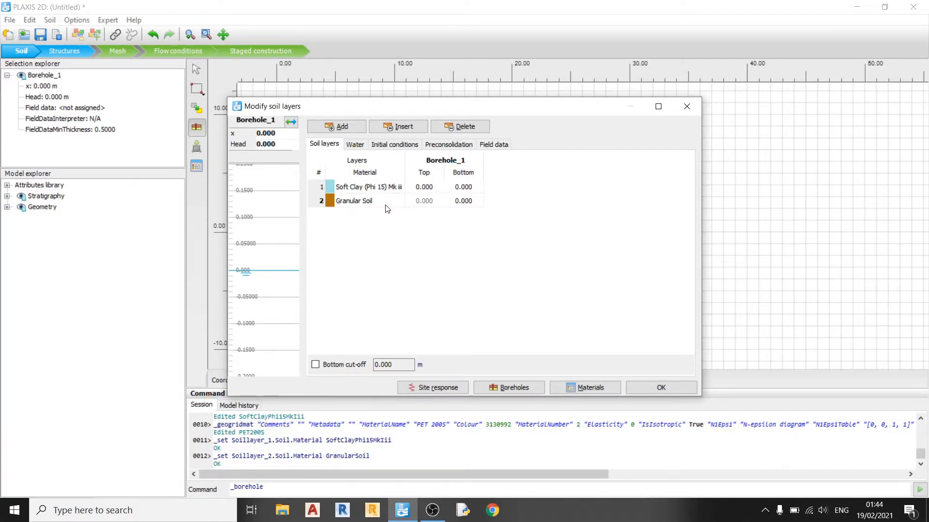
mouse_move(447, 185)
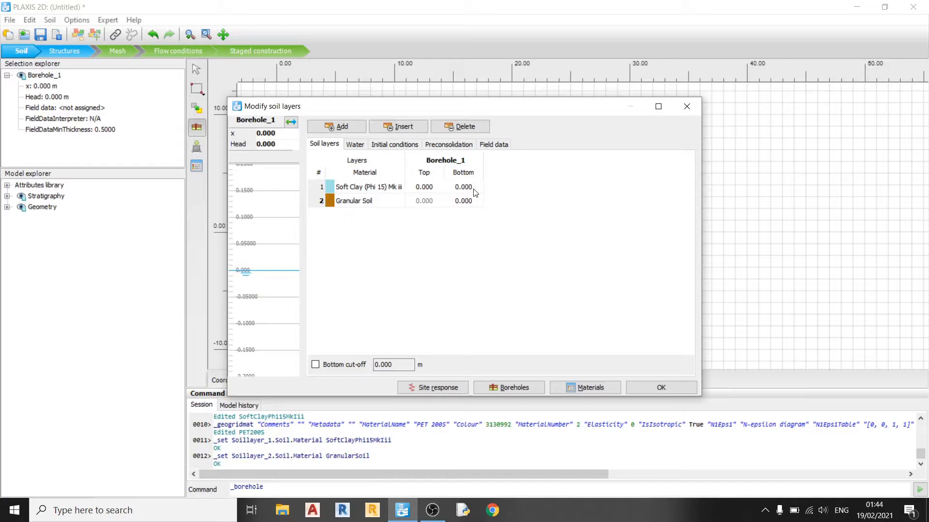
Set the layer bottoms to -10 m and -20 m and finish the soil layers
type("-1")
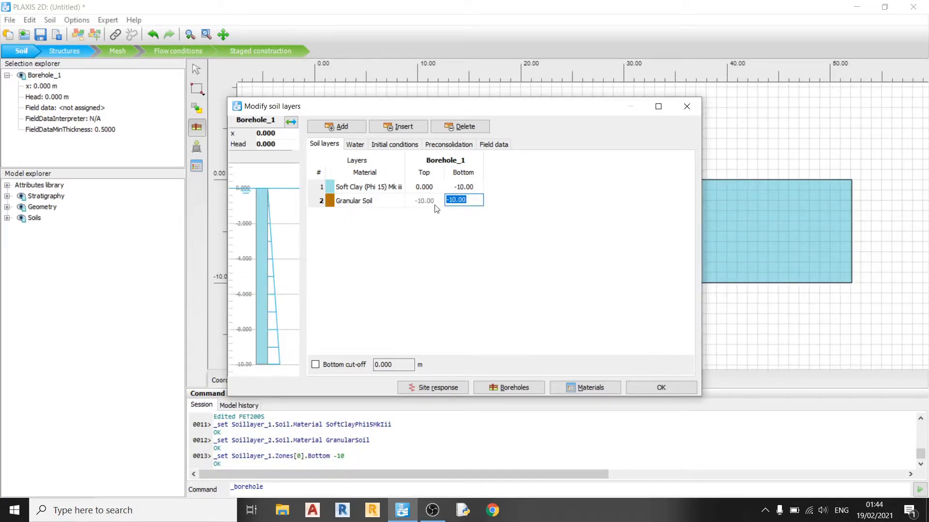
mouse_move(432, 209)
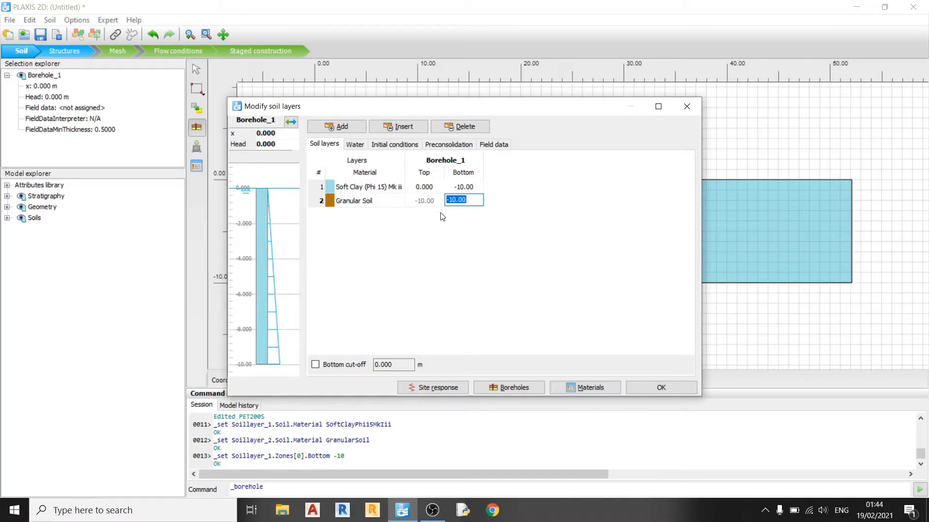
type("-20")
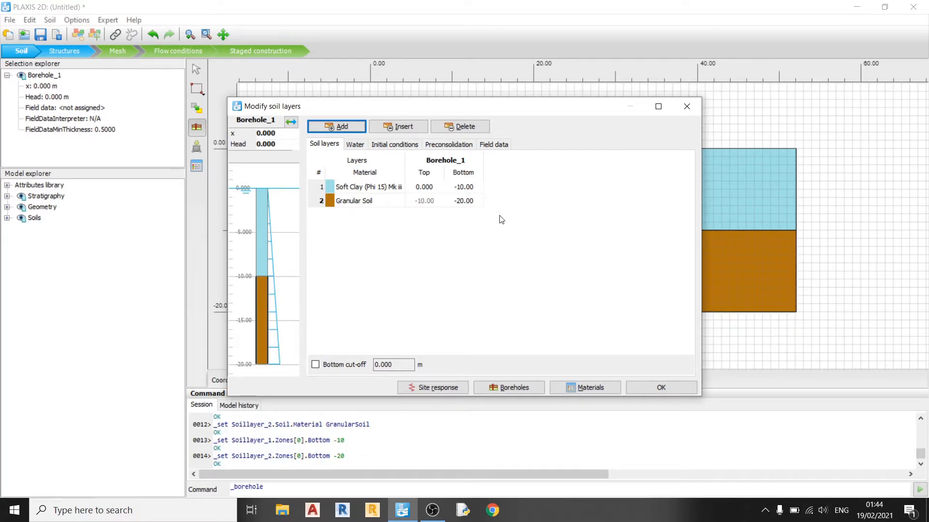
mouse_move(491, 204)
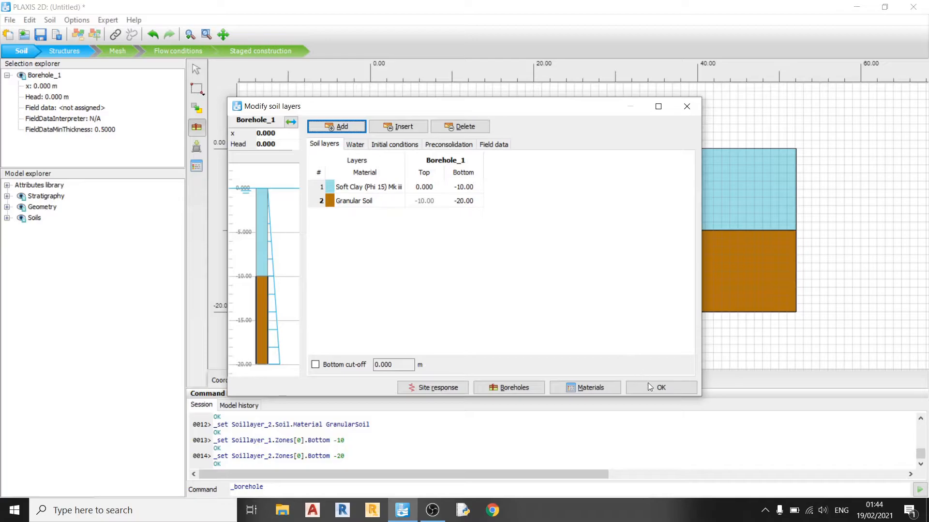
left_click(660, 387)
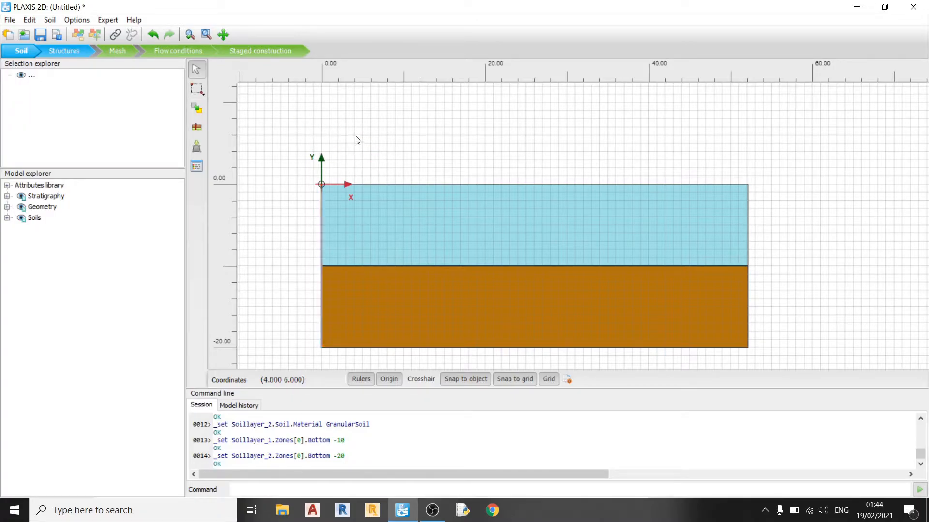
mouse_move(196, 126)
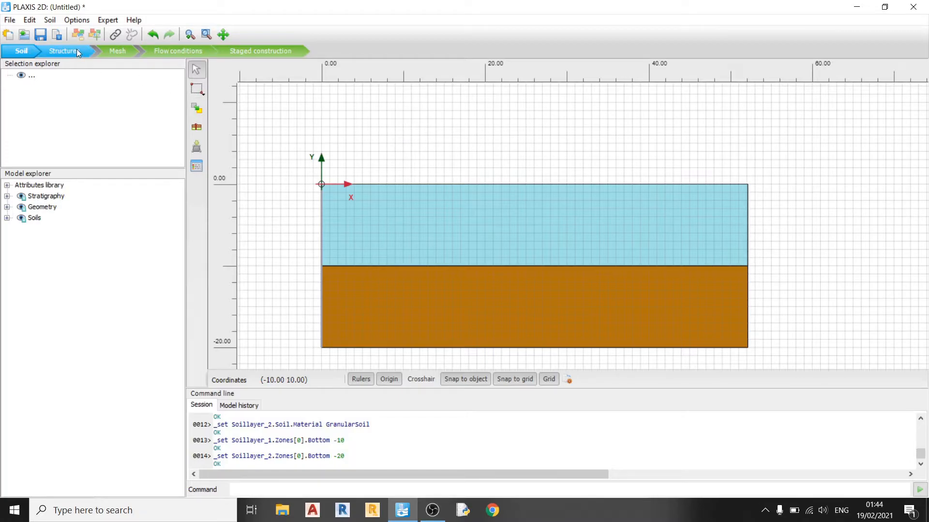
Draw a geogrid along y = 0 from x = 5 and set its end point x to 47.12 m
left_click(64, 51)
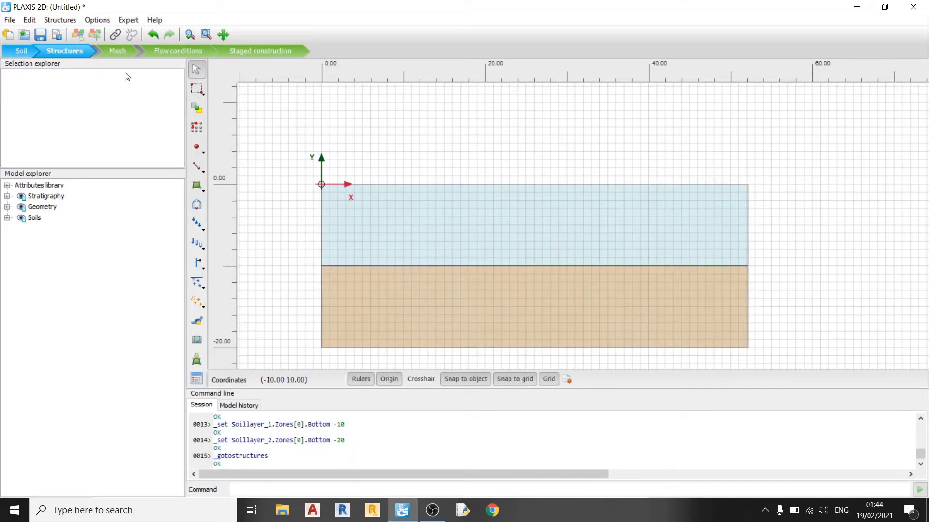
mouse_move(466, 172)
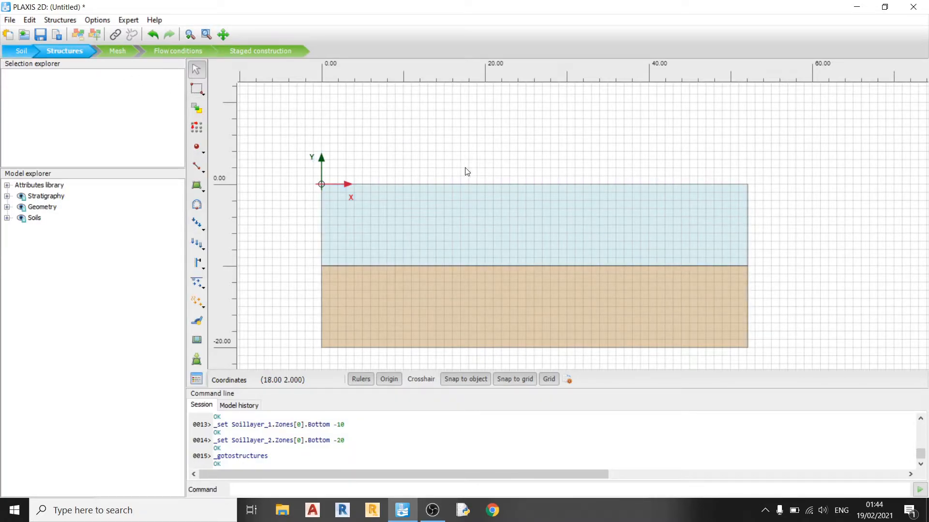
mouse_move(197, 263)
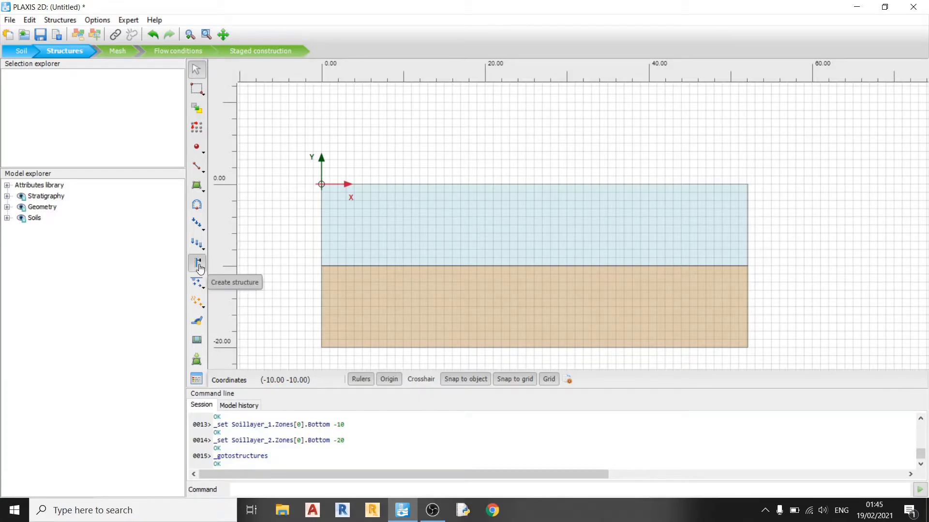
left_click(204, 266)
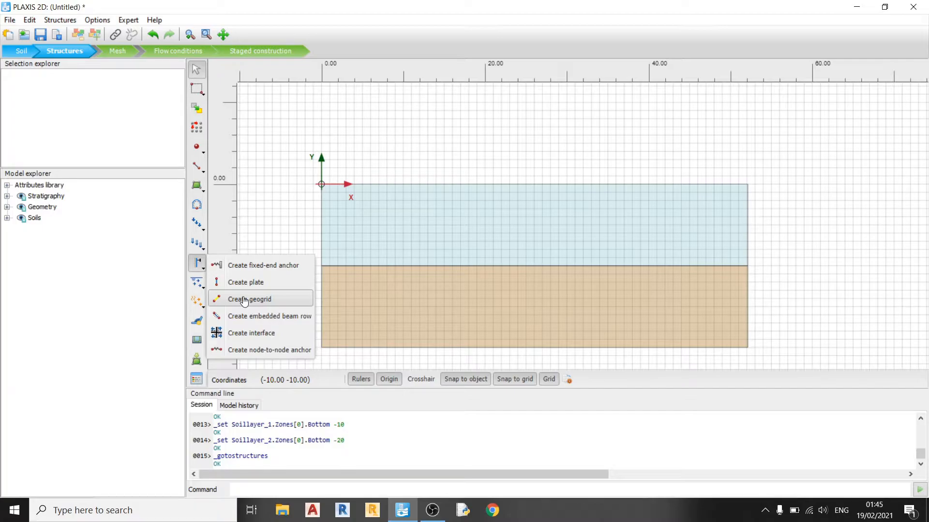
left_click(248, 298)
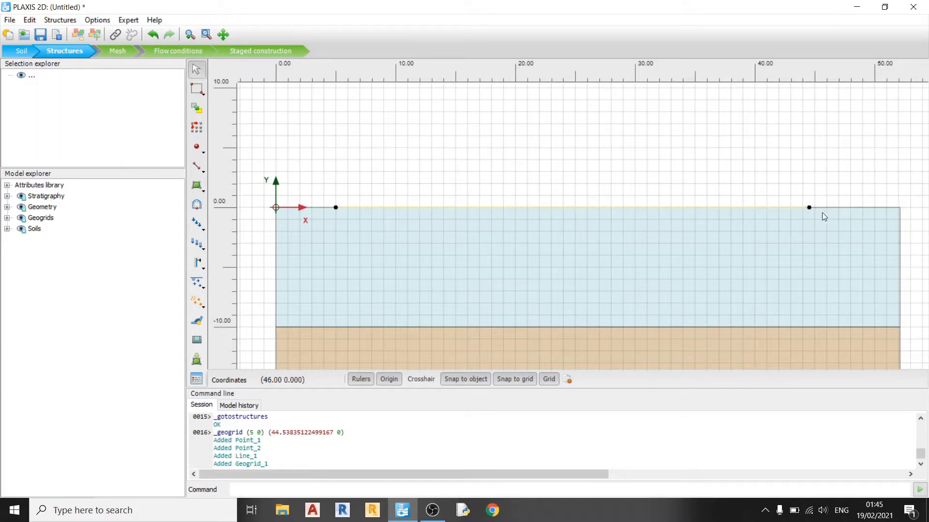
mouse_move(772, 240)
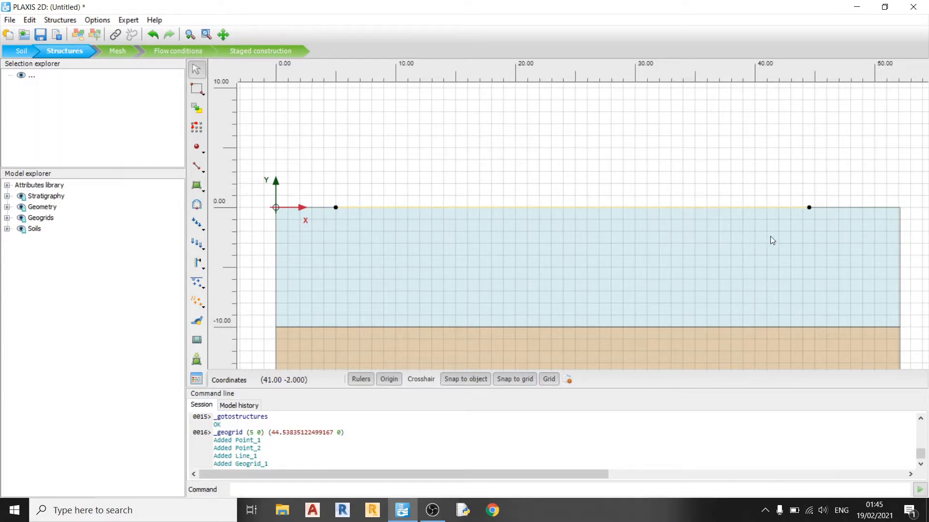
left_click(808, 207)
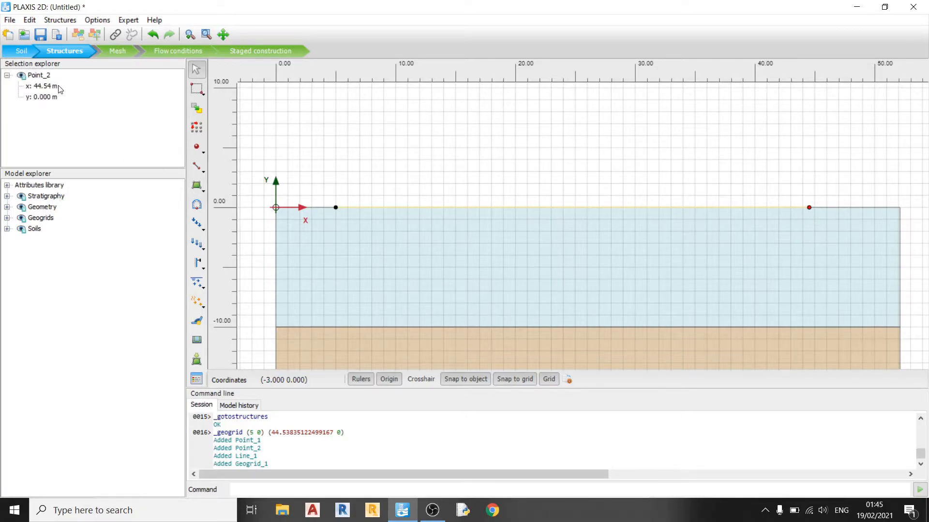
double_click(42, 86)
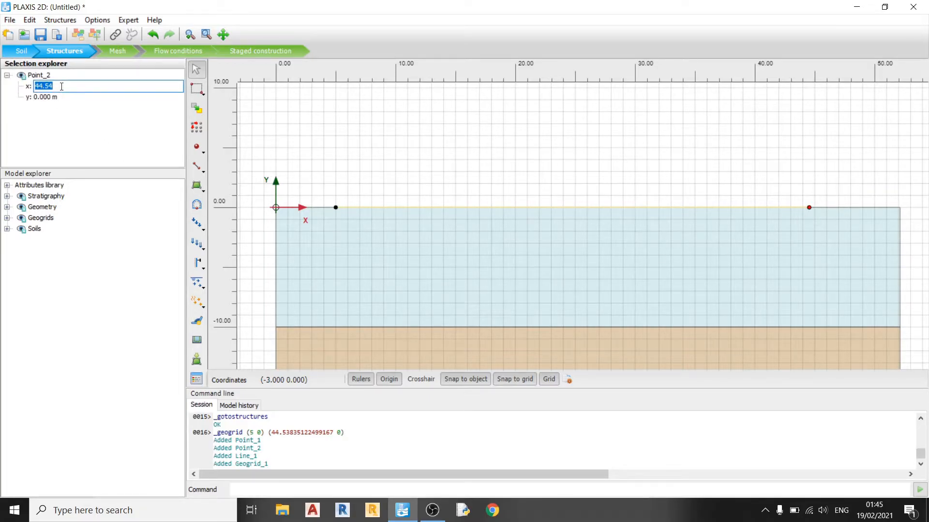
type("47.1")
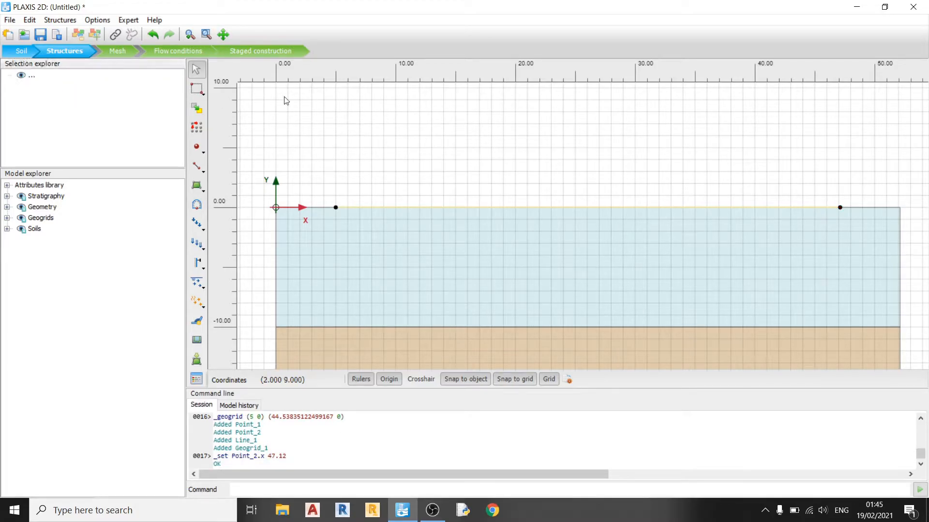
mouse_move(369, 158)
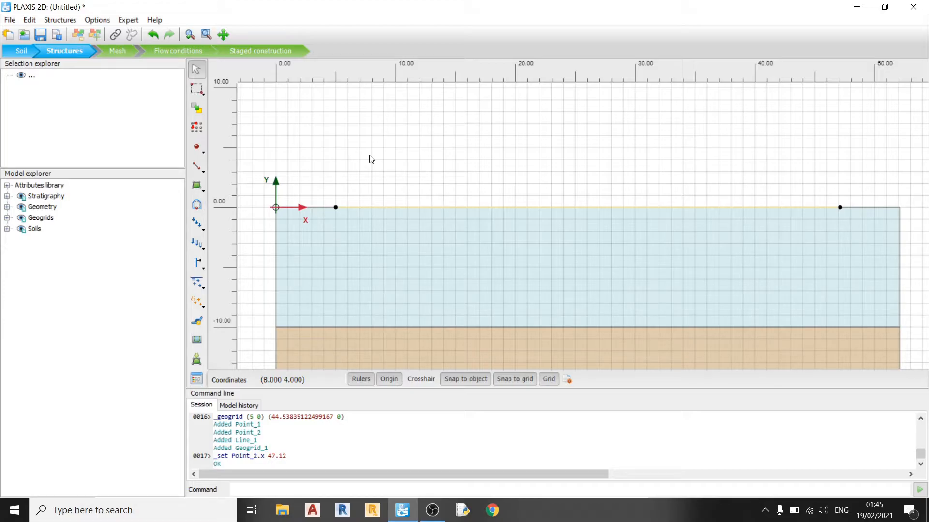
mouse_move(226, 182)
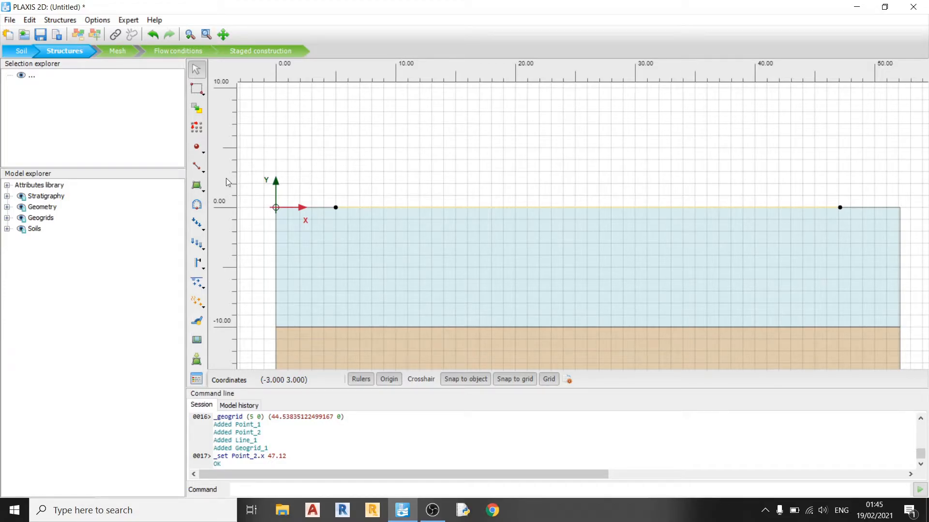
mouse_move(197, 186)
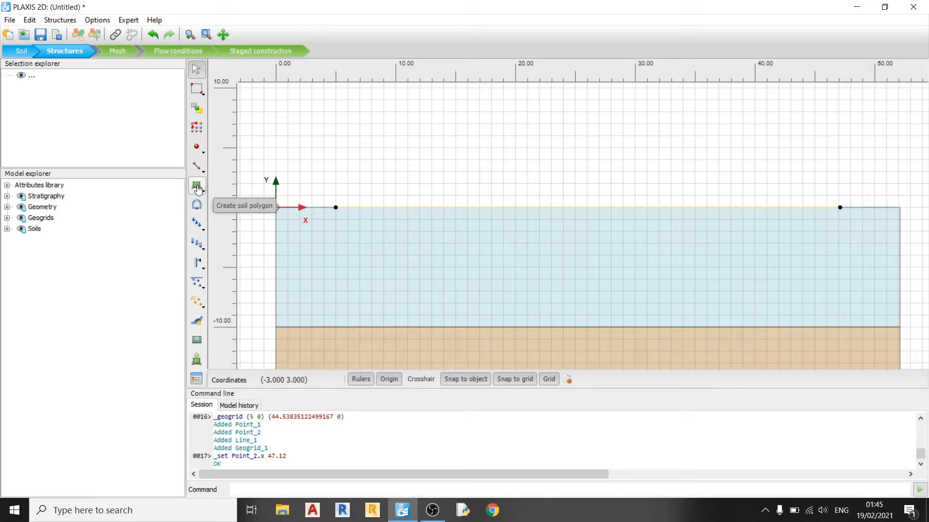
Draw the embankment trapezoid from (15,0) to x = 37.12 with its crest corners at y = 3.5 m
left_click(197, 168)
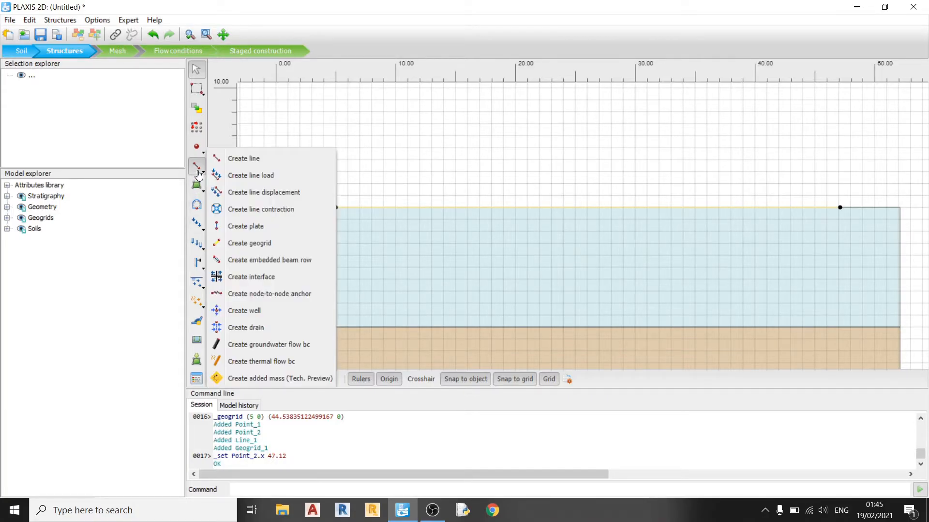
mouse_move(243, 157)
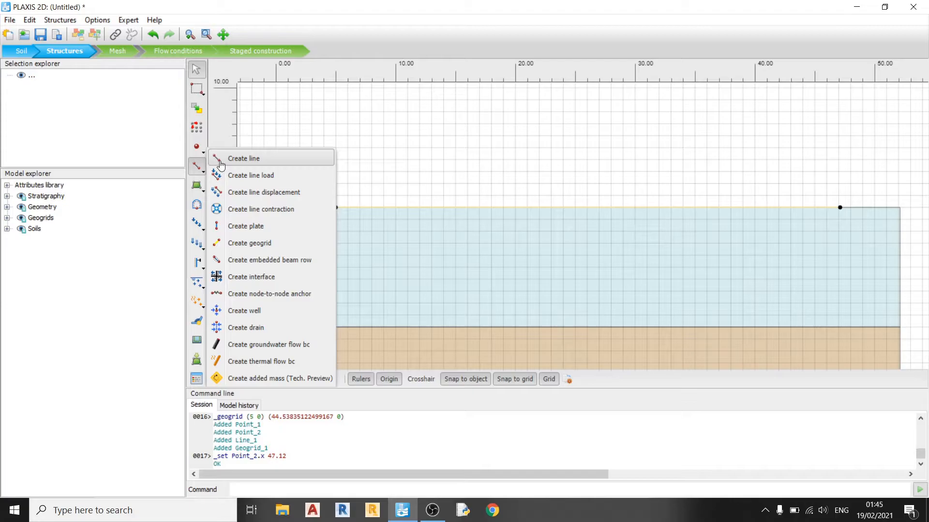
left_click(243, 158)
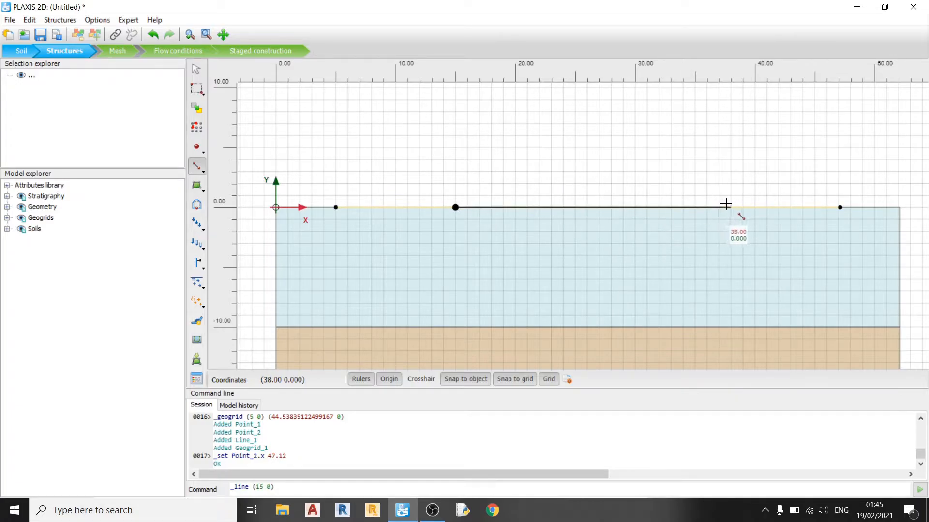
mouse_move(719, 205)
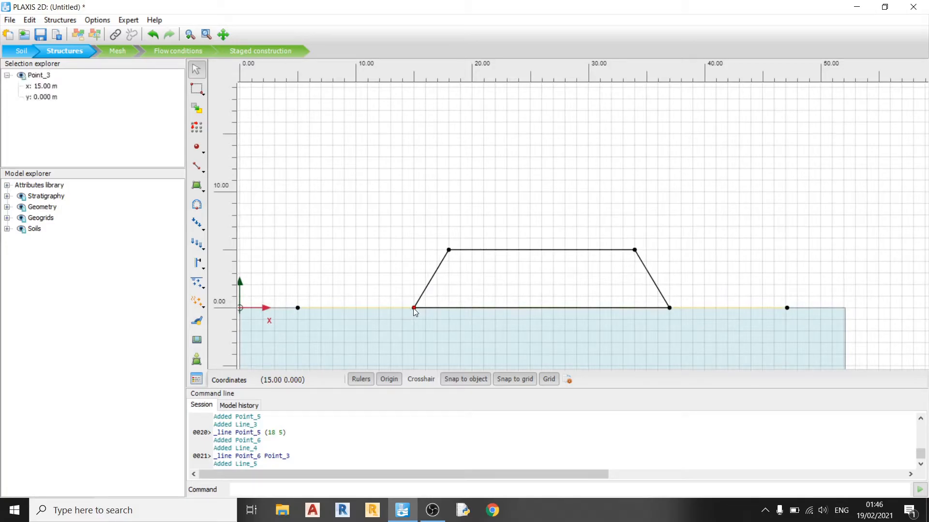
left_click(669, 308)
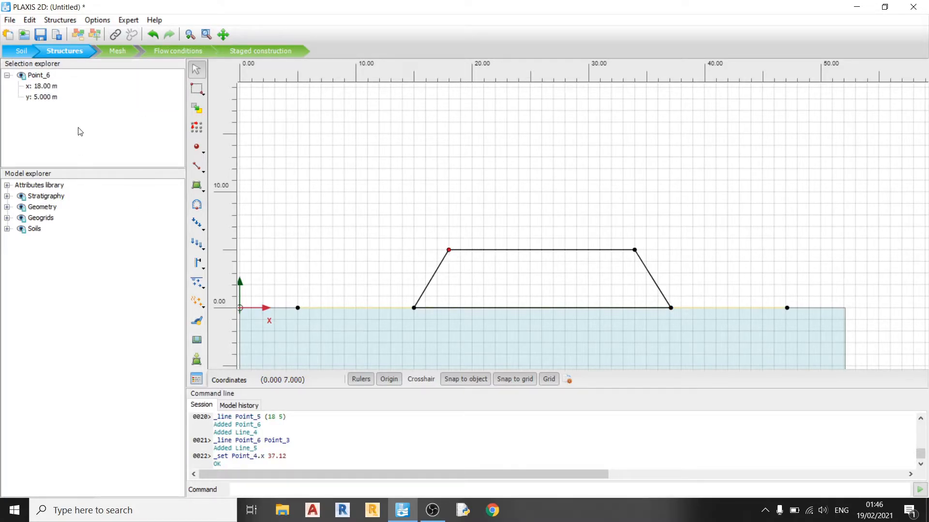
type("21.")
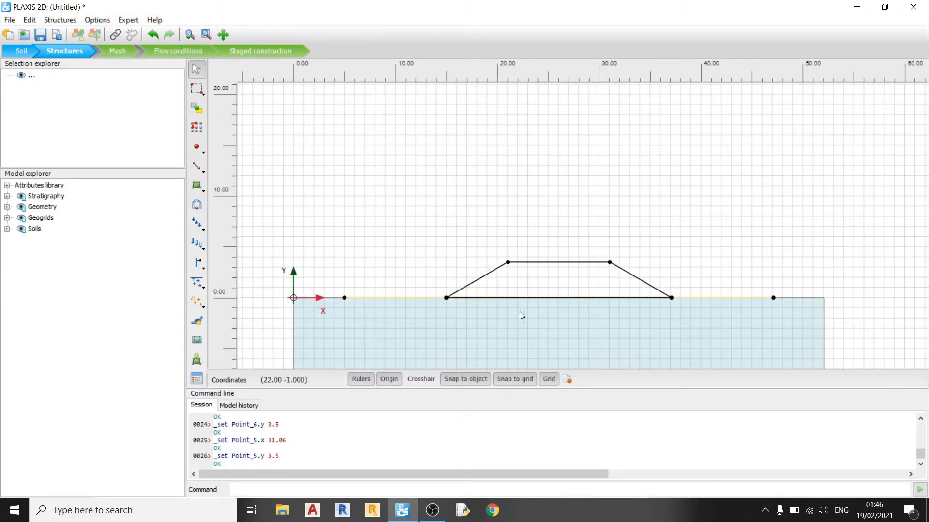
mouse_move(616, 307)
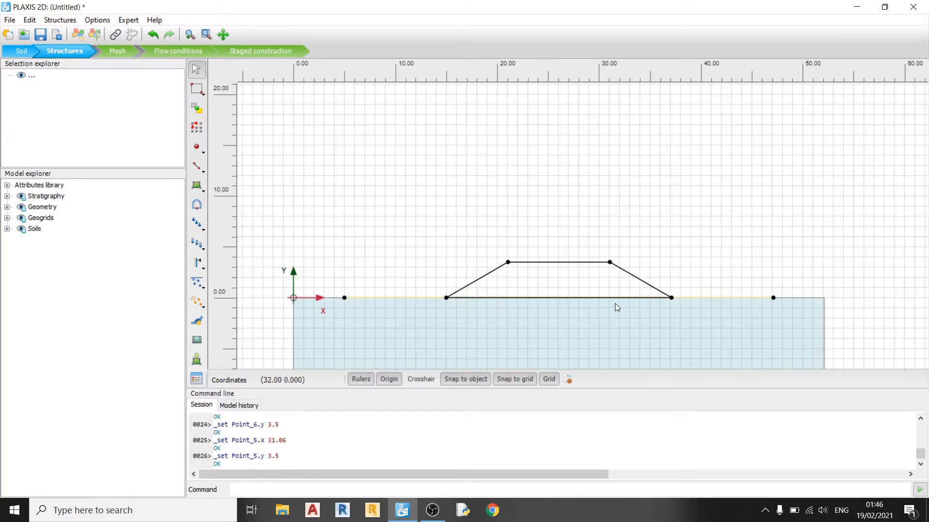
mouse_move(594, 266)
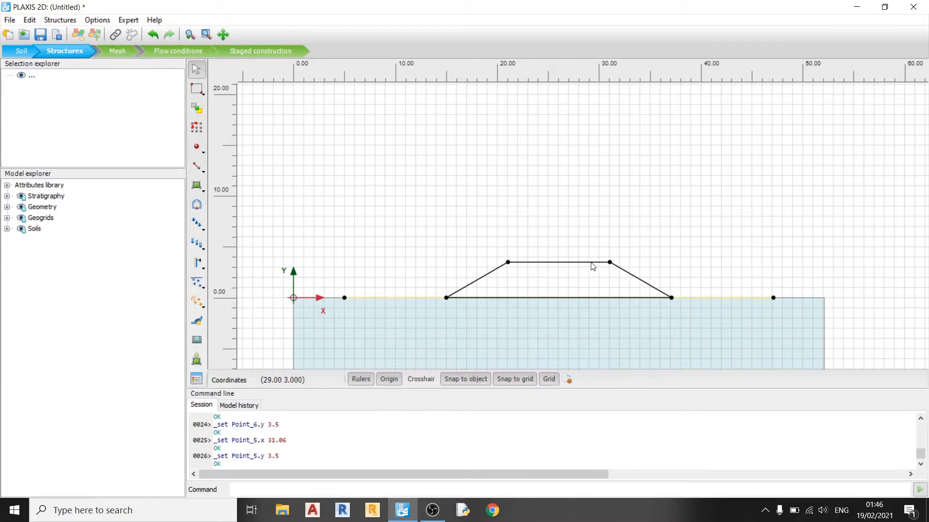
mouse_move(603, 227)
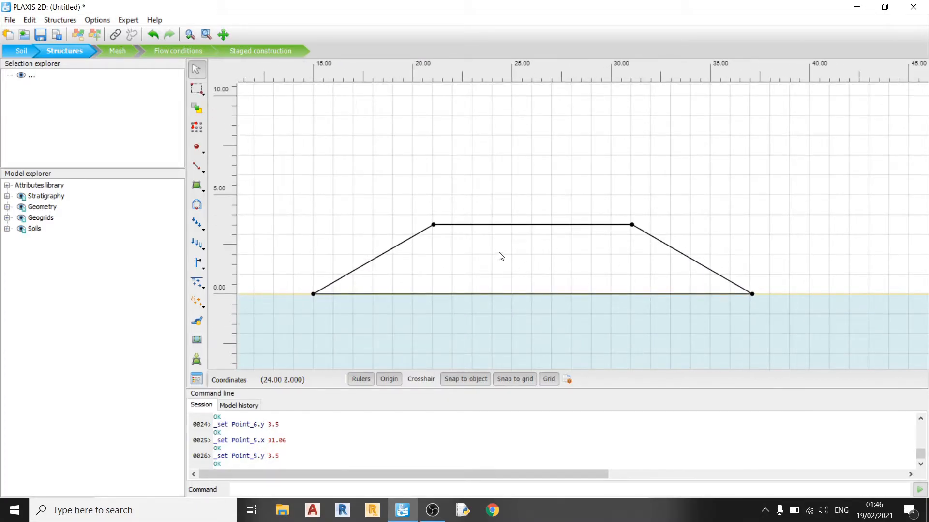
mouse_move(423, 286)
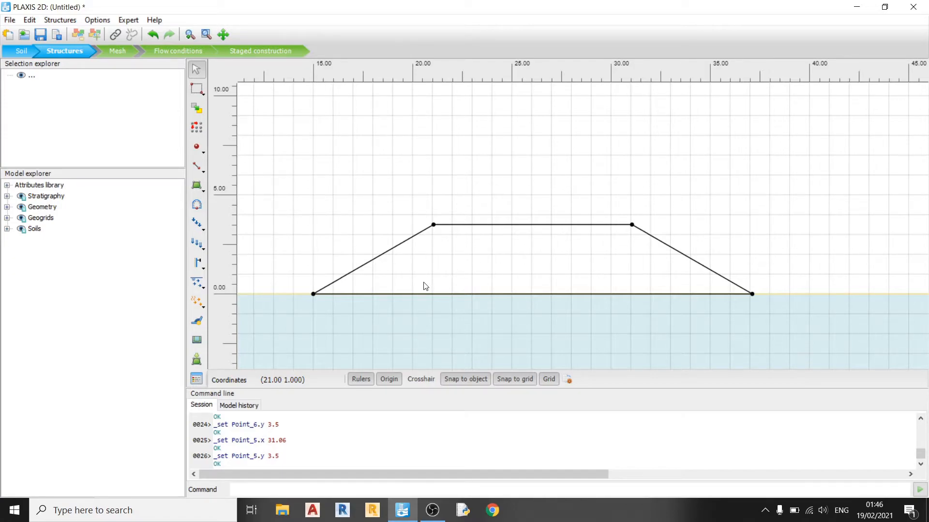
mouse_move(458, 230)
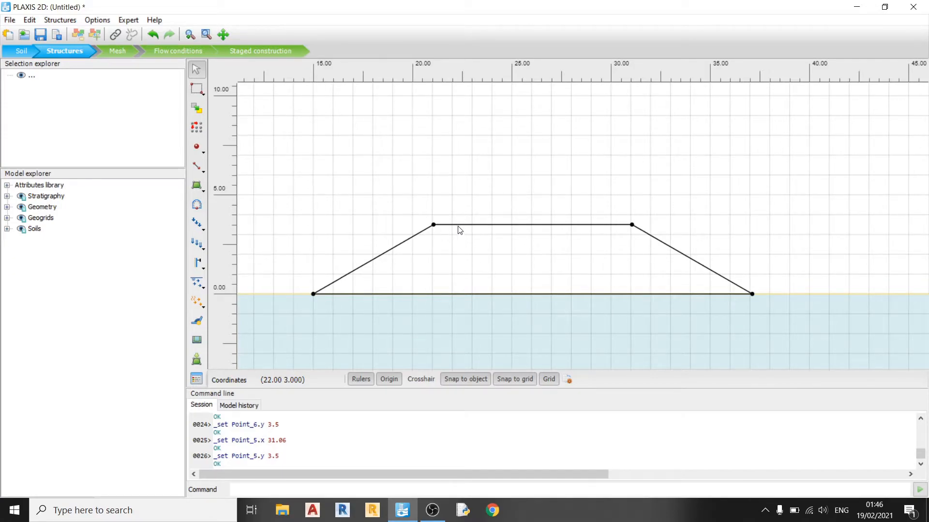
mouse_move(215, 180)
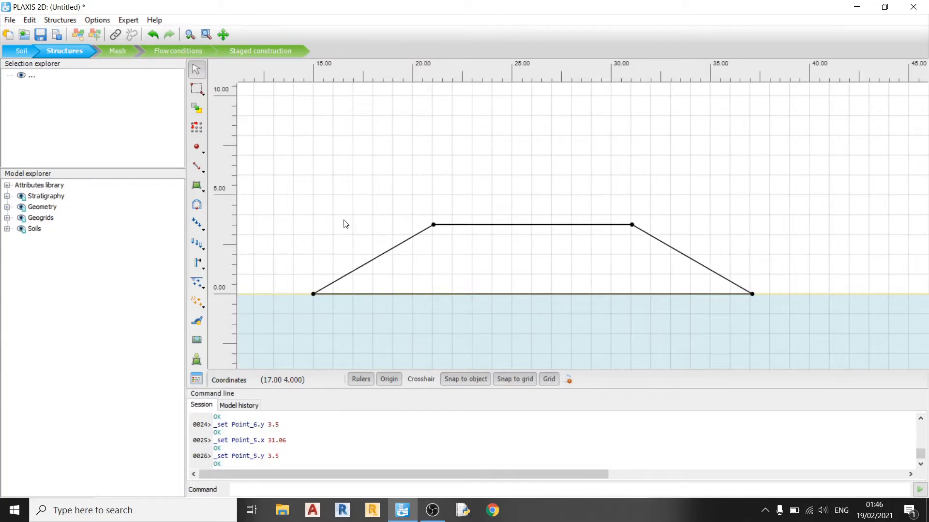
mouse_move(391, 281)
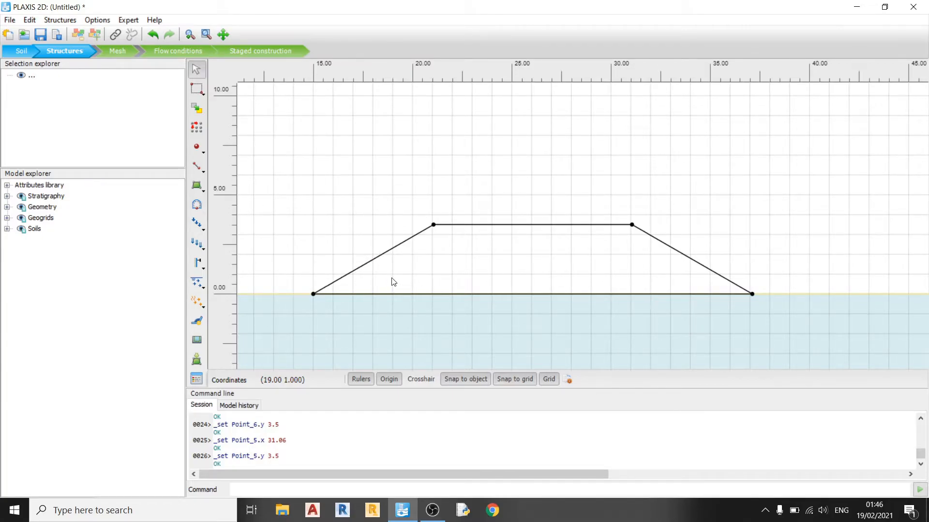
Draw horizontal lines across the embankment at heights 1, 2 and 3 m
left_click(196, 166)
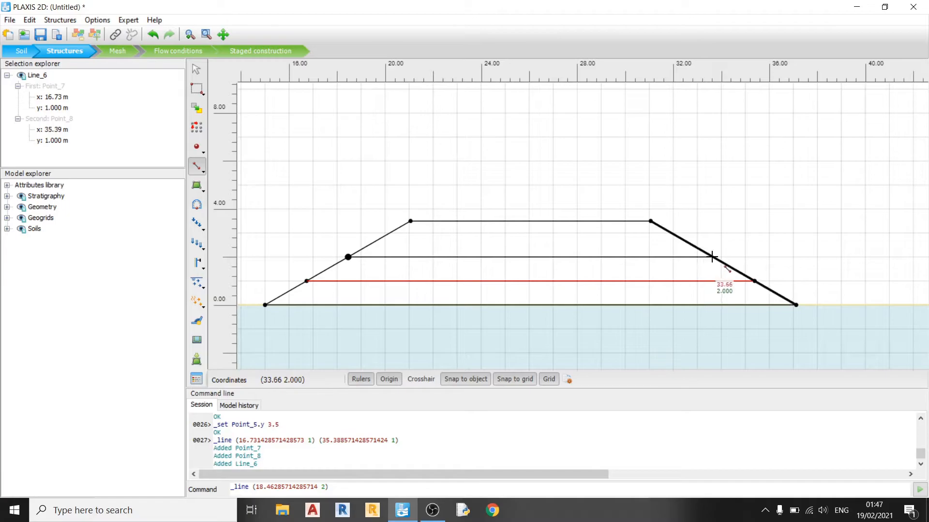
left_click(711, 257)
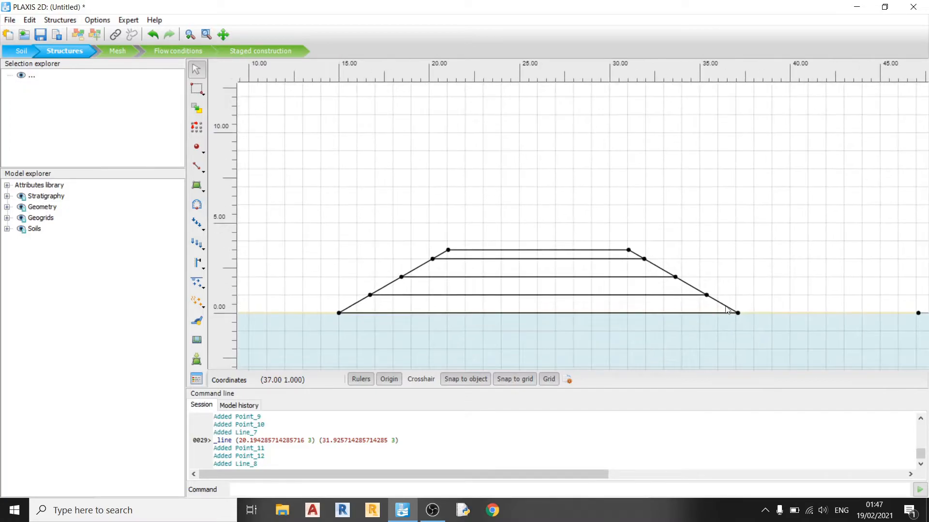
mouse_move(713, 323)
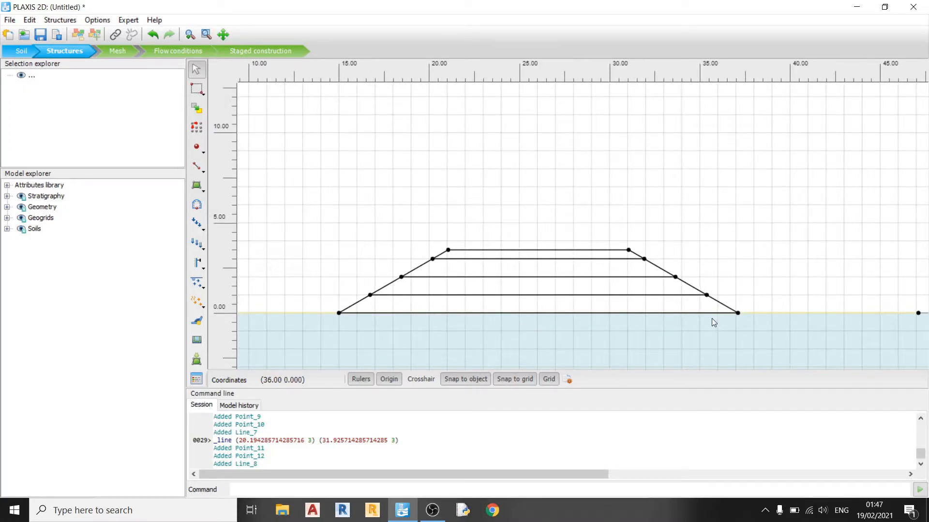
mouse_move(645, 246)
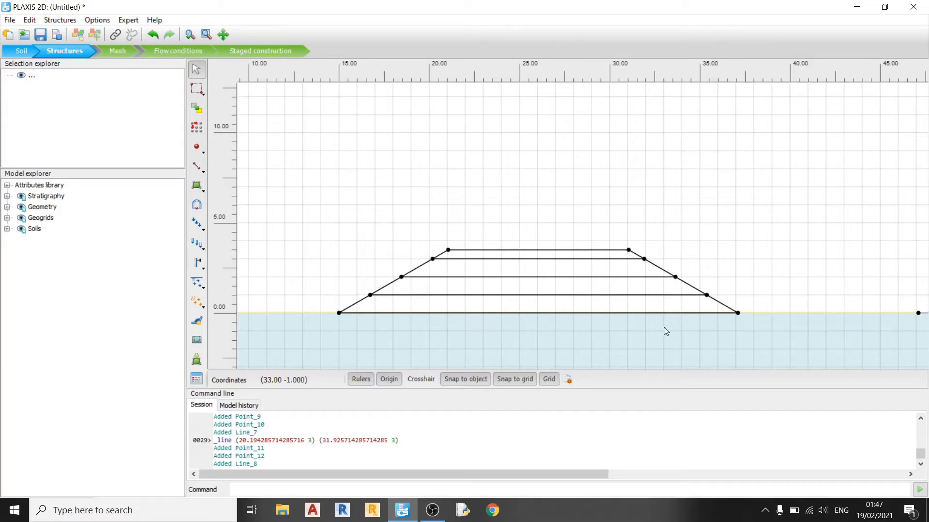
mouse_move(391, 309)
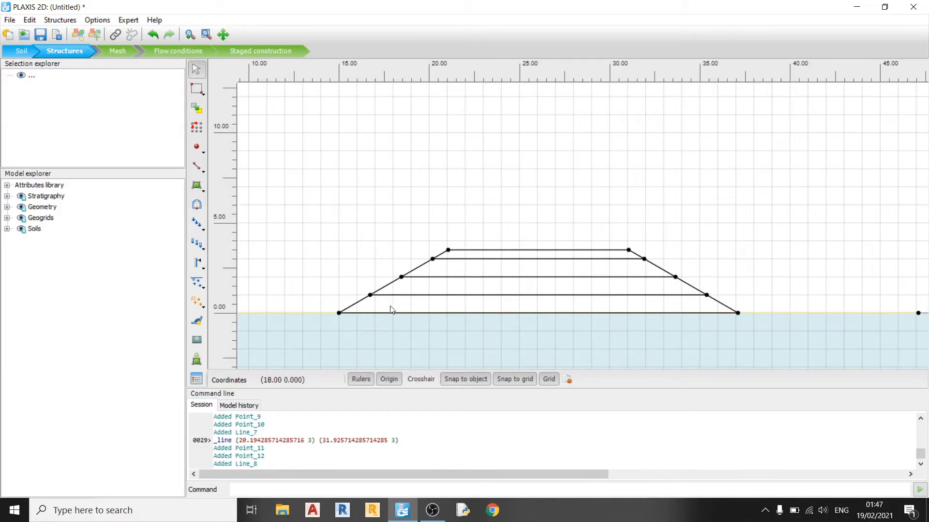
mouse_move(619, 282)
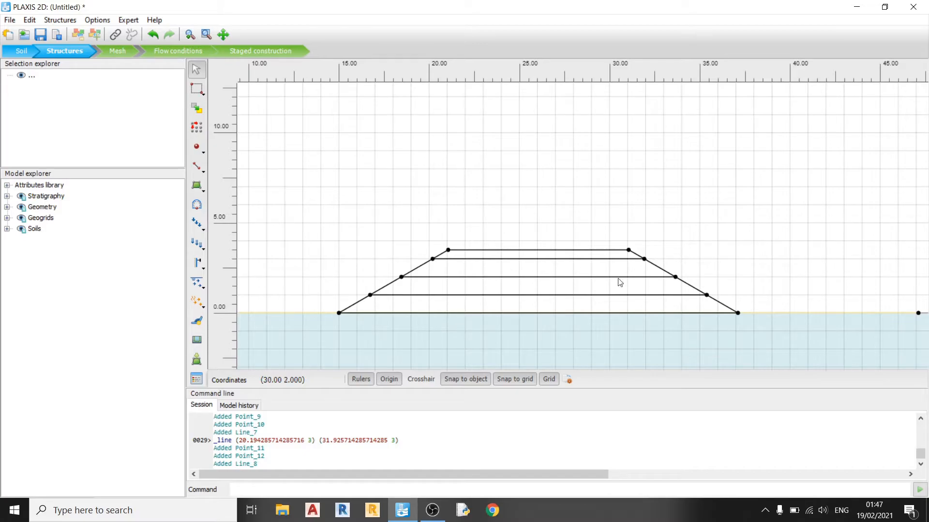
mouse_move(208, 207)
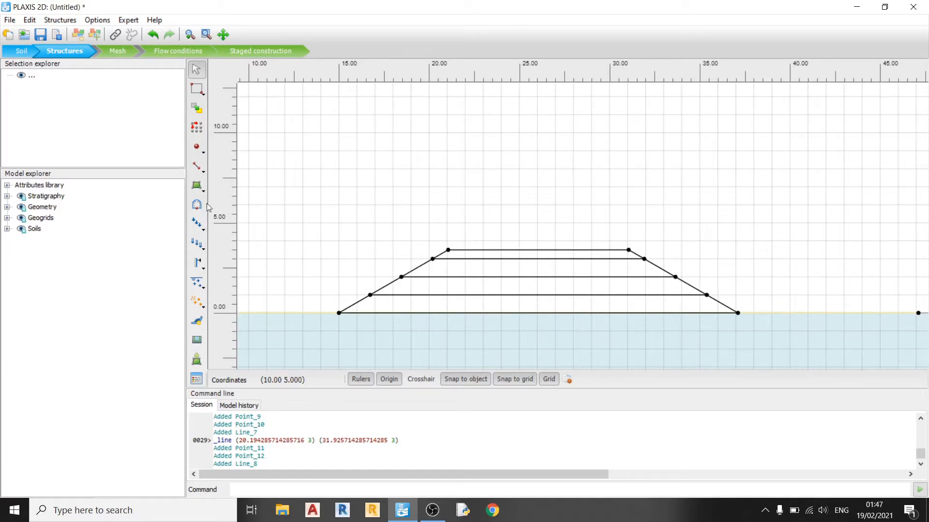
Start the Create soil polygon tool from the soil polygon options
left_click(197, 185)
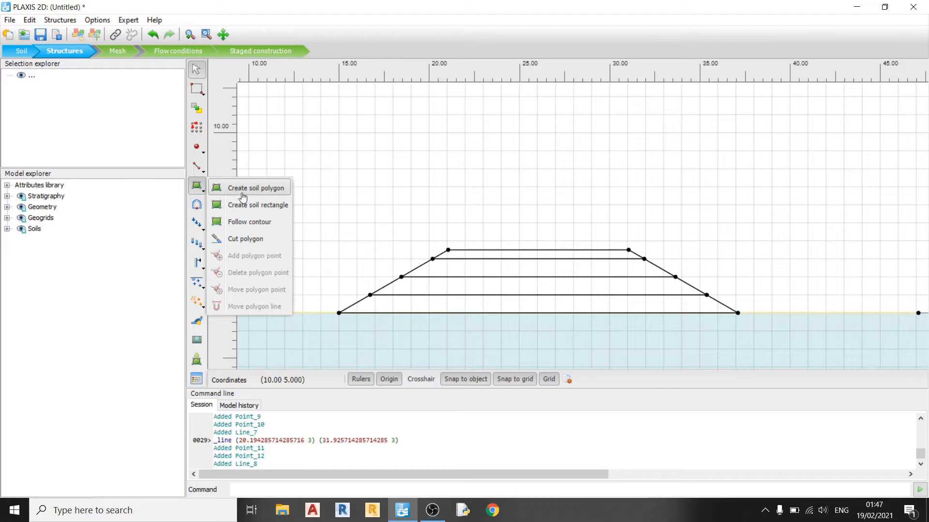
mouse_move(254, 193)
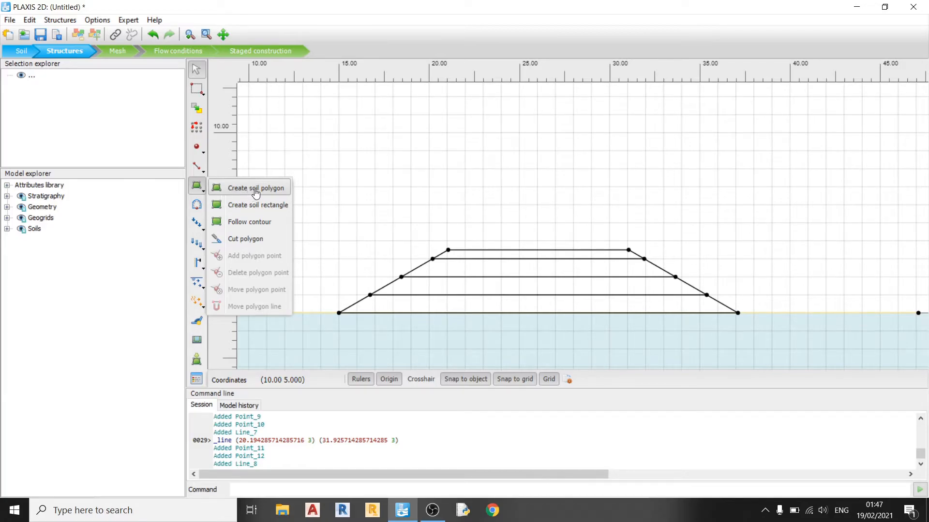
left_click(256, 188)
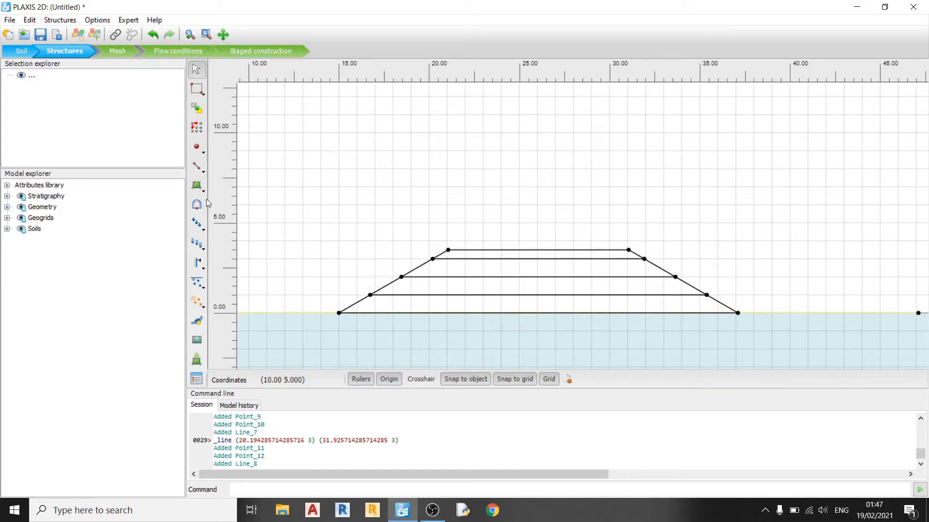
left_click(197, 185)
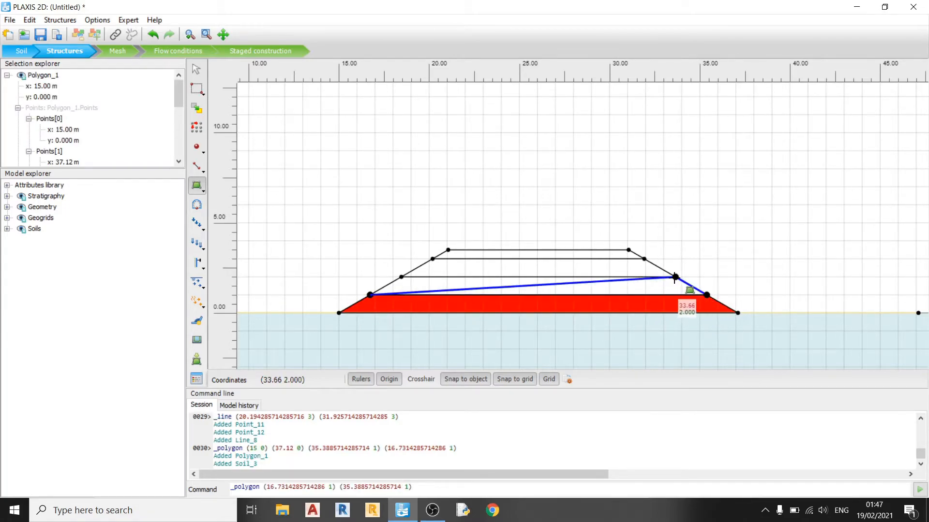
Draw soil polygons for each embankment lift up to the 3.5 m crest
left_click(370, 292)
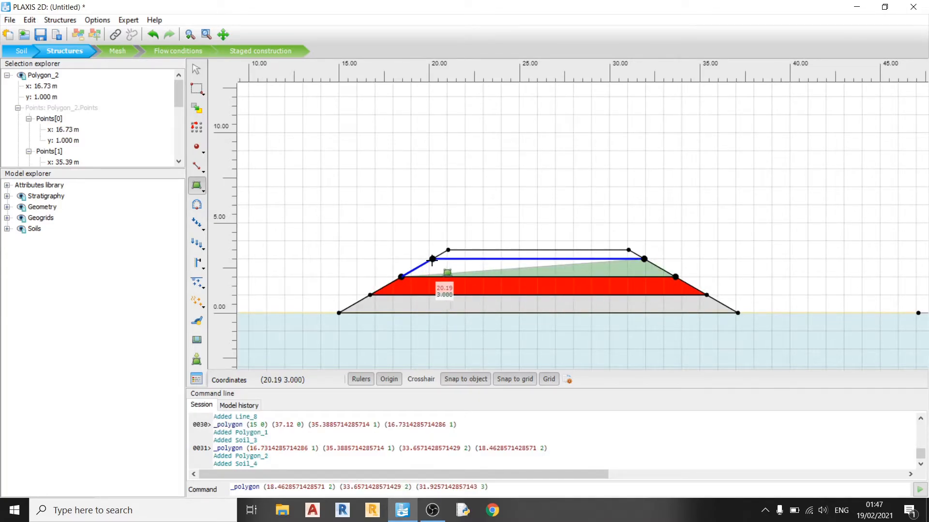
left_click(639, 258)
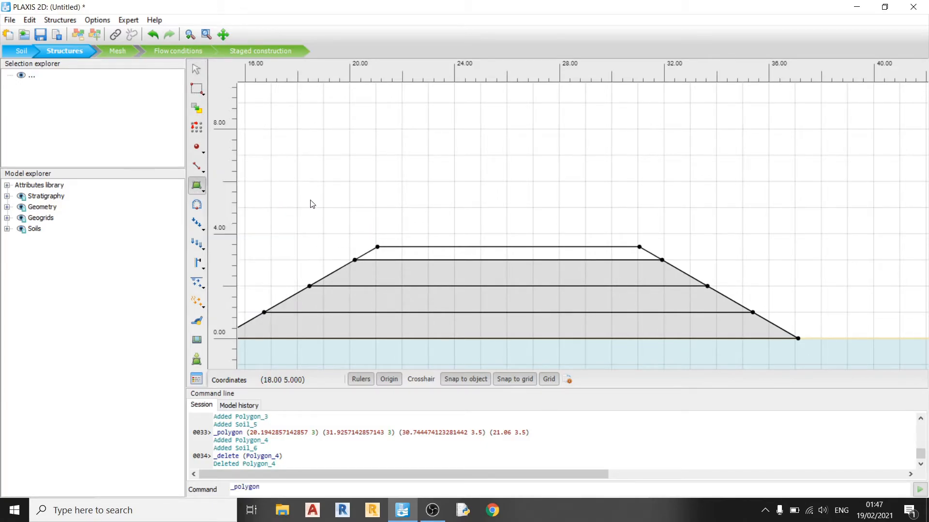
mouse_move(259, 192)
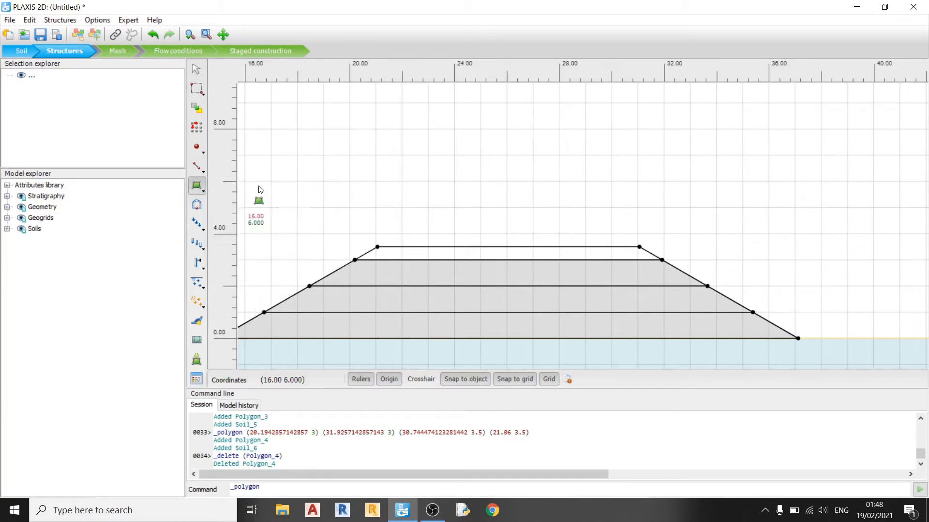
mouse_move(354, 260)
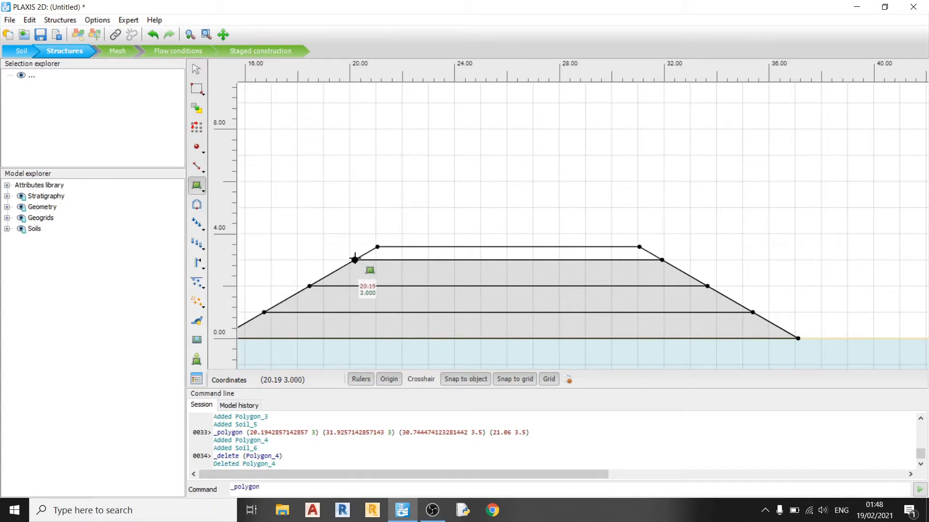
left_click(640, 246)
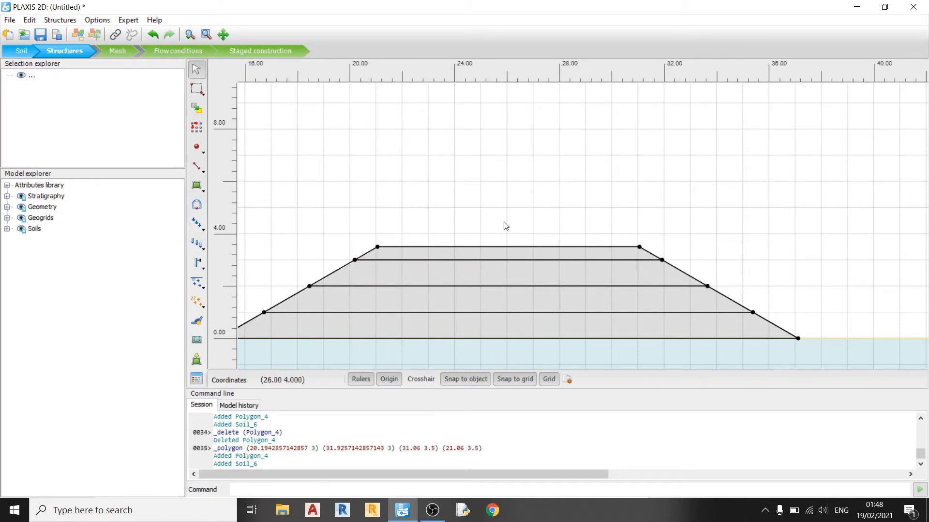
mouse_move(493, 338)
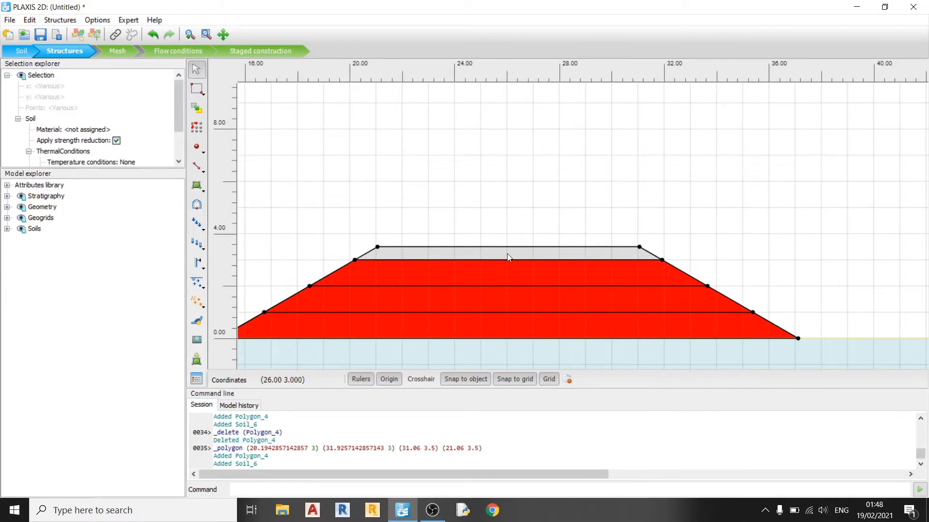
Assign the Embankment Fill material to all four embankment lift polygons
right_click(507, 257)
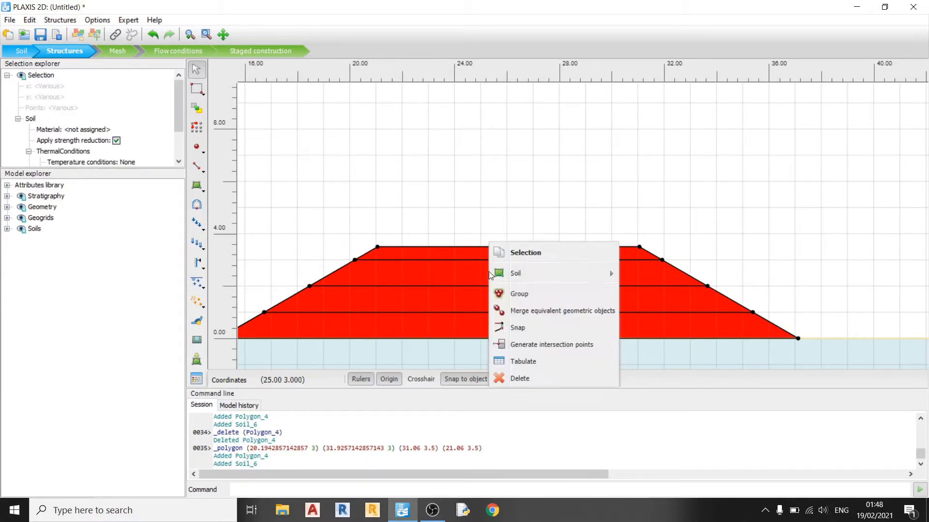
mouse_move(516, 273)
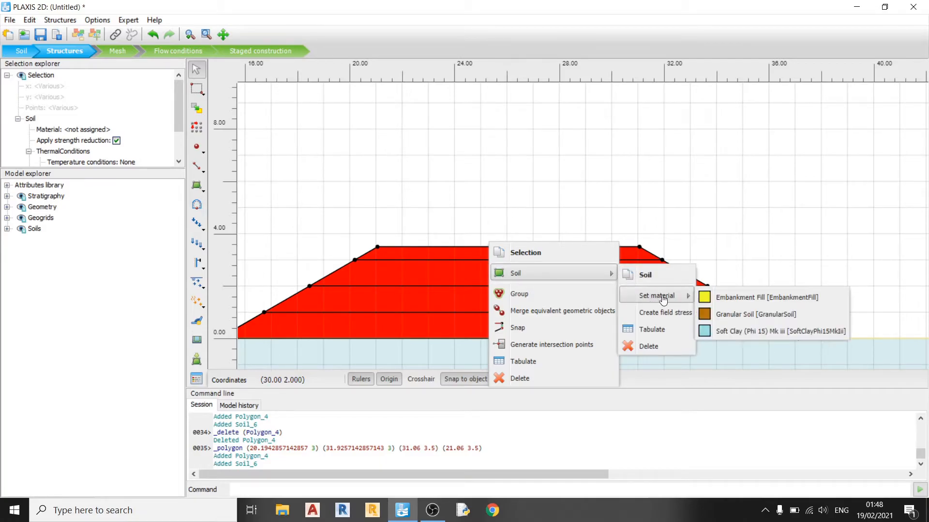
left_click(765, 296)
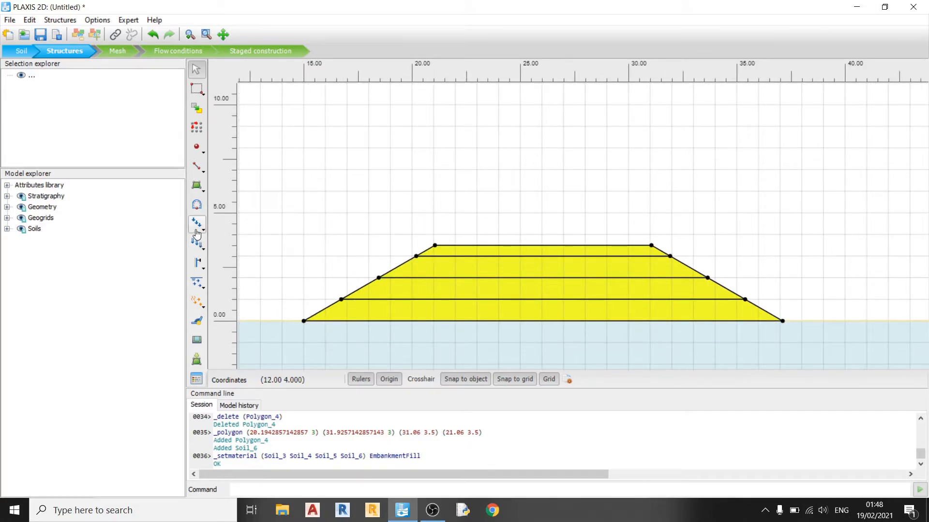
Create a line load of qy_start -10 across the embankment crest
left_click(196, 223)
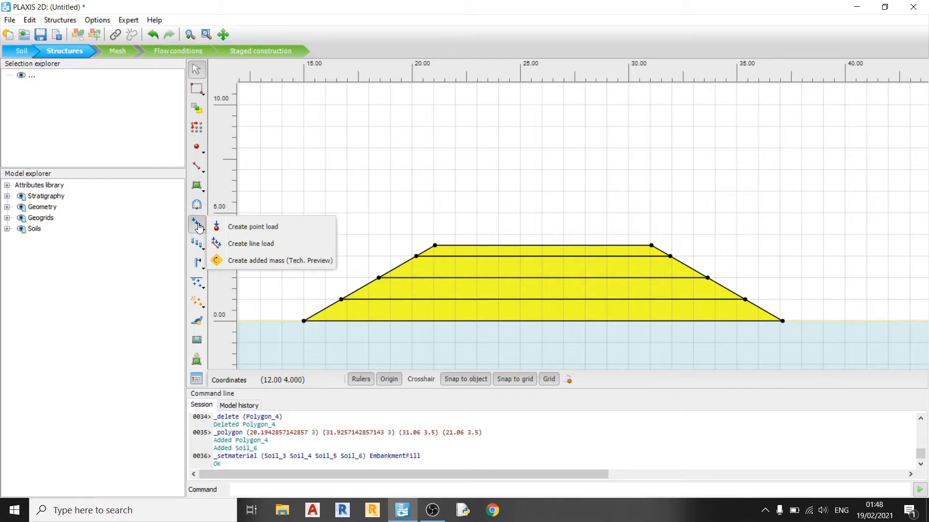
mouse_move(237, 244)
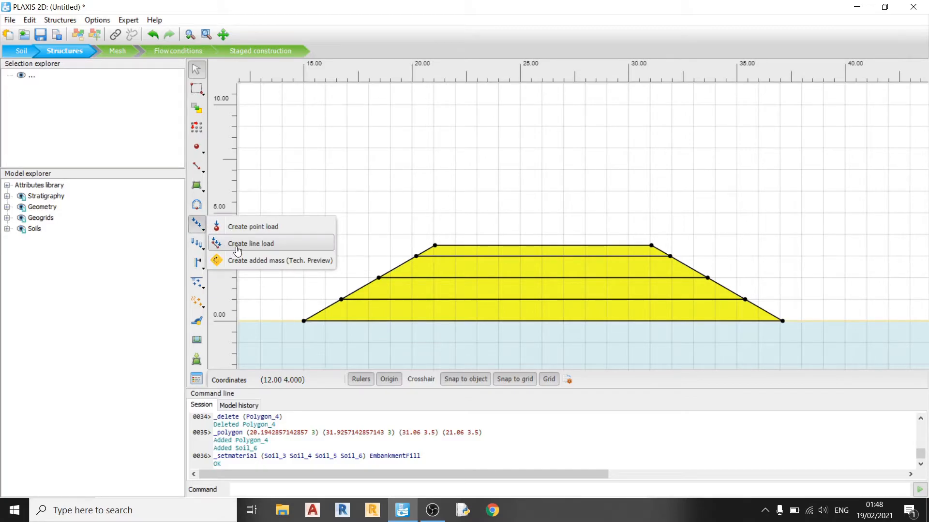
left_click(251, 243)
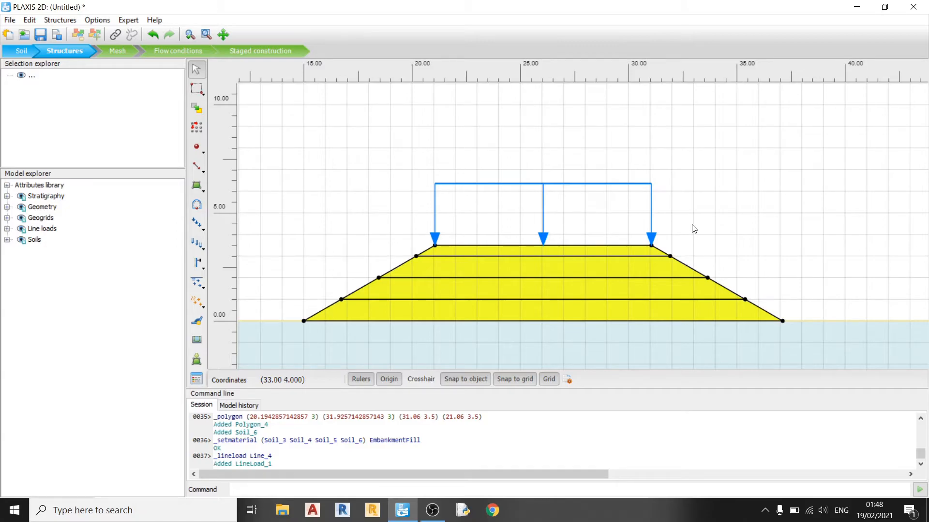
mouse_move(684, 231)
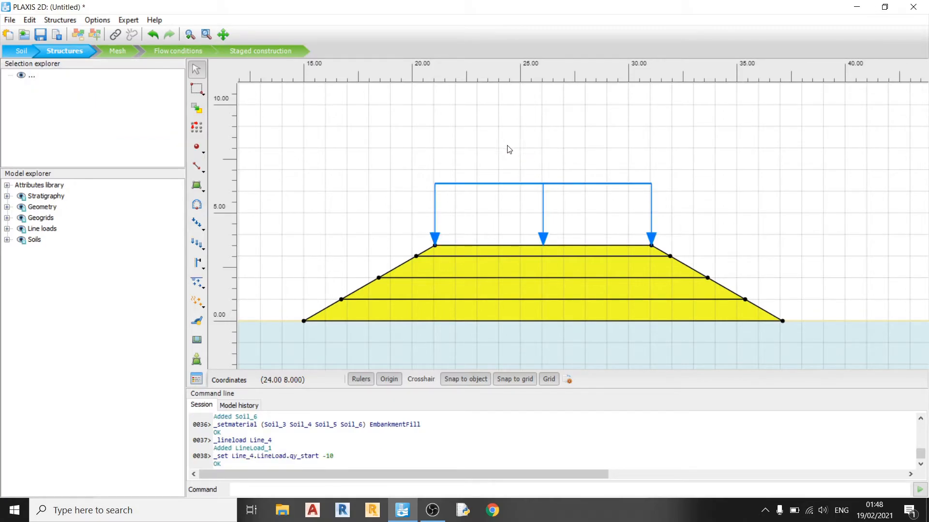
mouse_move(534, 184)
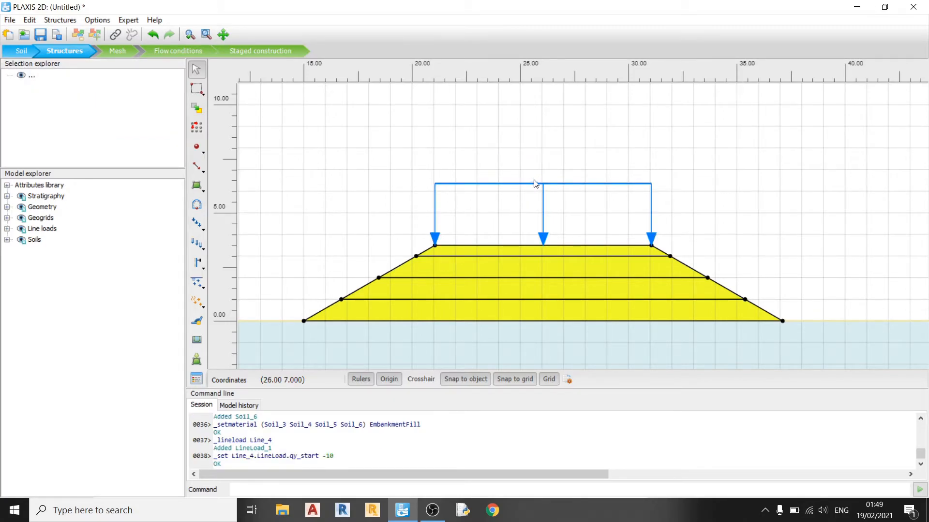
left_click(541, 244)
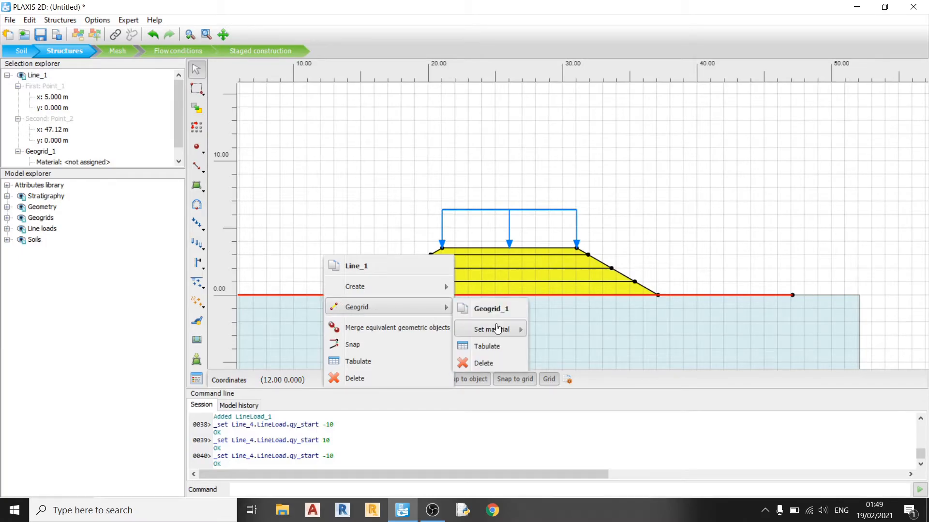
mouse_move(491, 329)
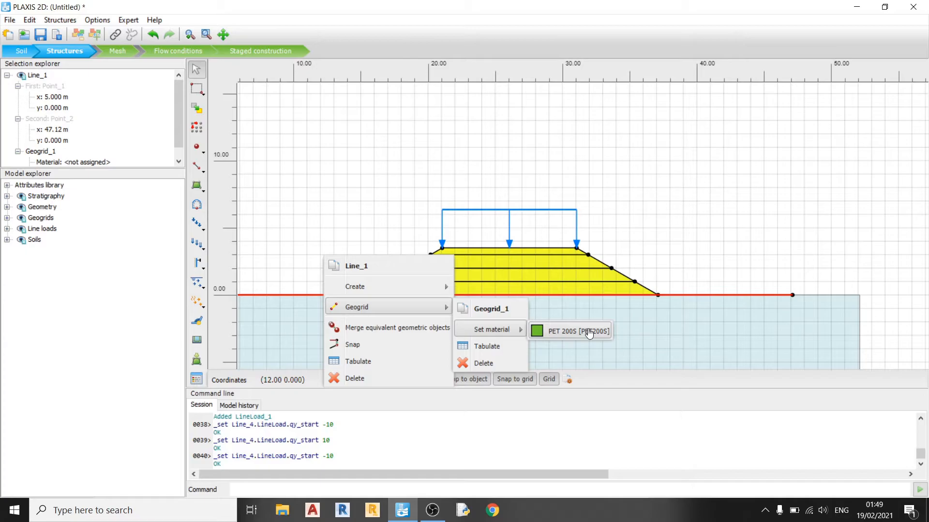
Assign the PET 200S material to the ground-surface geogrid
left_click(569, 331)
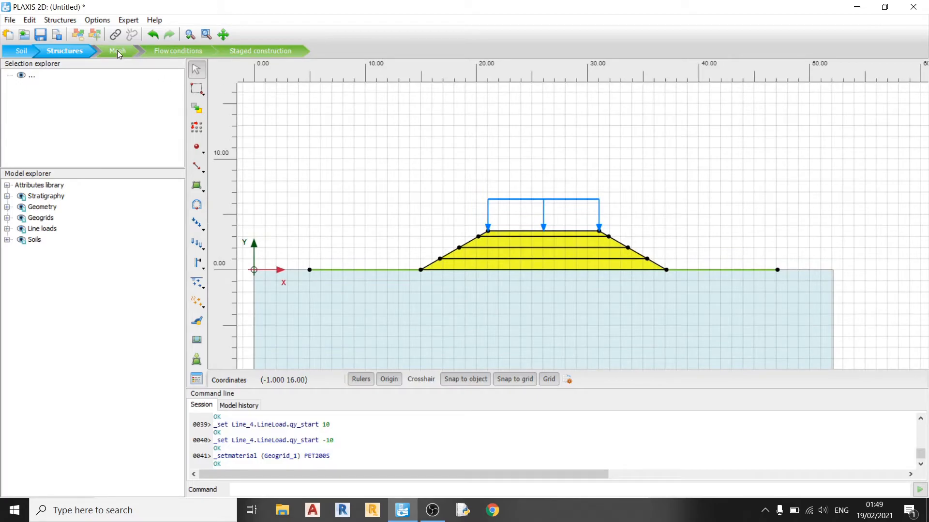
Generate a medium mesh of 795 elements and 6555 nodes, then proceed to flow conditions
left_click(117, 51)
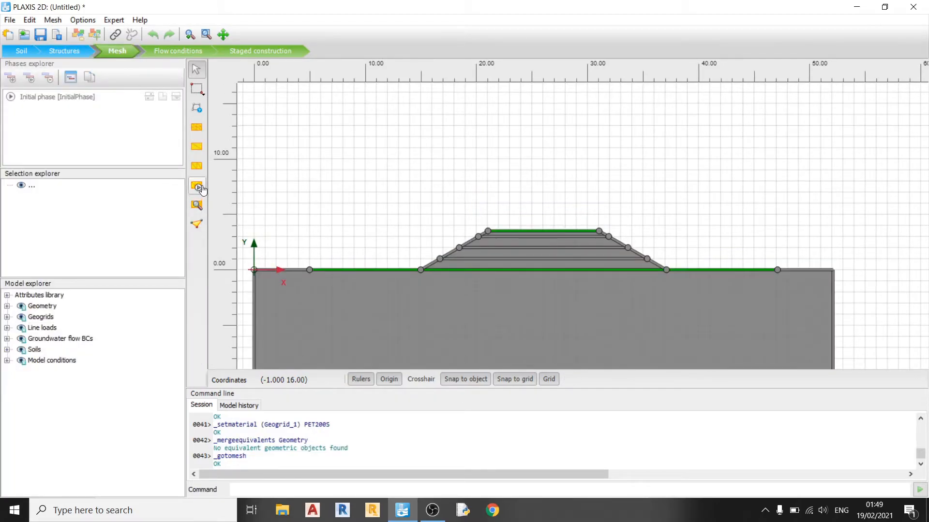
left_click(197, 186)
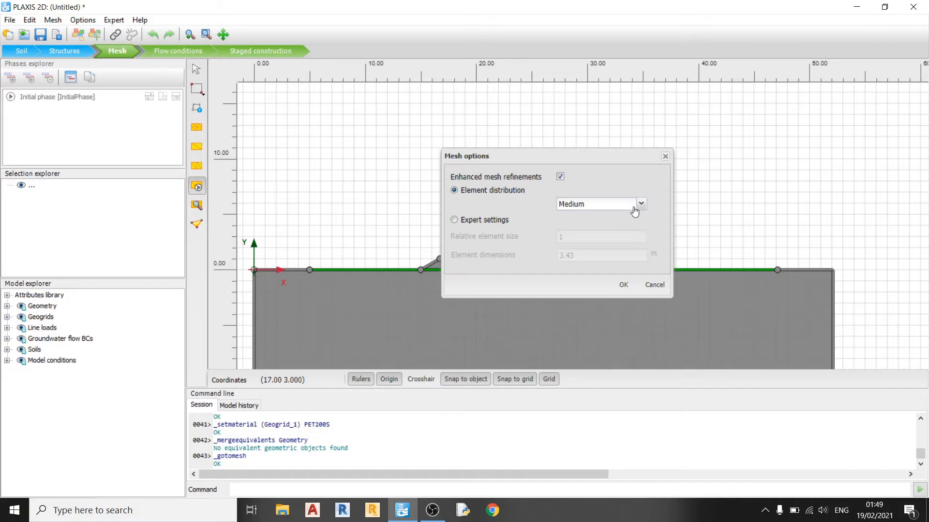
left_click(623, 284)
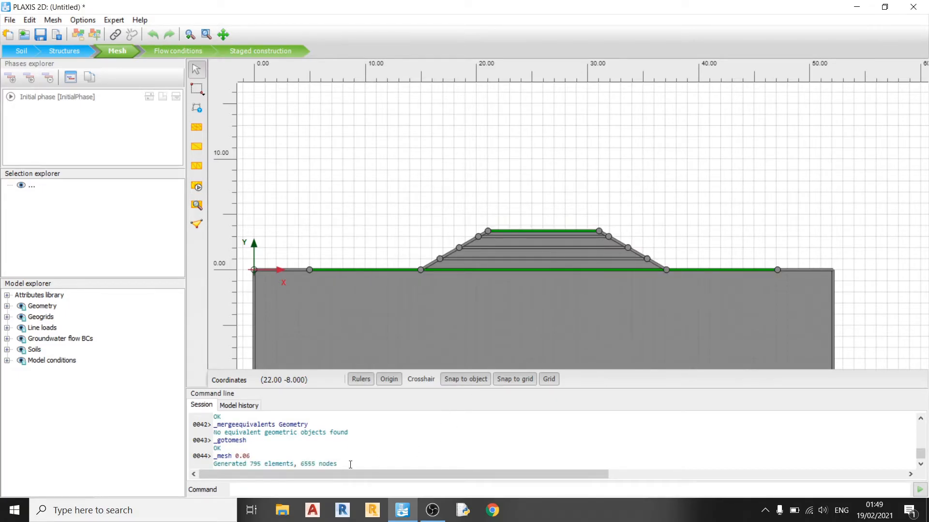
mouse_move(242, 100)
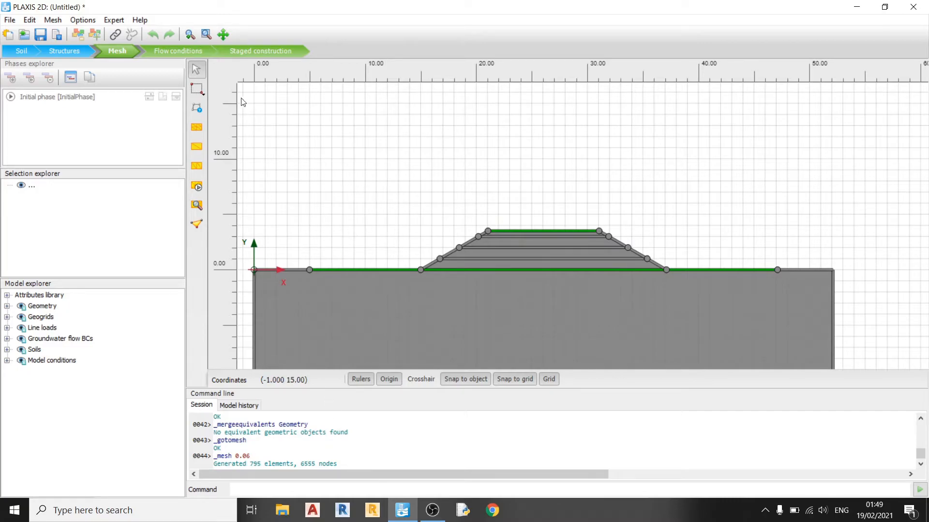
left_click(178, 51)
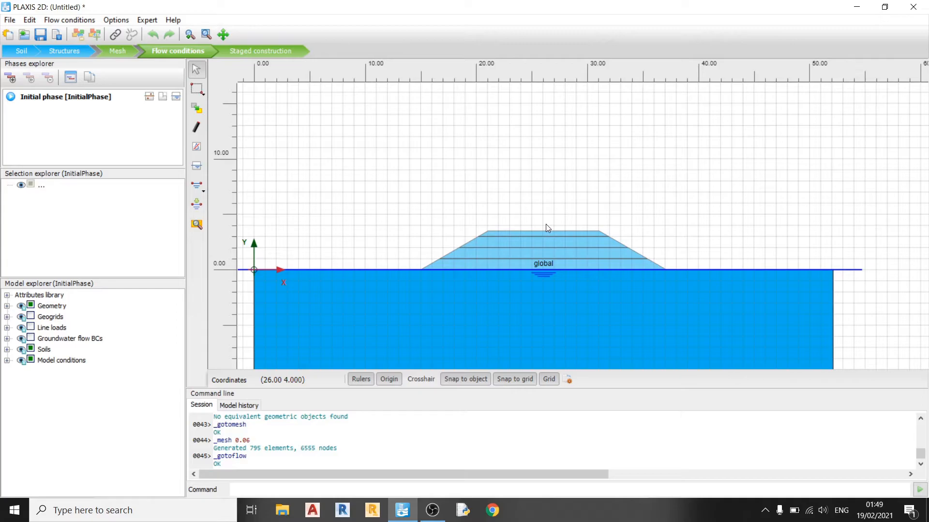
mouse_move(586, 246)
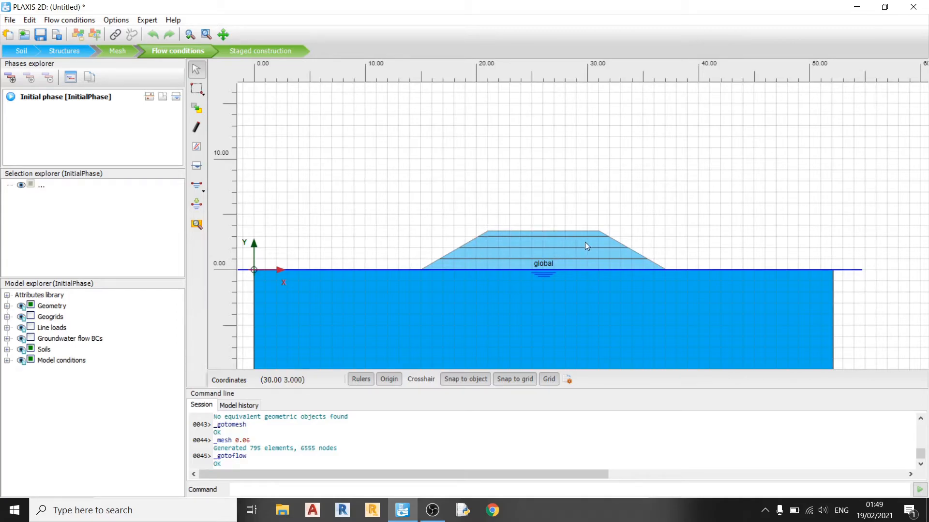
mouse_move(556, 220)
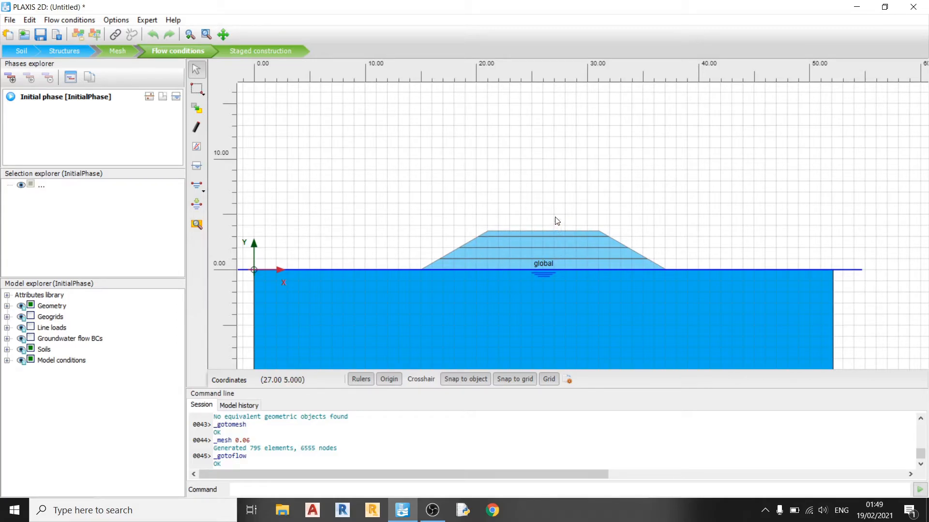
mouse_move(590, 234)
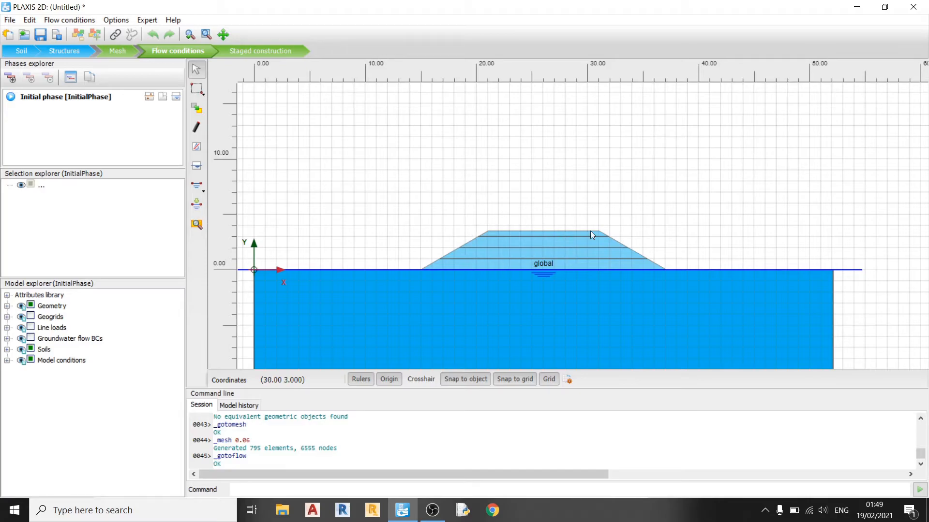
mouse_move(508, 248)
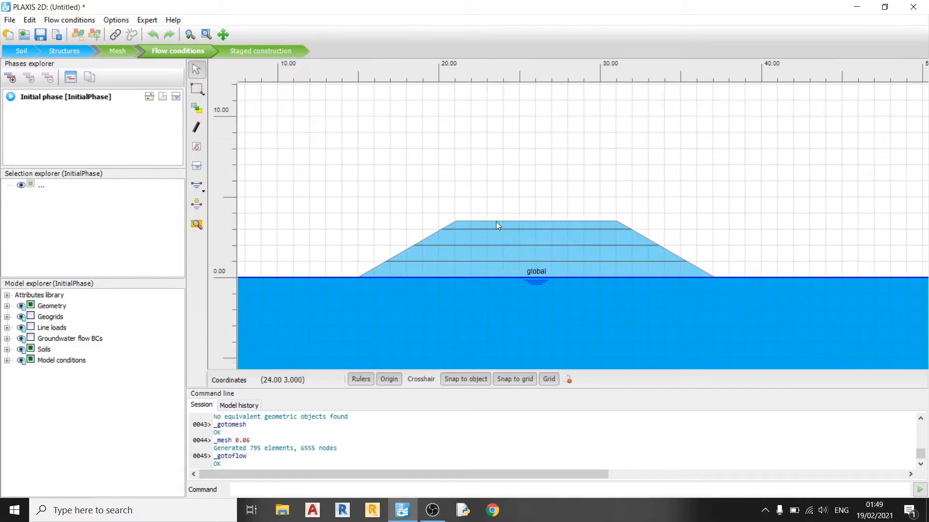
mouse_move(298, 183)
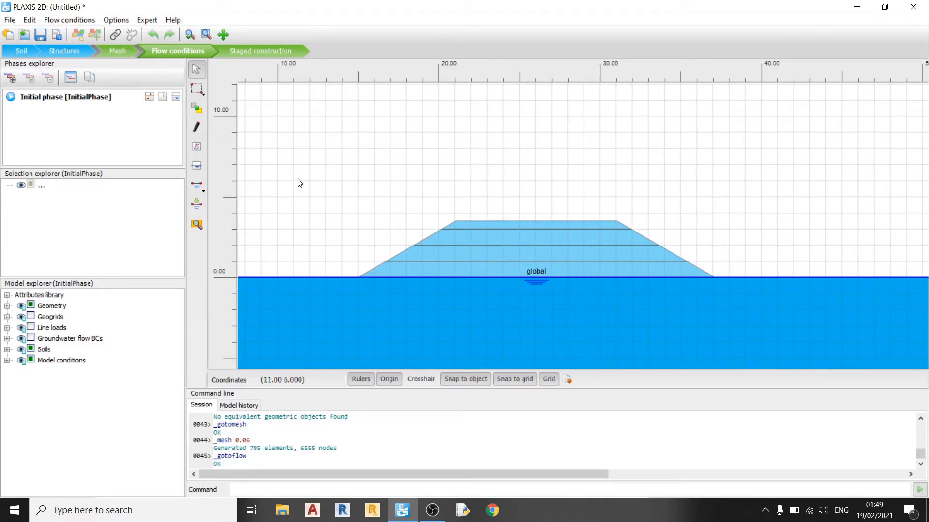
mouse_move(217, 148)
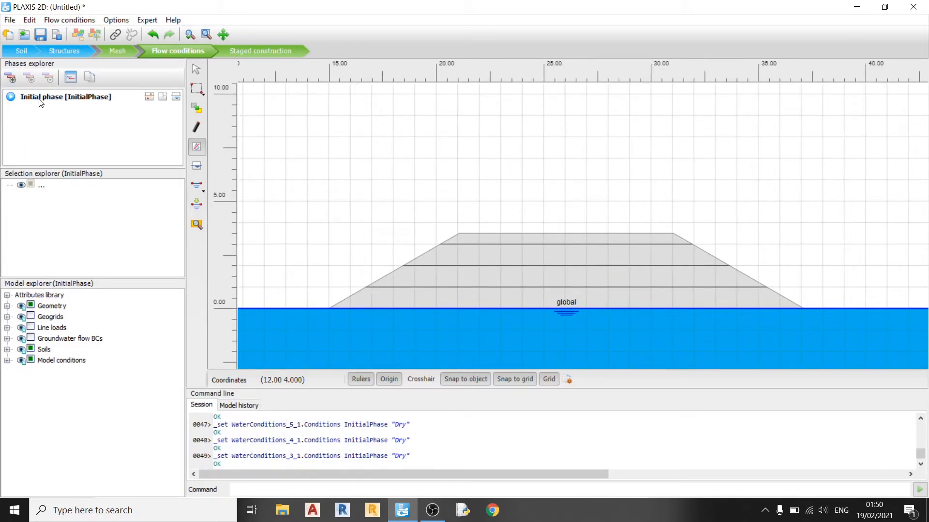
mouse_move(497, 236)
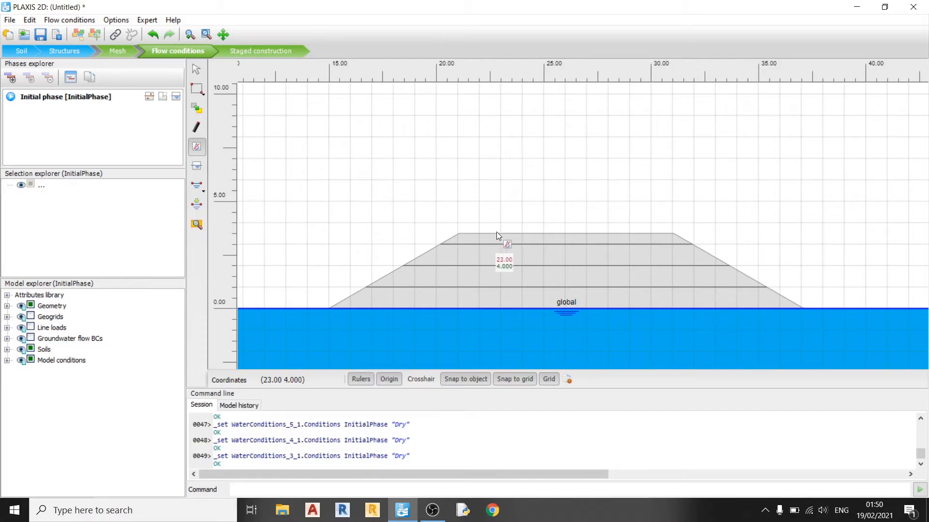
mouse_move(481, 234)
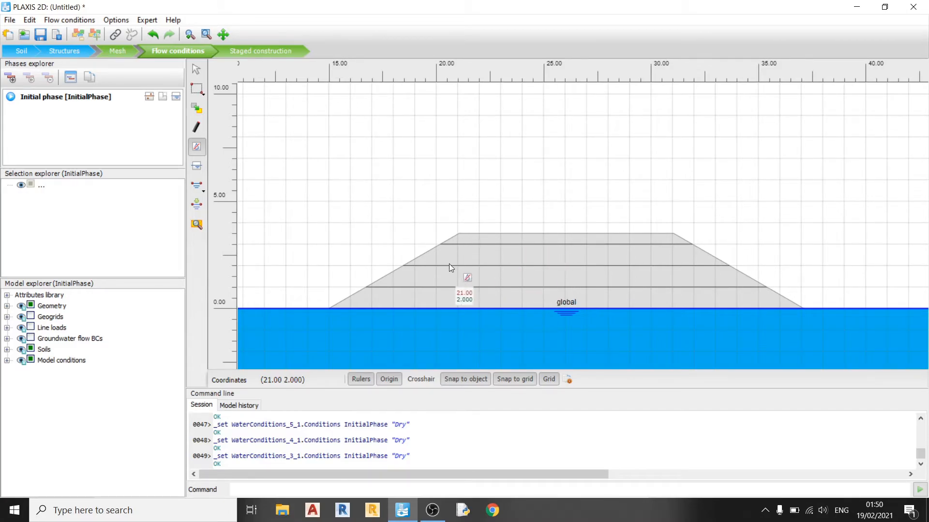
mouse_move(560, 282)
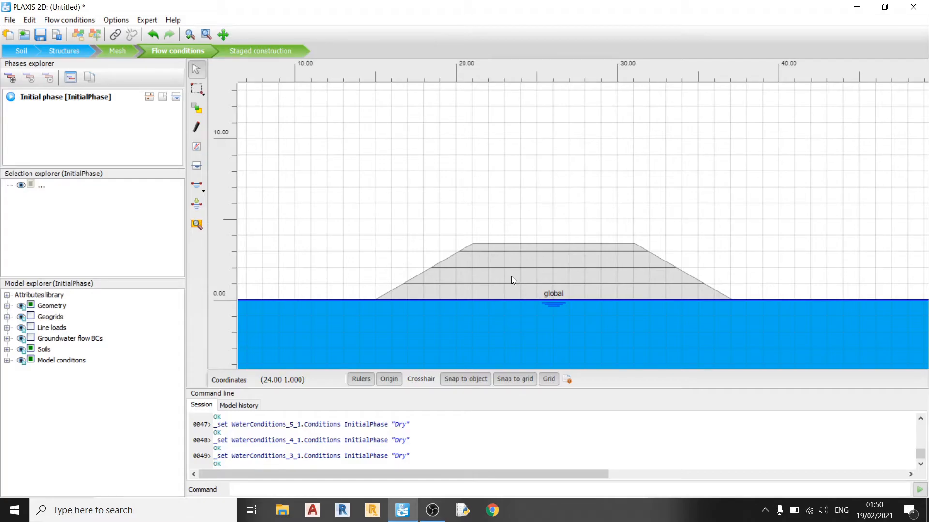
mouse_move(381, 209)
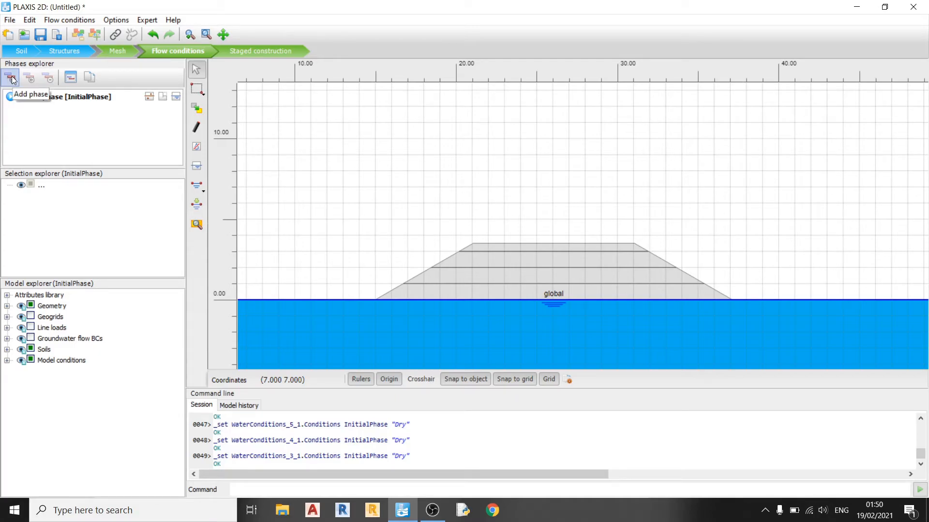
Add calculation phases after the initial phase
left_click(10, 77)
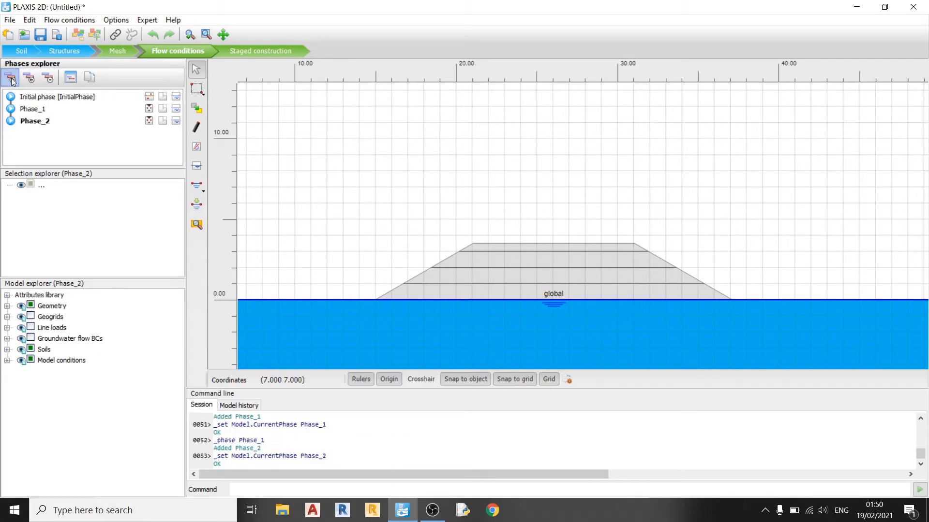
left_click(10, 78)
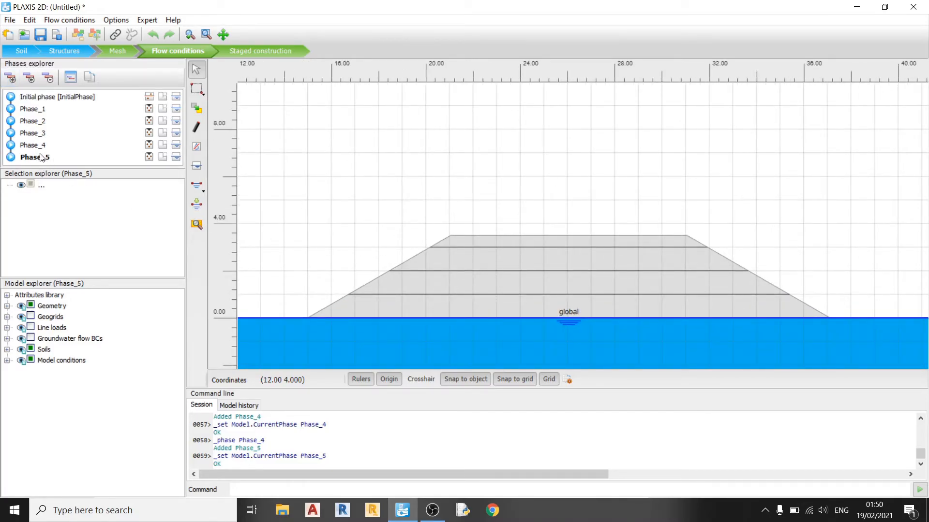
mouse_move(80, 158)
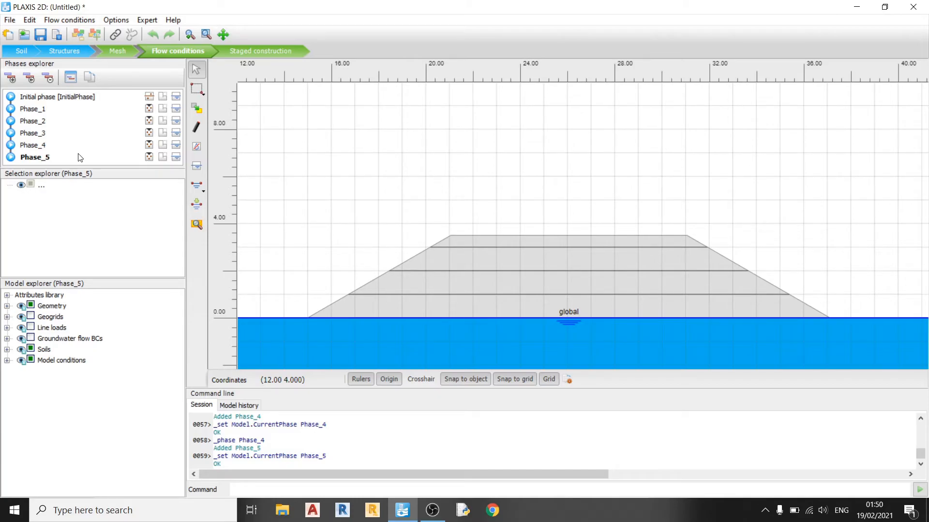
mouse_move(87, 170)
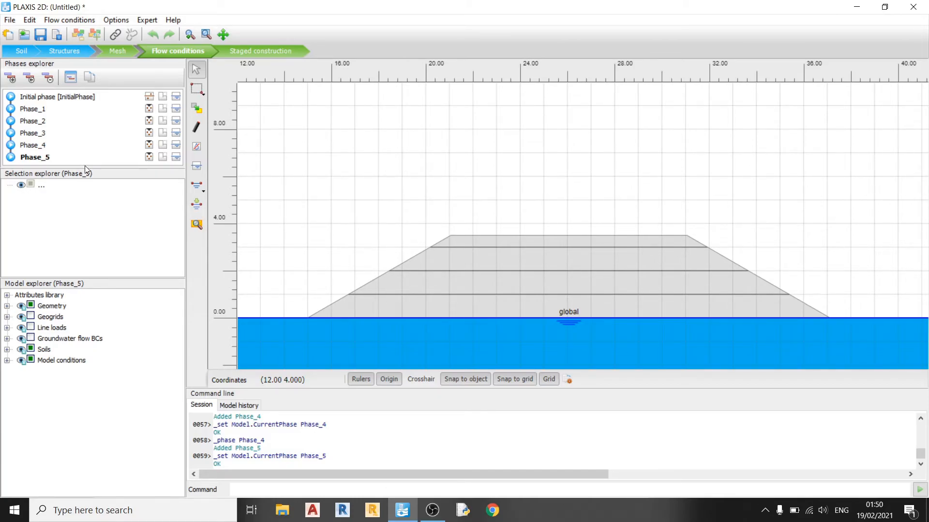
left_click(47, 77)
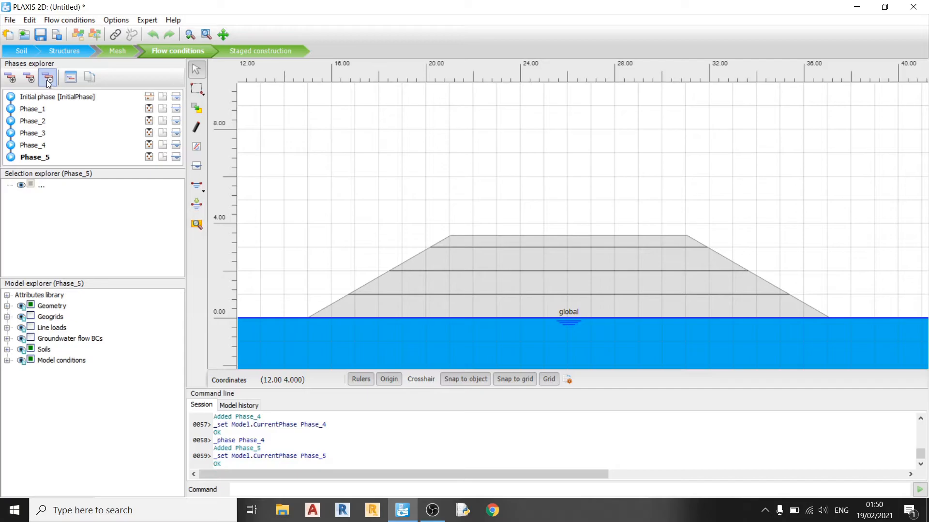
Delete the surplus phase and re-add it so Phase_1 to Phase_5 remain
left_click(48, 77)
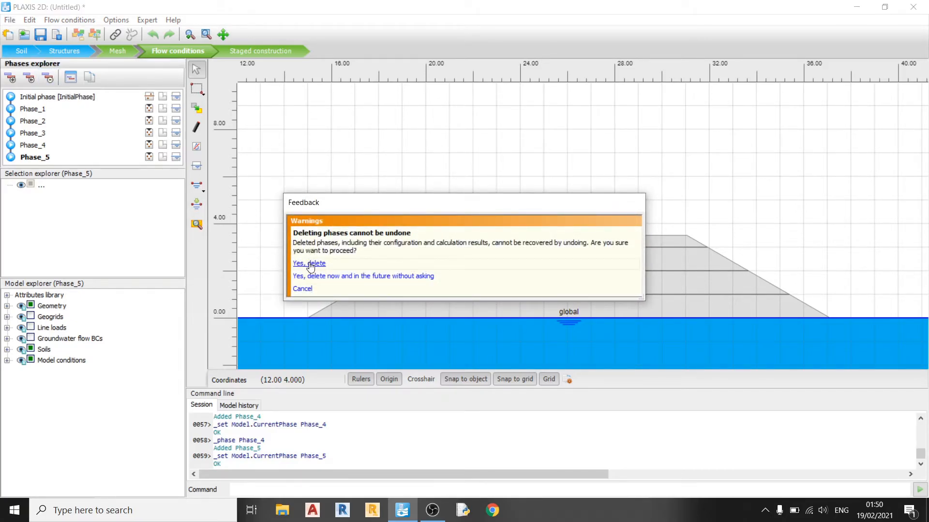
left_click(307, 263)
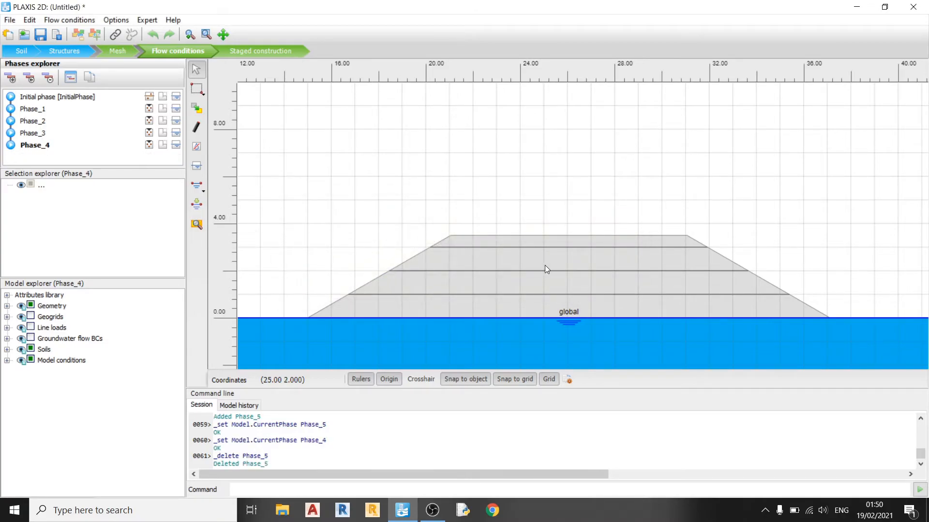
left_click(9, 78)
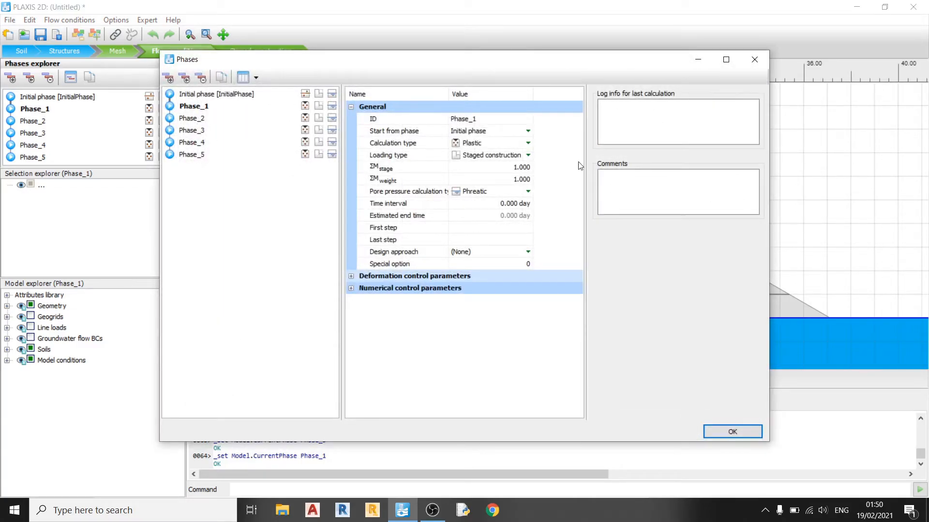
mouse_move(580, 209)
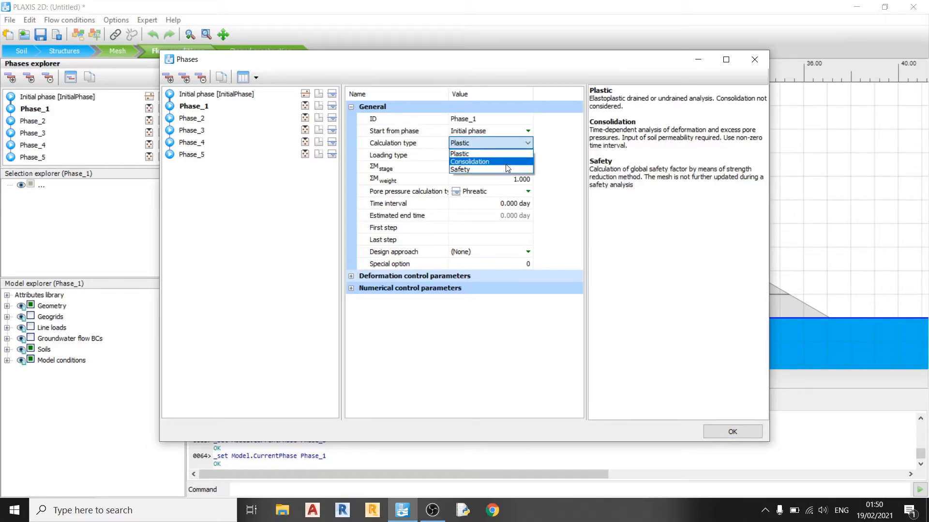
Make Phase_1 and Phase_2 consolidation calculations with a 14-day time interval
left_click(469, 162)
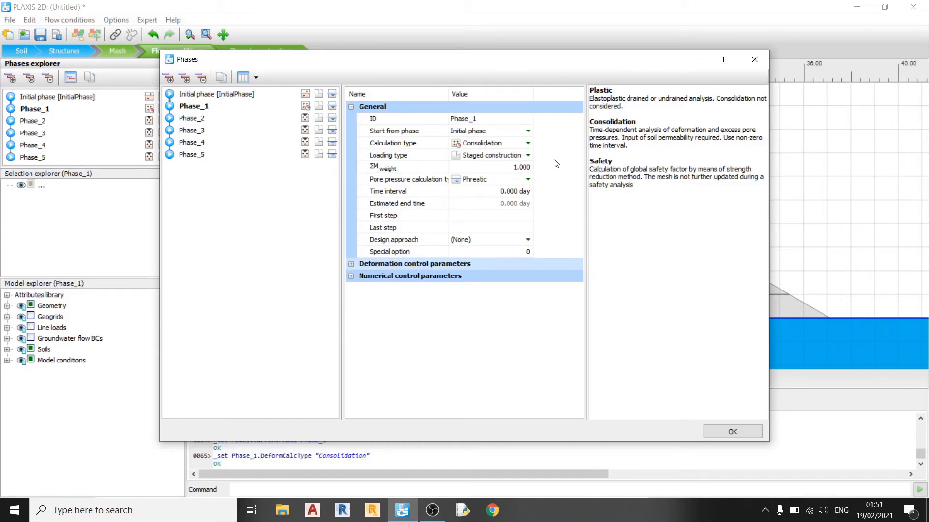
mouse_move(500, 182)
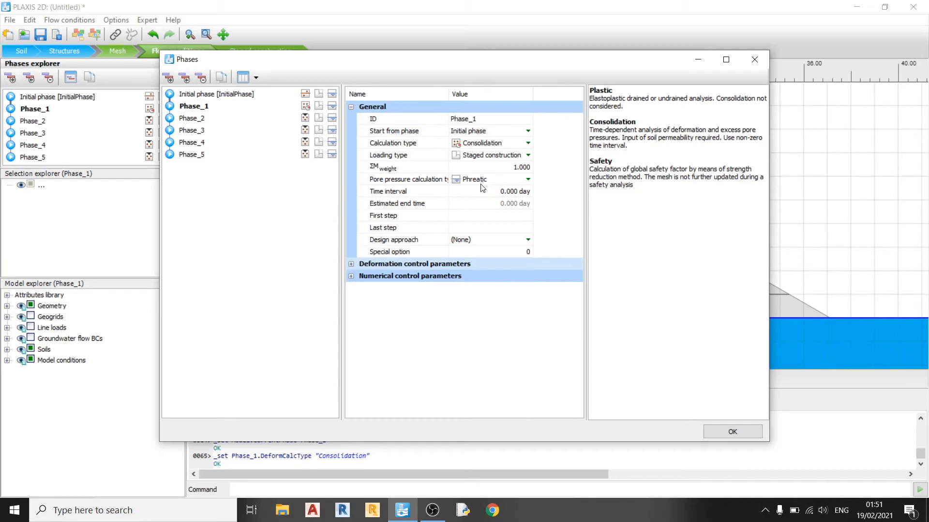
left_click(489, 190)
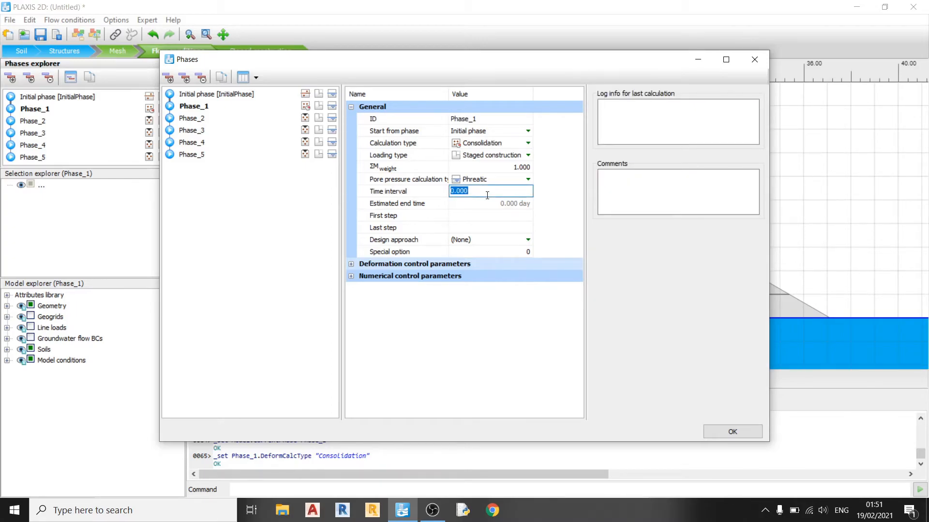
type("14")
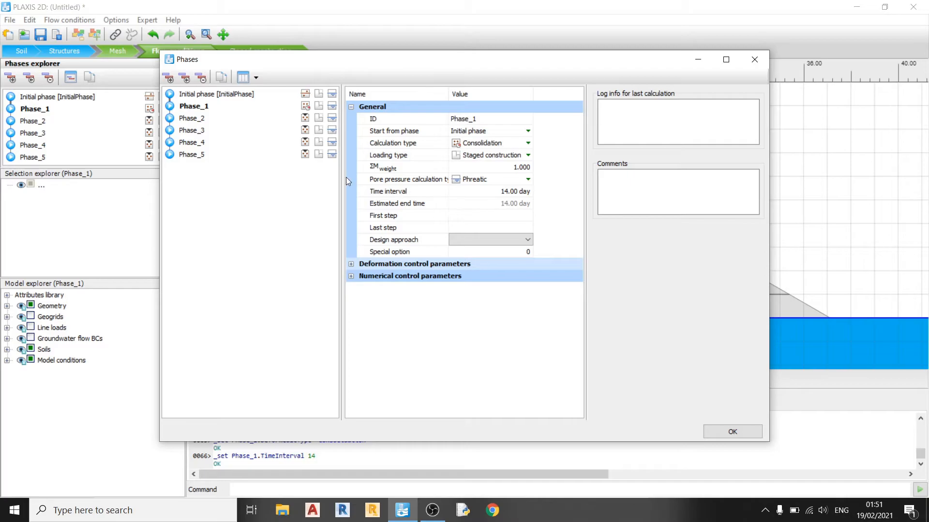
left_click(526, 144)
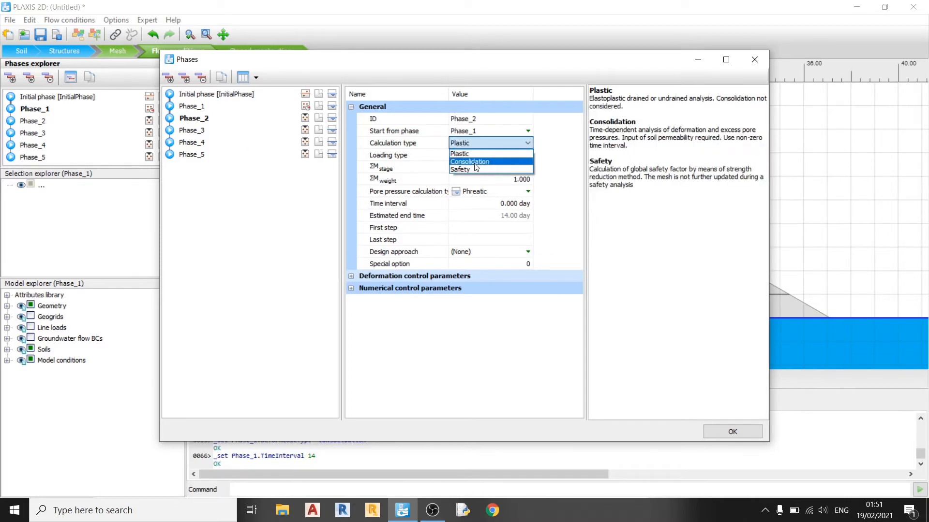
left_click(469, 162)
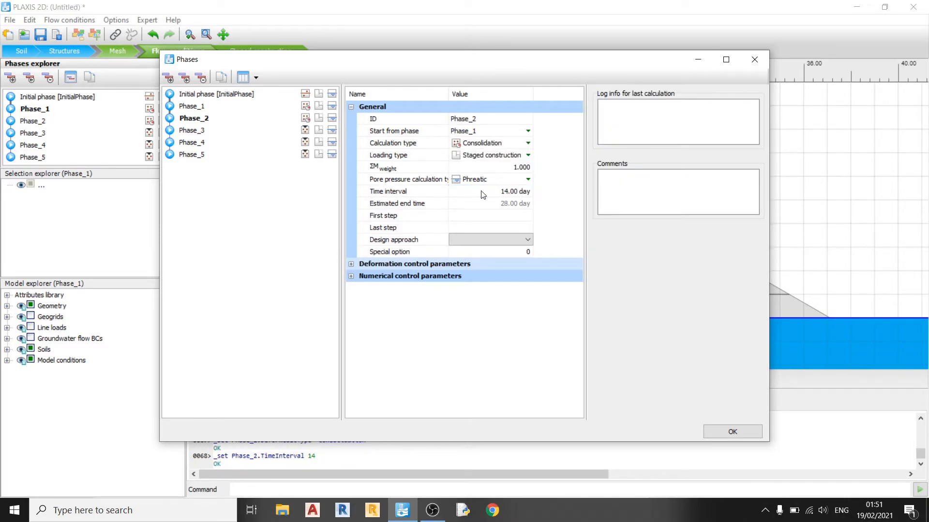
Make Phase_3 to Phase_5 consolidation calculations with 14-day intervals, ending at 70 days
left_click(525, 143)
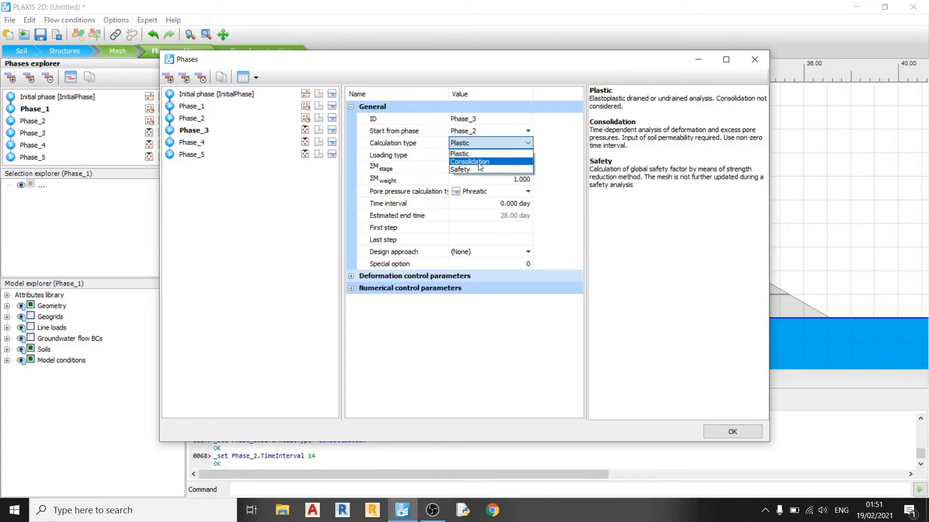
left_click(469, 162)
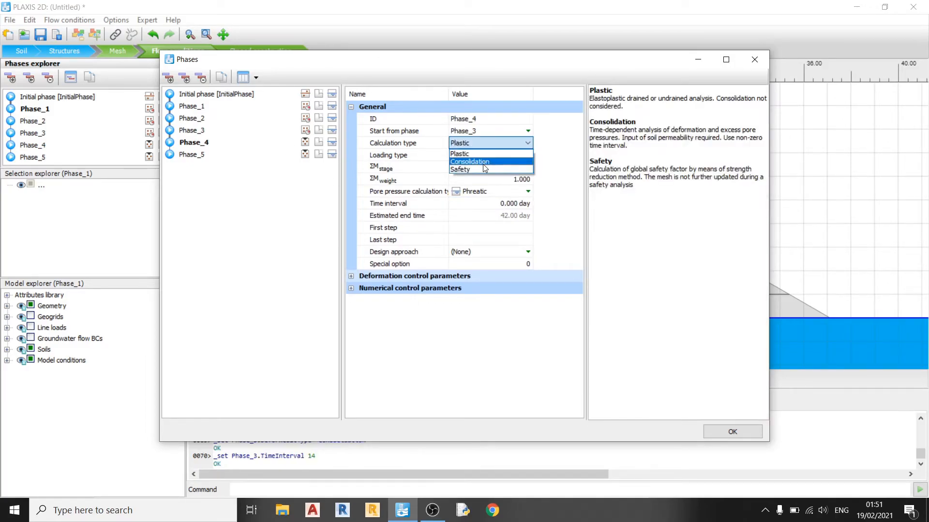
left_click(470, 162)
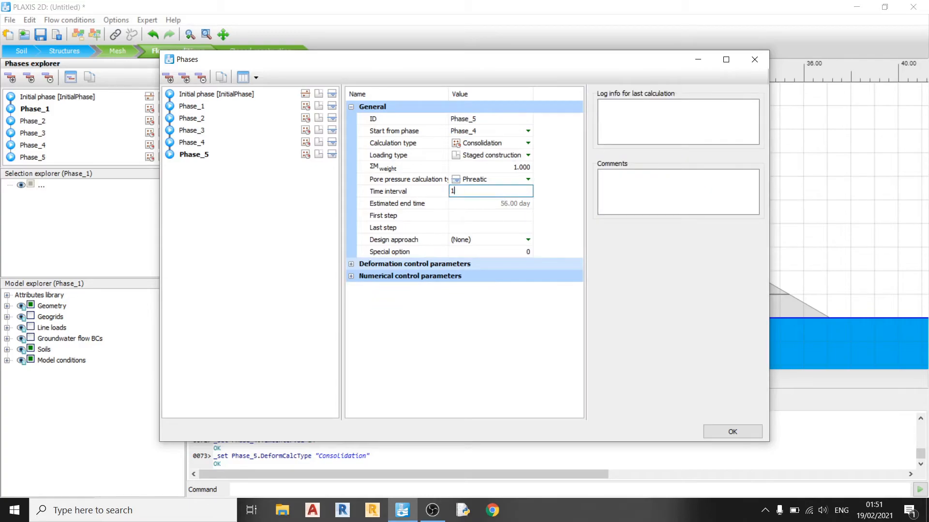
type("14.00 day")
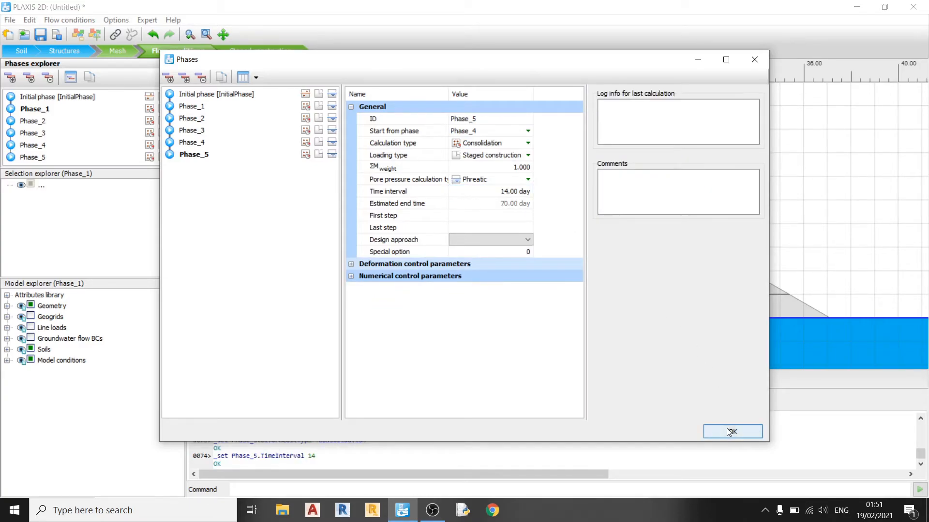
Accept the phase settings and move to the staged construction stage
left_click(731, 431)
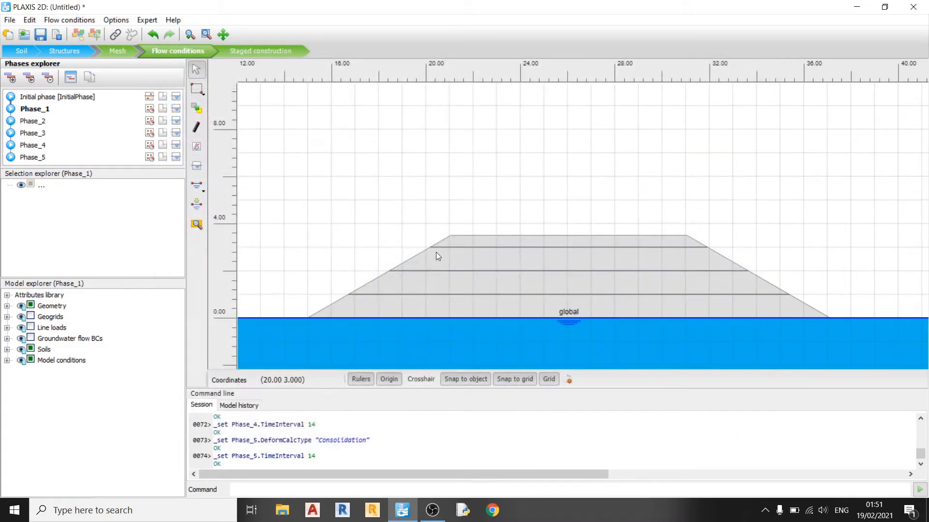
left_click(259, 52)
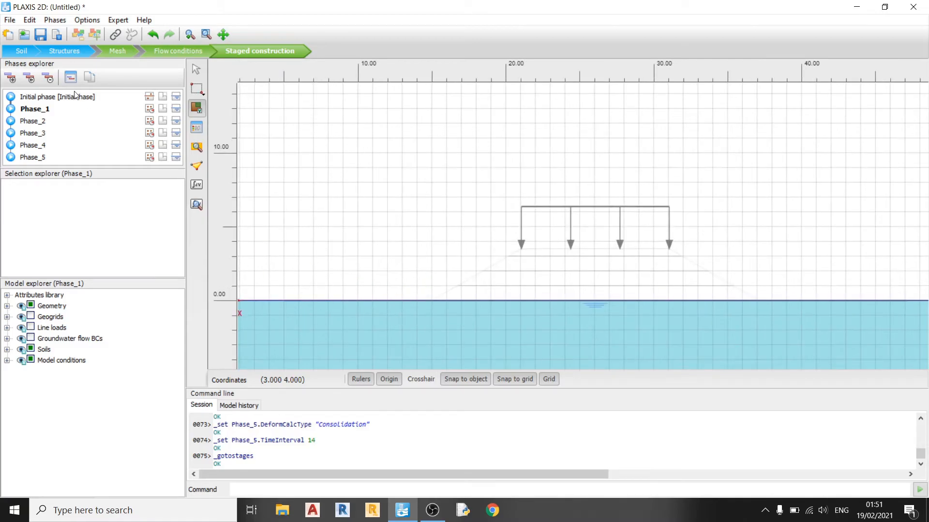
Activate the first and second embankment lifts with geogrids in Phase_1 and Phase_2
left_click(57, 96)
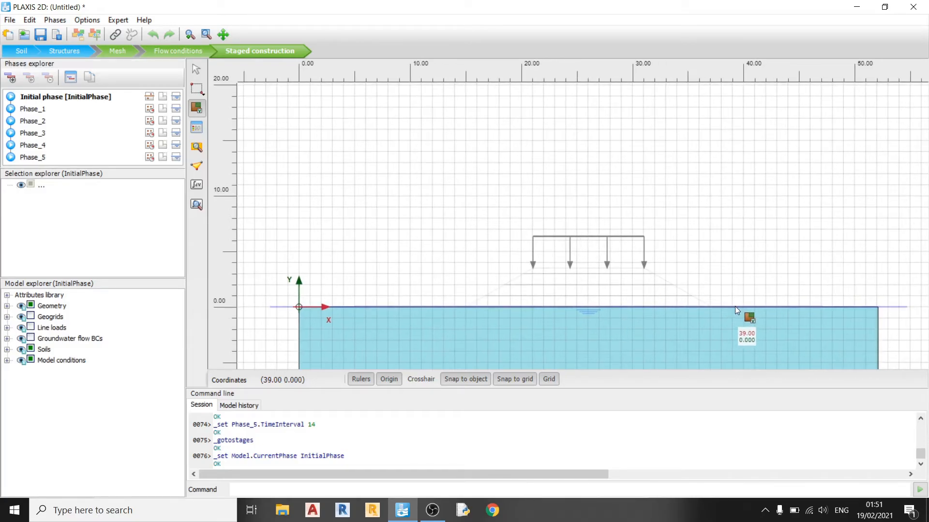
left_click(35, 108)
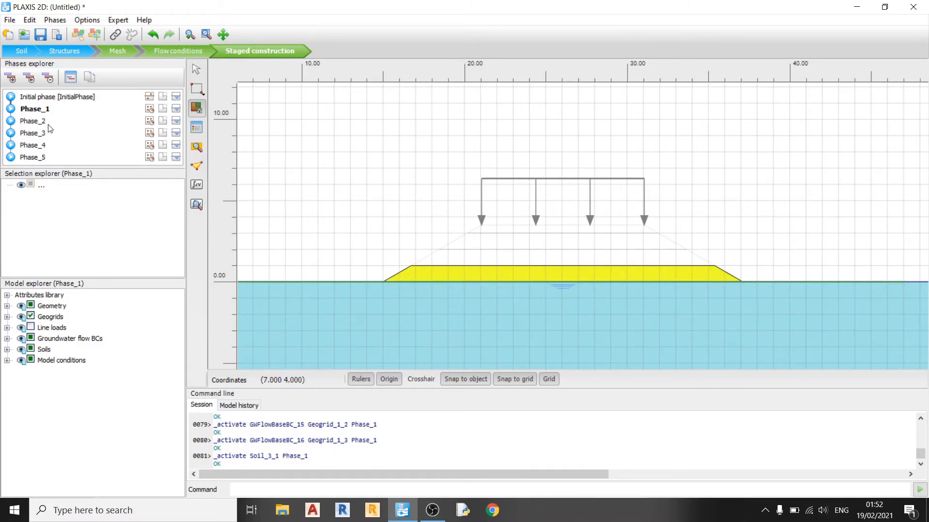
left_click(35, 121)
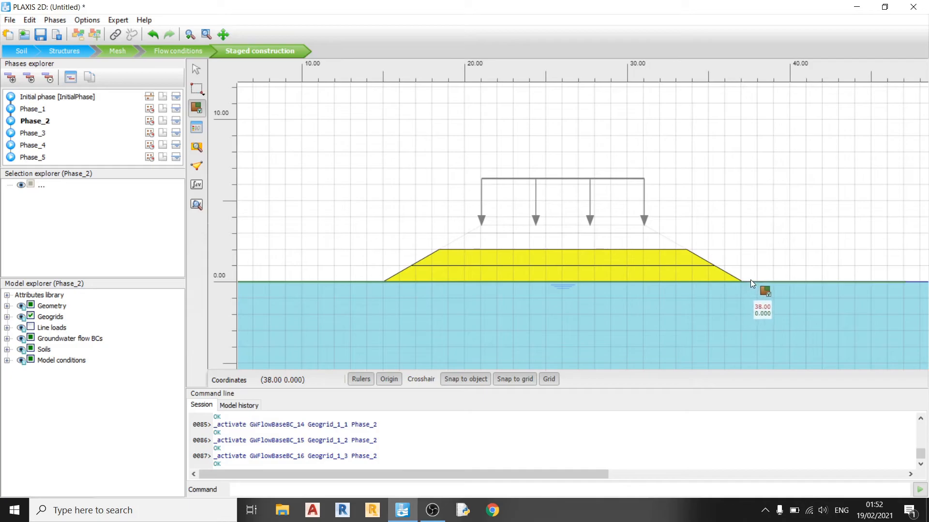
Activate the remaining lifts in Phase_3 and Phase_4 and the crest load in Phase_5
left_click(34, 133)
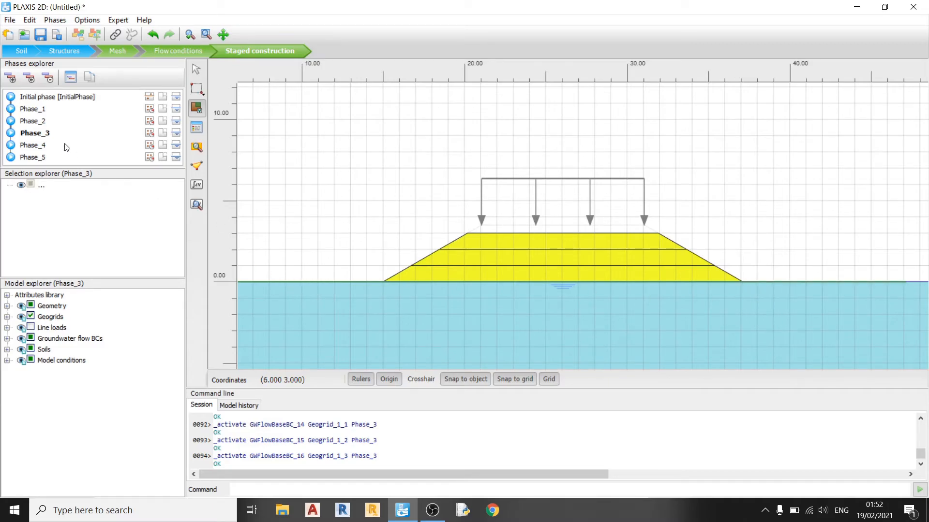
left_click(35, 145)
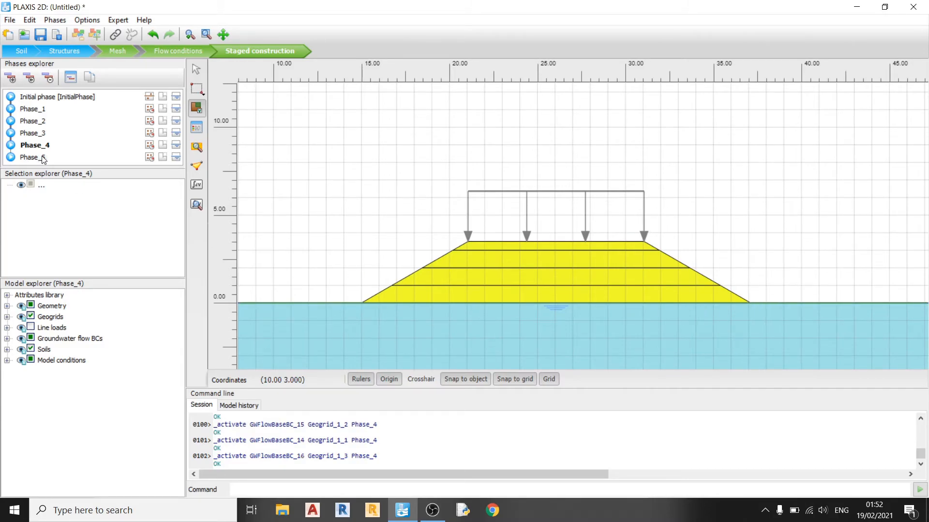
left_click(34, 156)
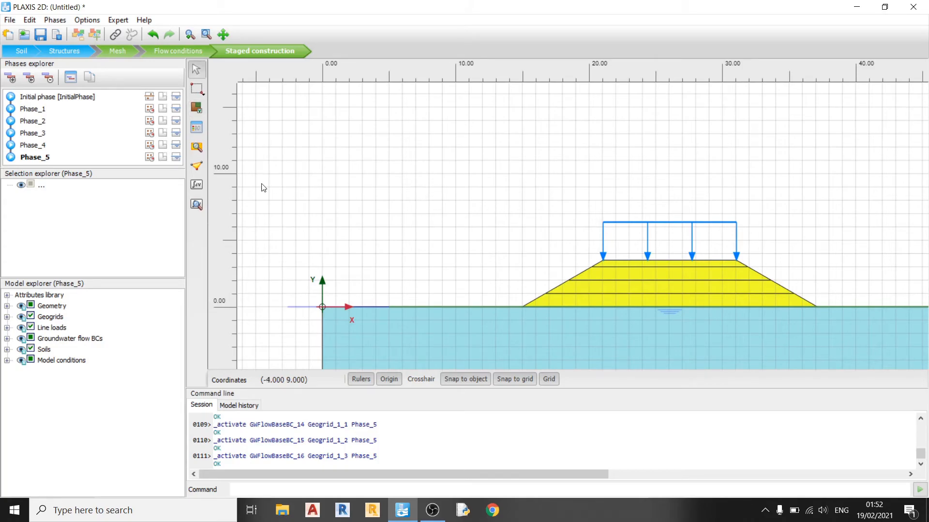
mouse_move(196, 166)
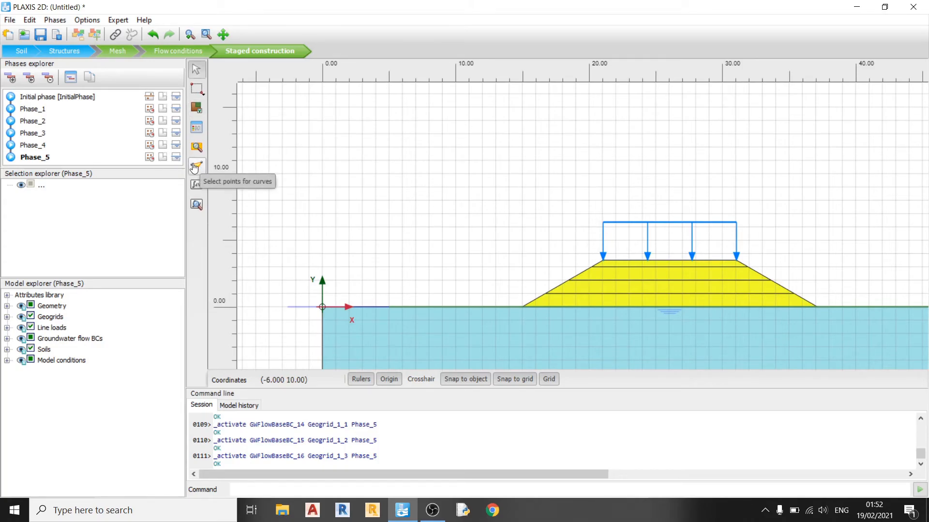
Run Select points for curves, accepting the disclaimer and licence dialogs
left_click(196, 166)
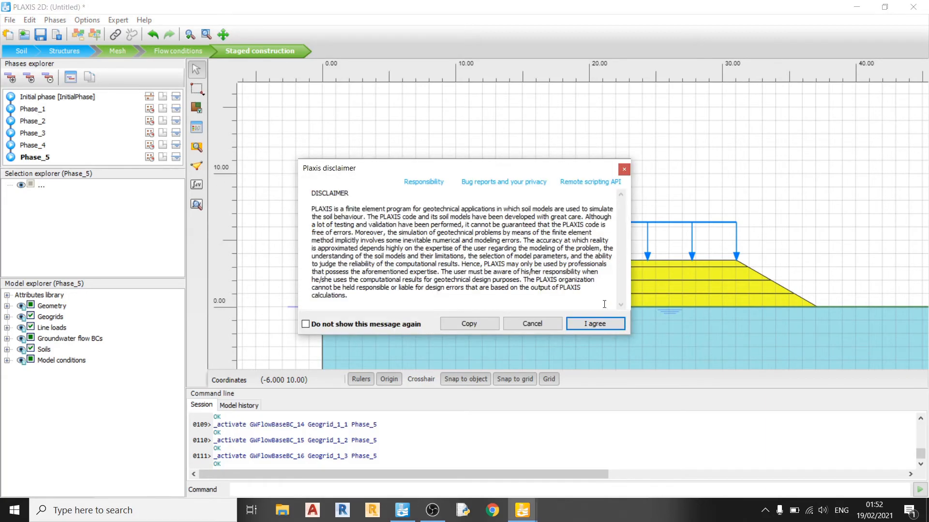
left_click(595, 323)
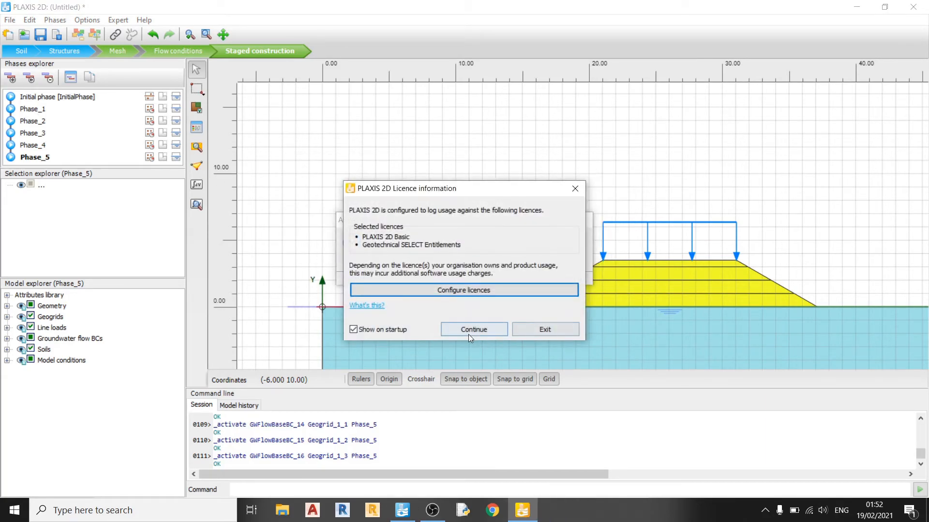
left_click(473, 329)
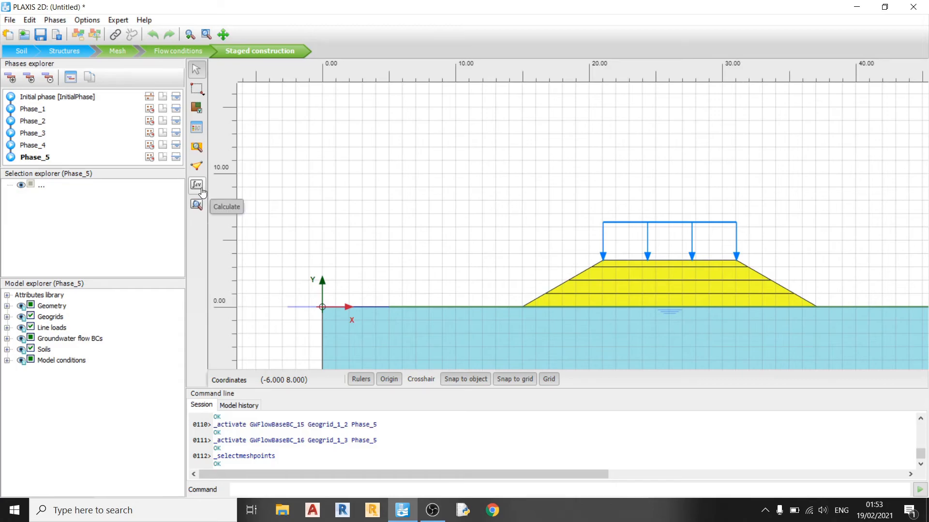
Run the calculation so all five consolidation phases finish with green check marks
left_click(196, 186)
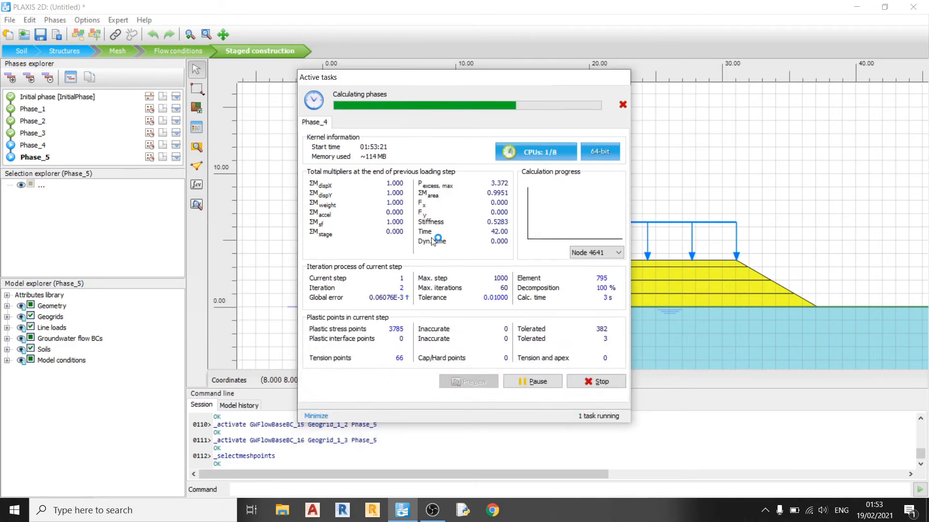
left_click(315, 416)
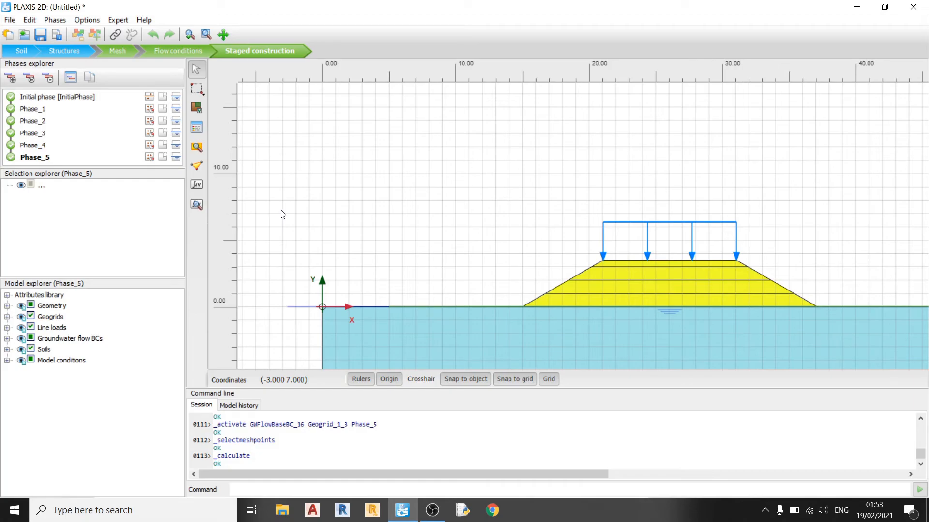
mouse_move(195, 204)
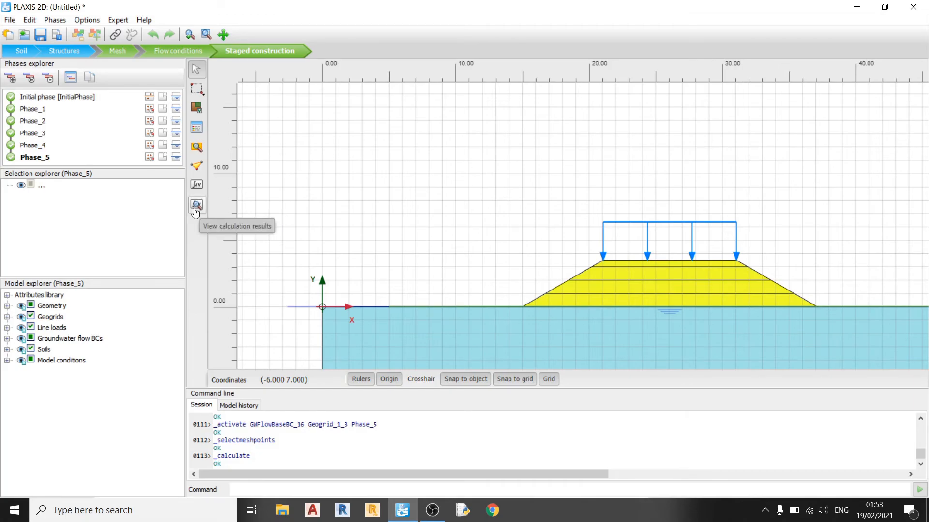
mouse_move(194, 213)
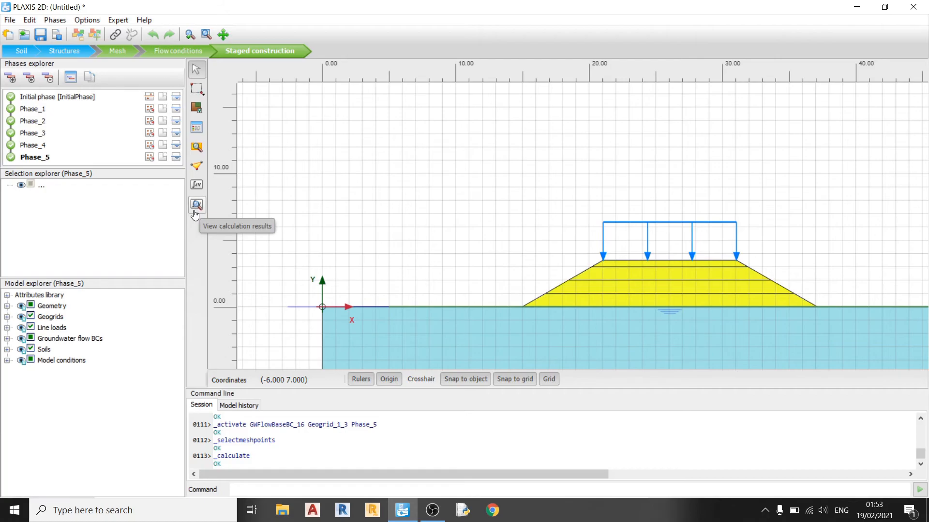
mouse_move(195, 209)
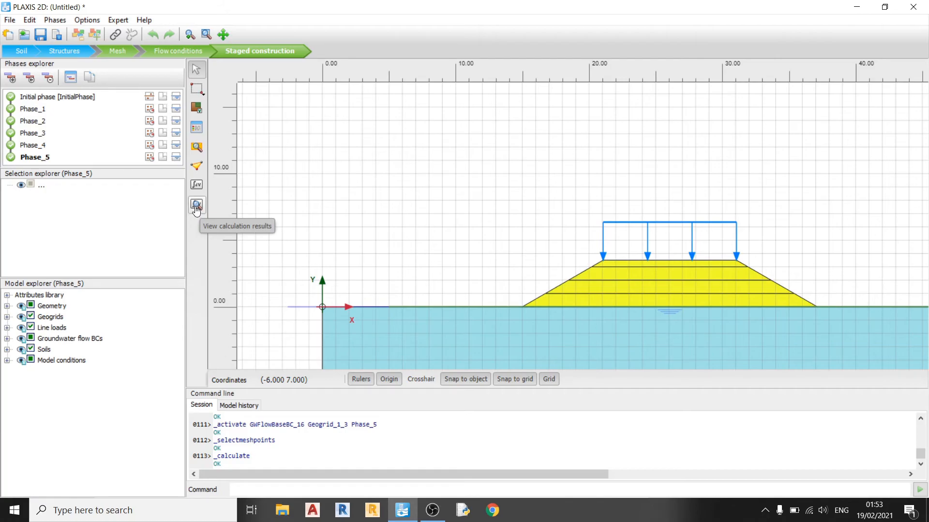
View Phase_5 results in Output, accepting the disclaimer and licence dialogs
left_click(197, 205)
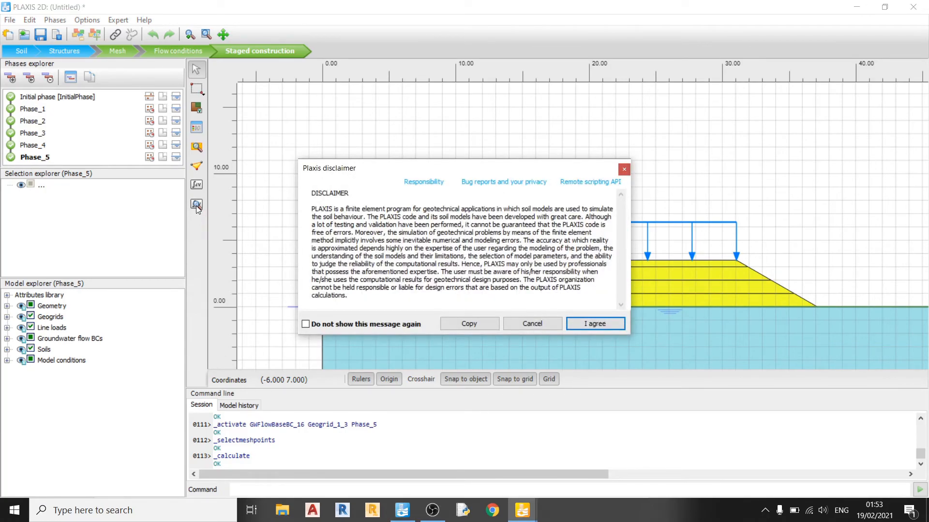
left_click(595, 323)
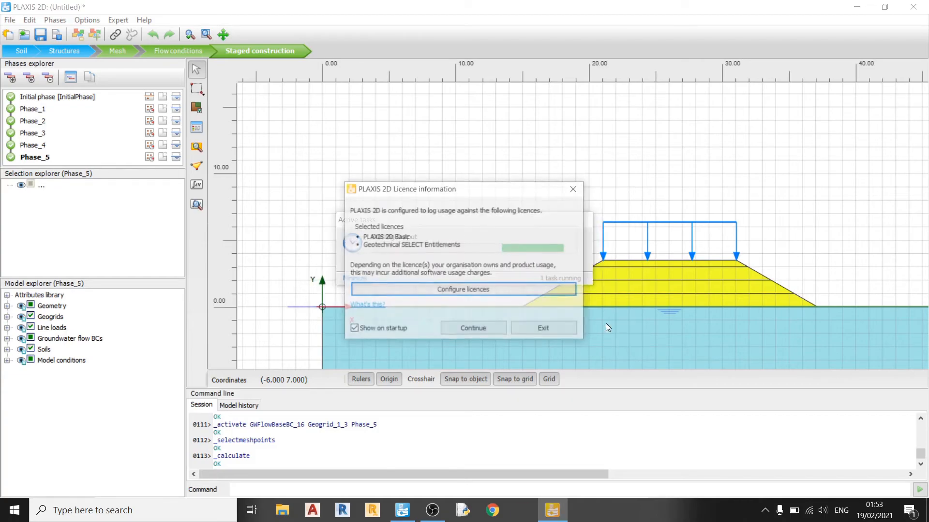
left_click(472, 328)
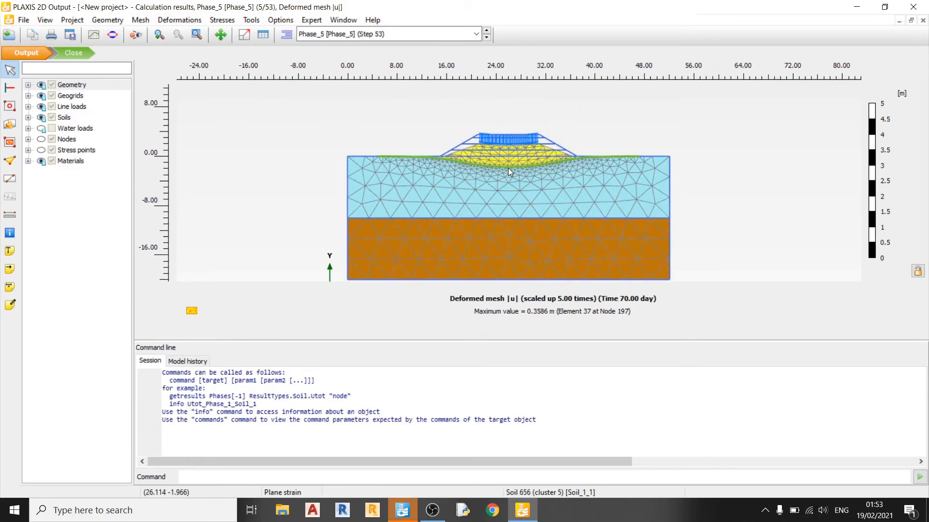
Show the vertical total displacement u_y contours from the Deformations results
left_click(179, 19)
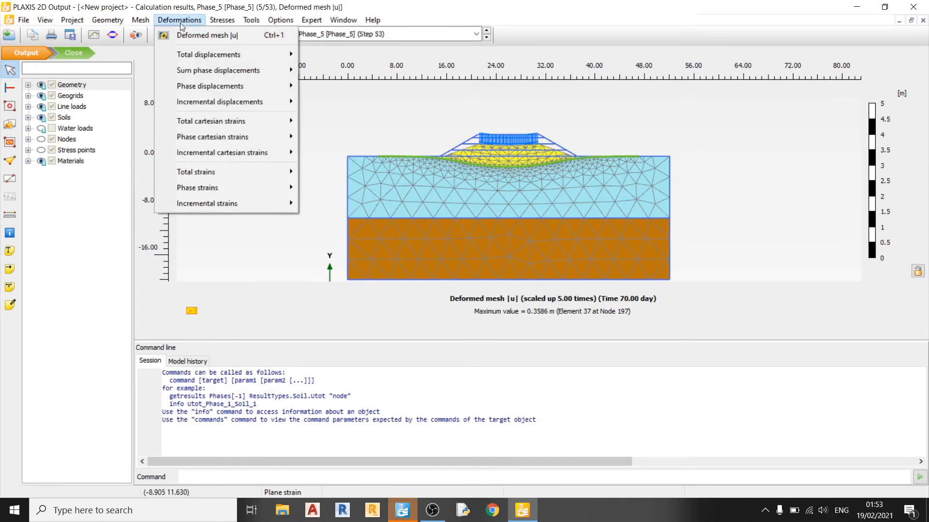
mouse_move(208, 54)
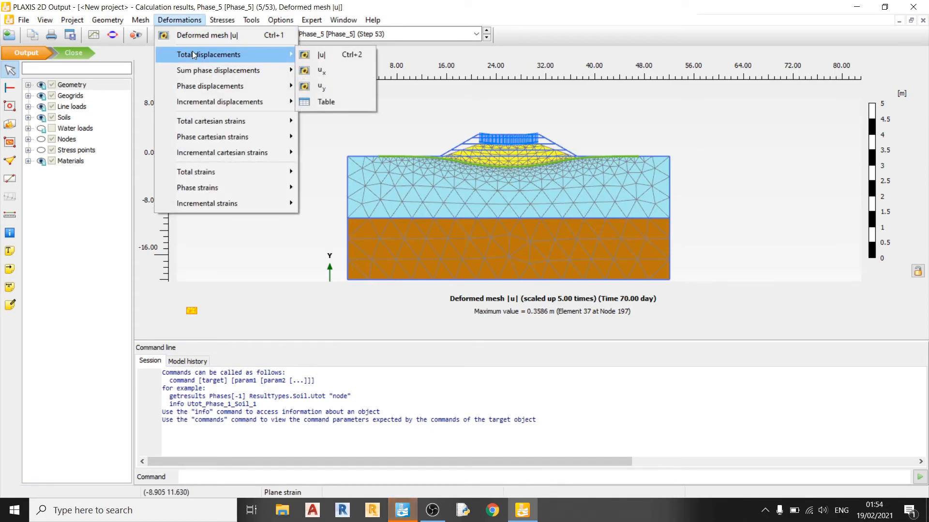
left_click(321, 86)
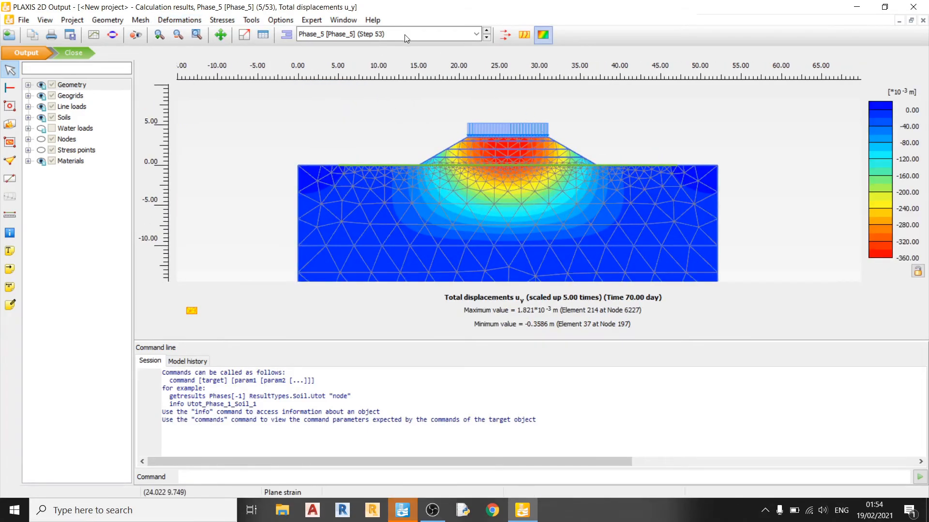
mouse_move(485, 149)
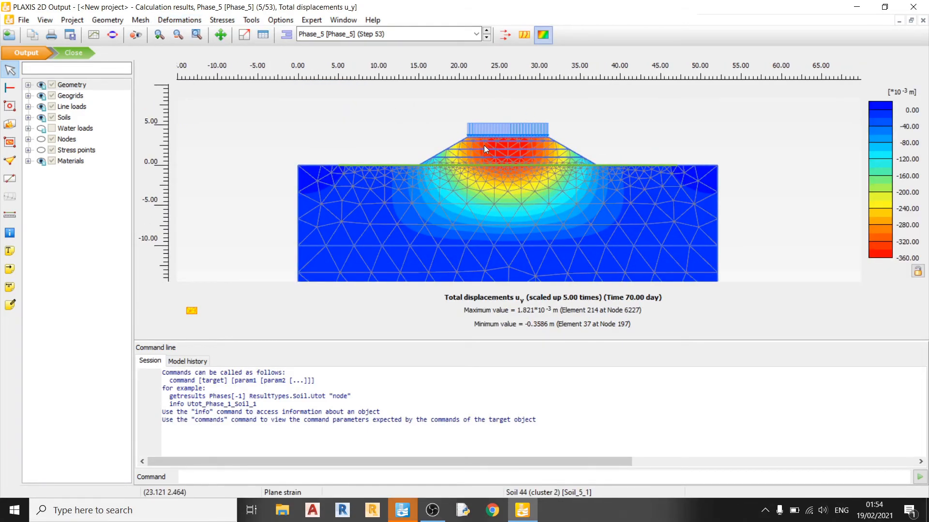
mouse_move(563, 156)
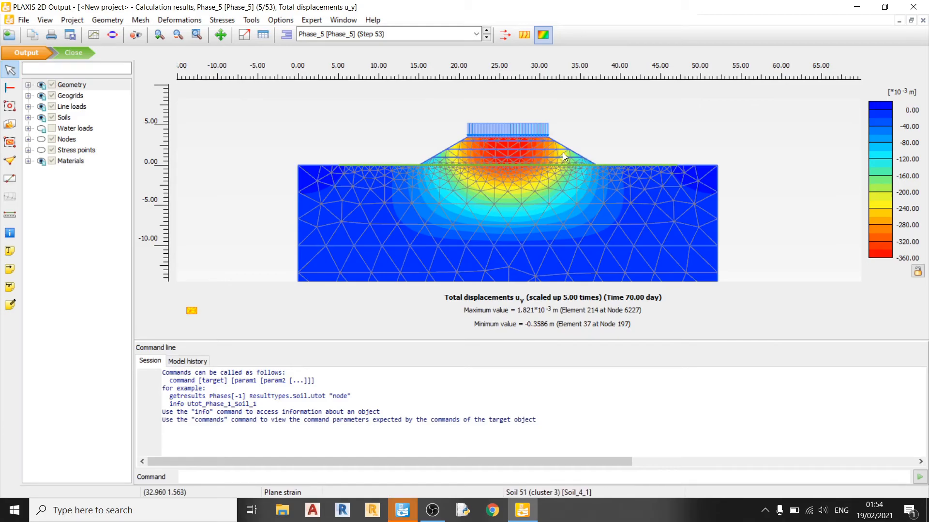
mouse_move(519, 154)
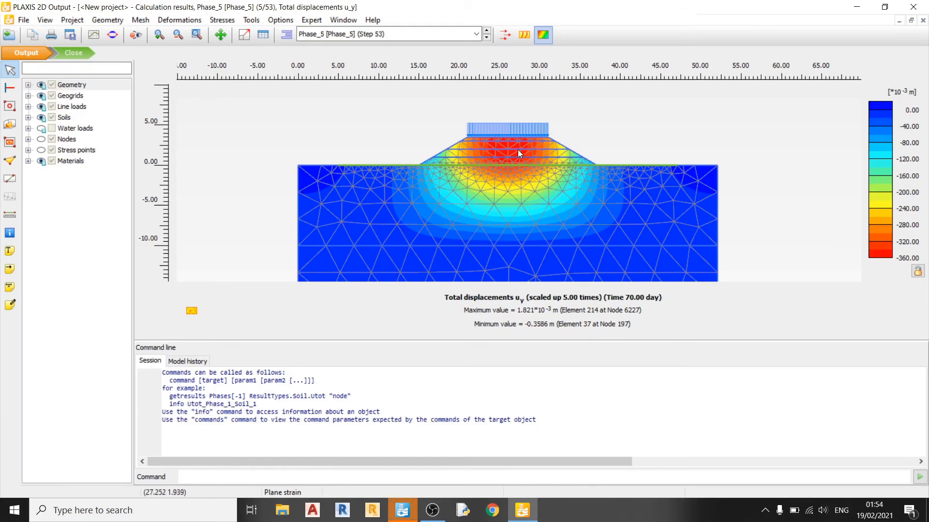
mouse_move(513, 155)
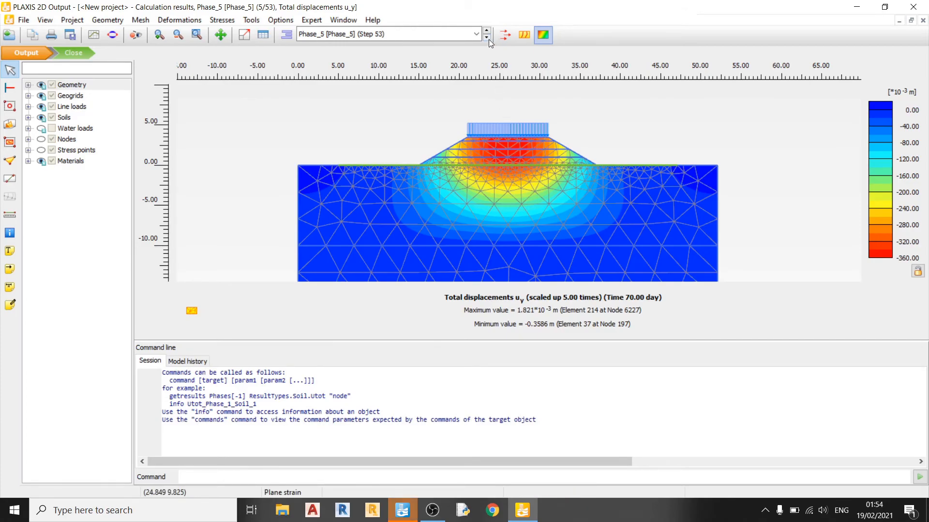
Step the phase selector to compare Phase_3 and Phase_2 displacement results
left_click(486, 38)
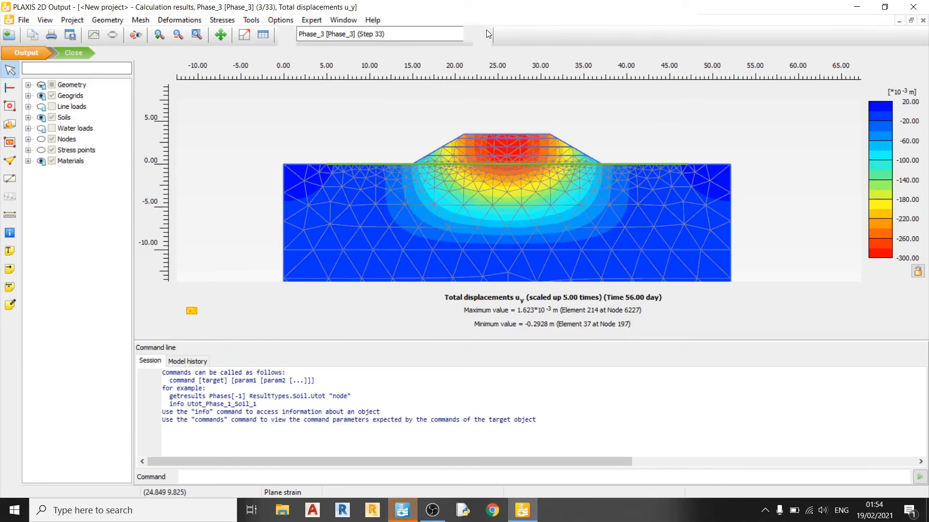
left_click(504, 33)
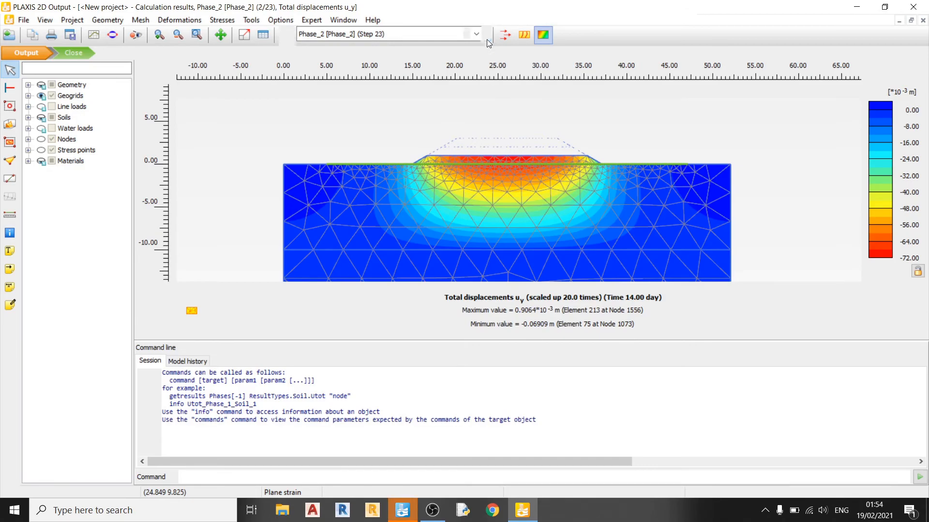
left_click(476, 34)
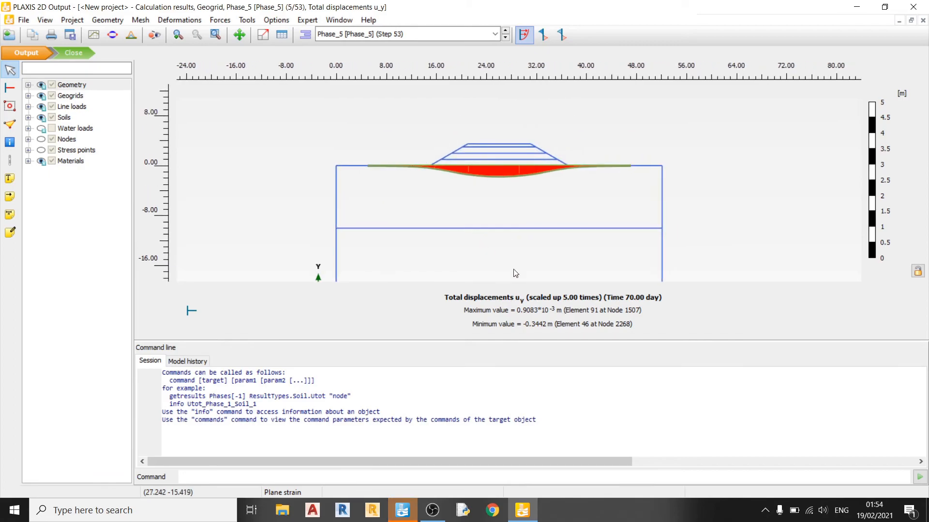
mouse_move(546, 342)
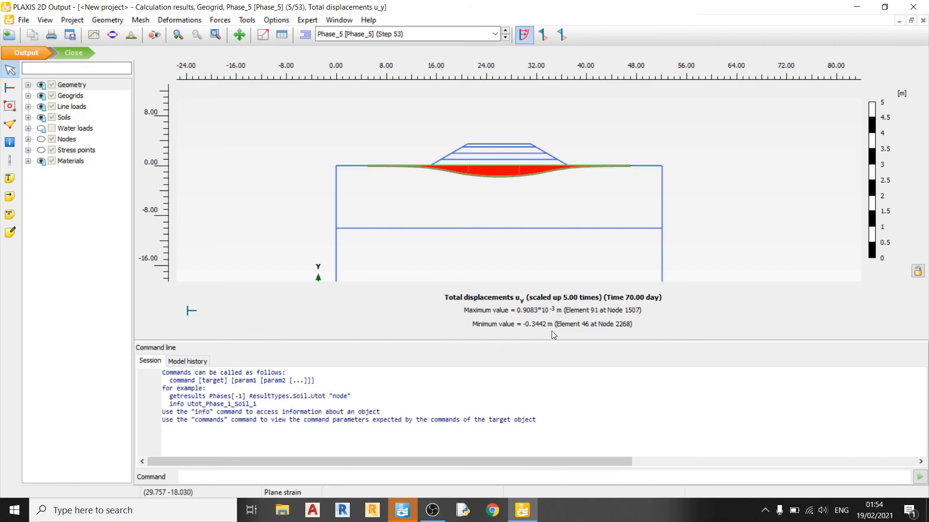
mouse_move(560, 340)
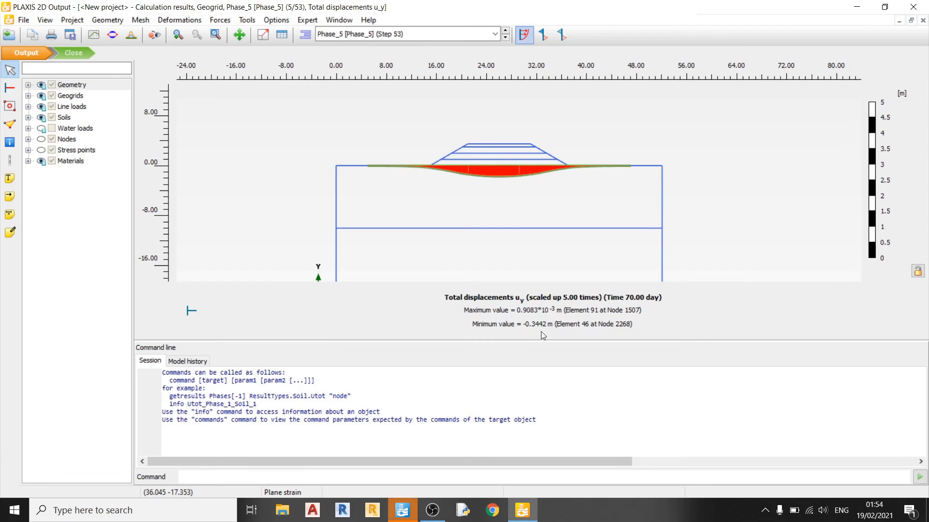
mouse_move(537, 331)
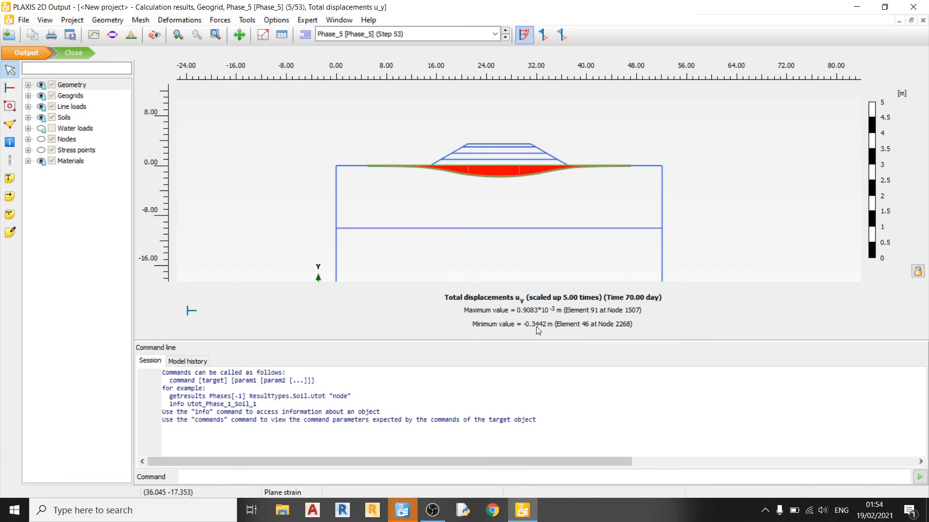
mouse_move(527, 340)
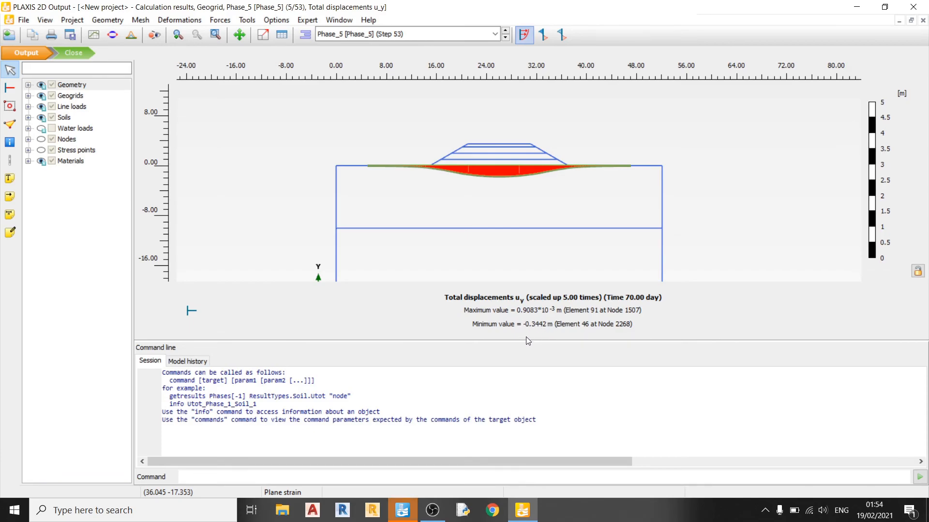
mouse_move(534, 361)
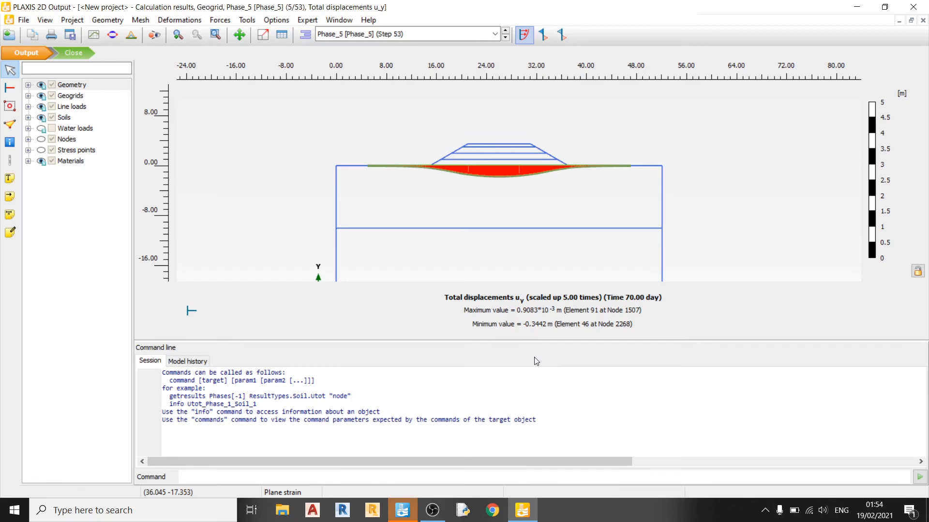
mouse_move(539, 360)
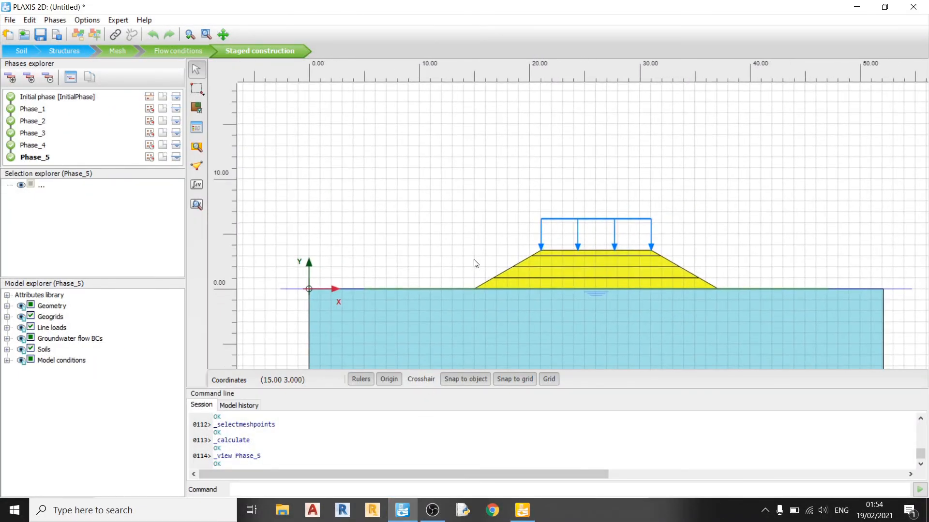
Mark the initial phase and the following phases for recalculation in the Phases explorer
left_click(65, 97)
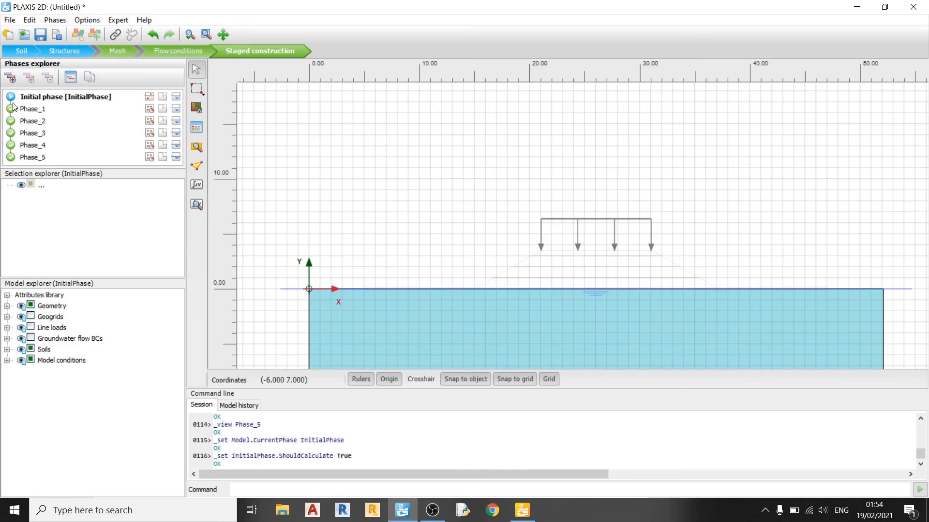
left_click(33, 133)
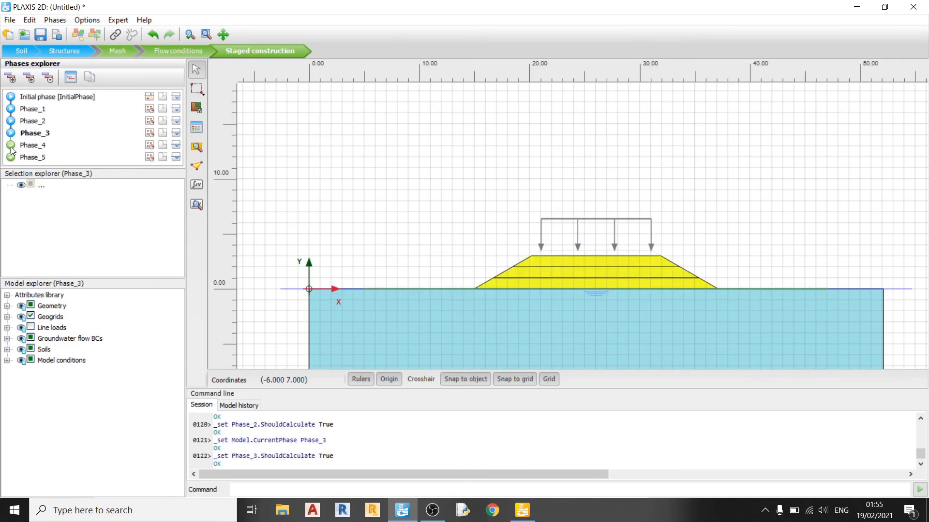
left_click(35, 157)
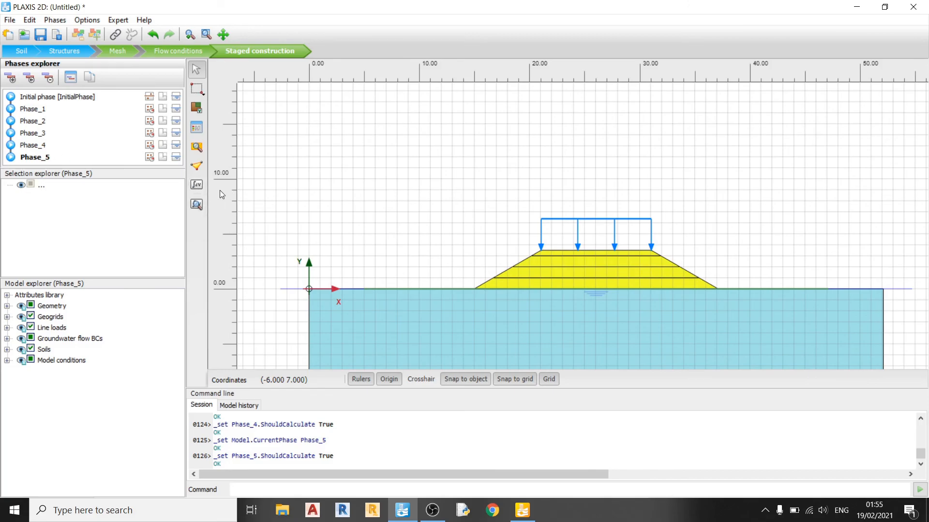
mouse_move(484, 205)
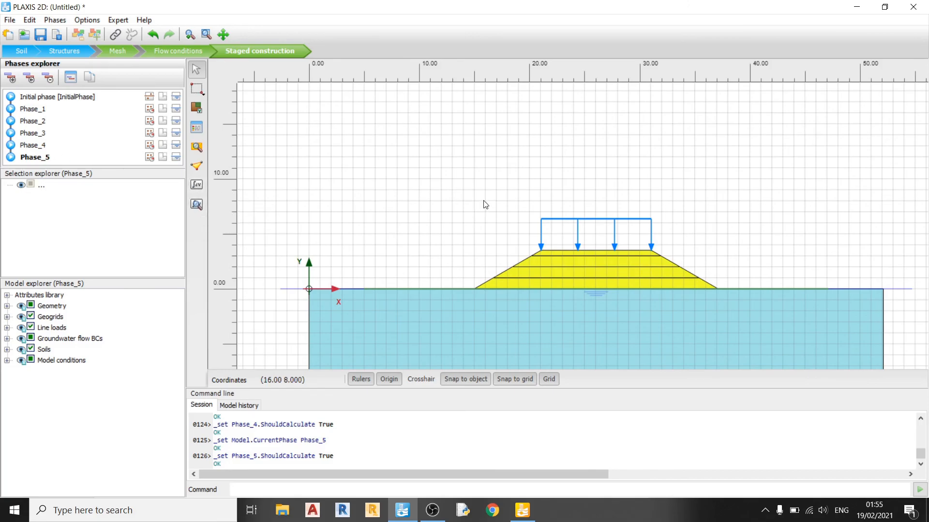
mouse_move(687, 285)
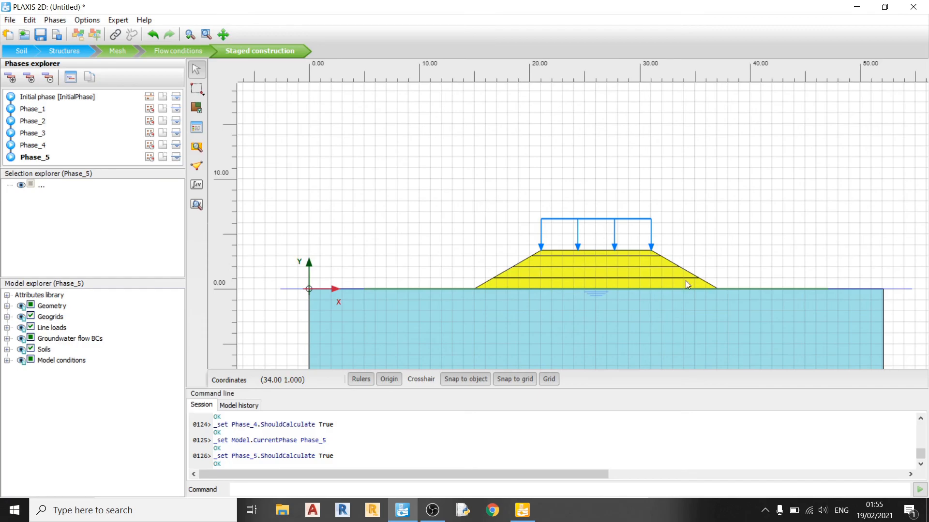
mouse_move(626, 314)
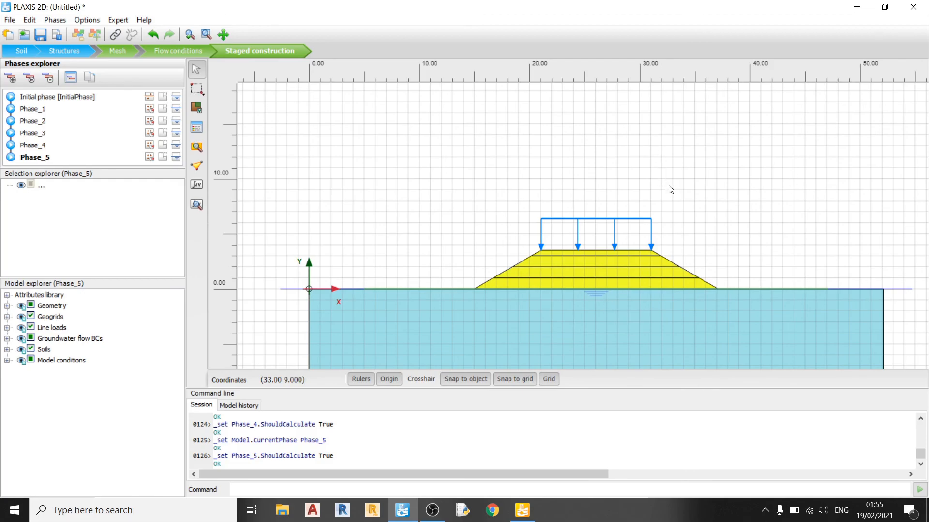
mouse_move(677, 191)
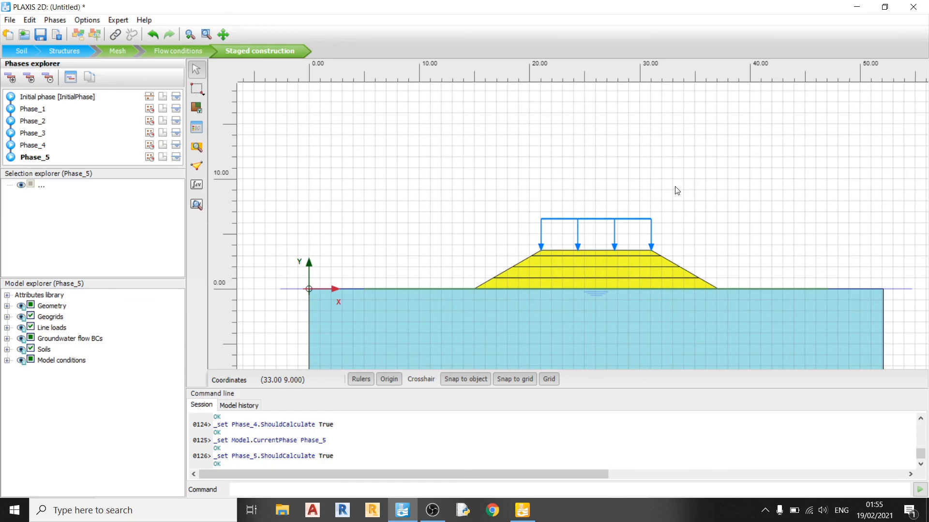